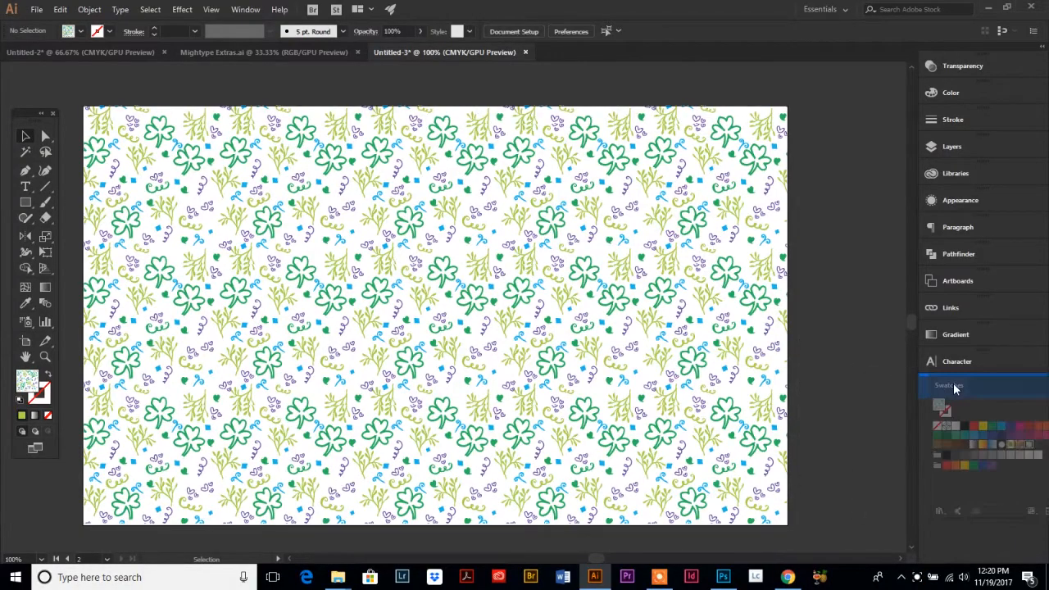
Clear the artboard, draw a five-pointed star with the shamrock pattern fill, and show Swatches.
{"action": "left_click", "coordinate": [957, 385]}
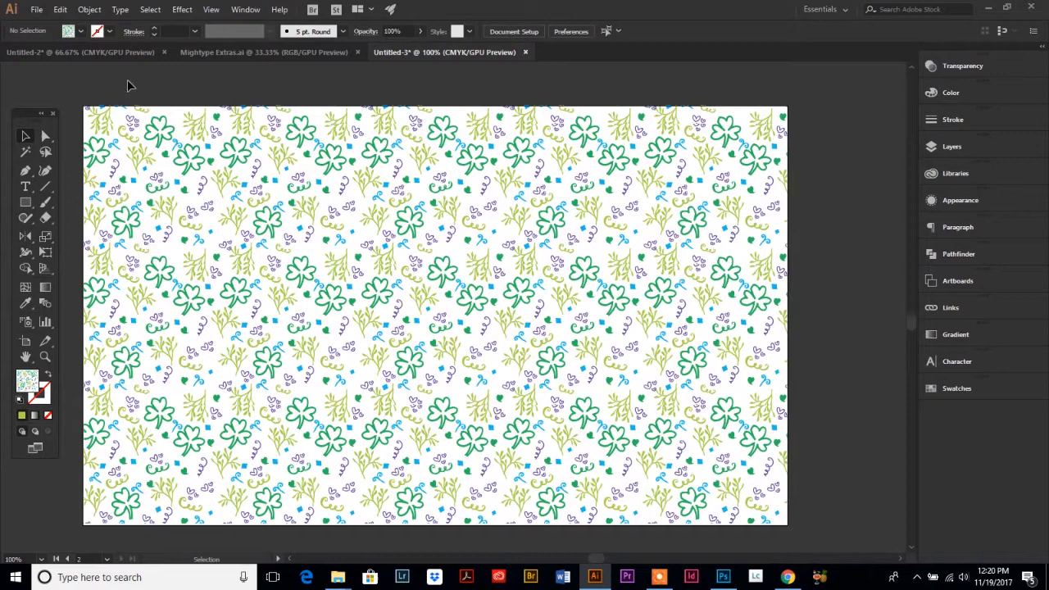
{"action": "mouse_move", "coordinate": [839, 310]}
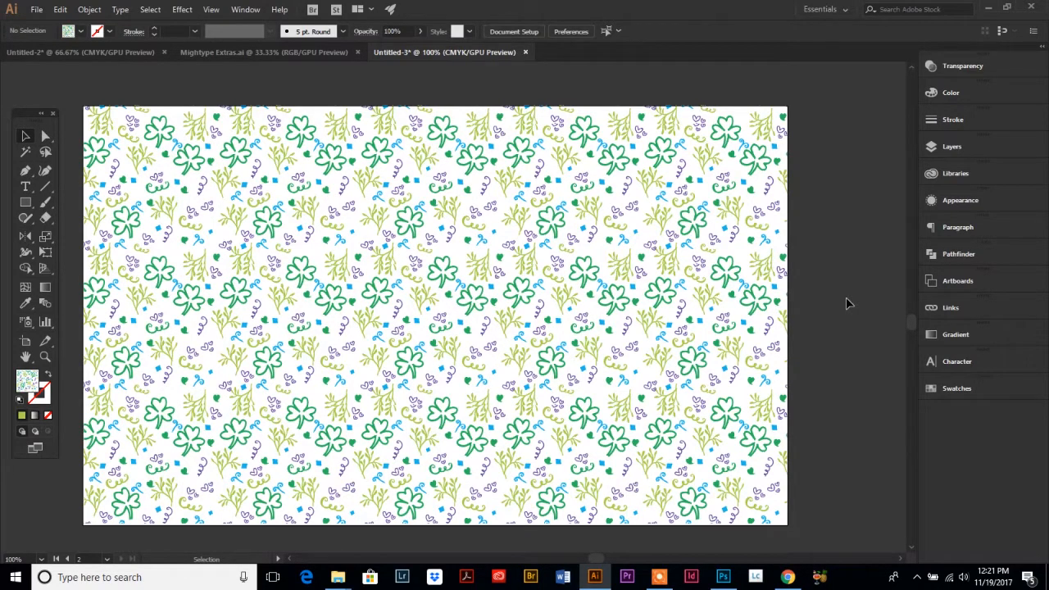
{"action": "mouse_move", "coordinate": [663, 285]}
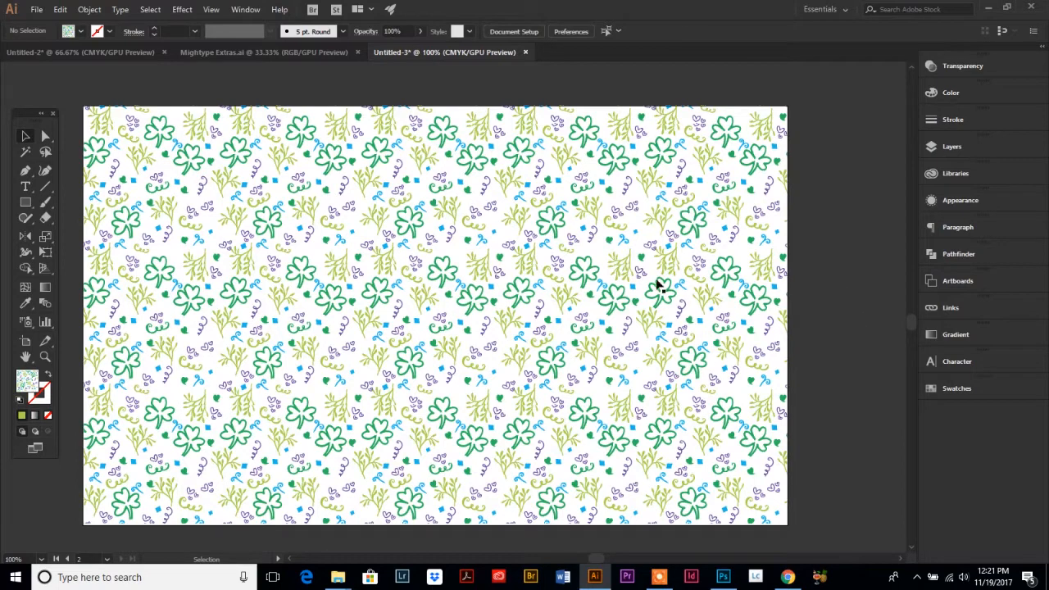
{"action": "left_click", "coordinate": [451, 298]}
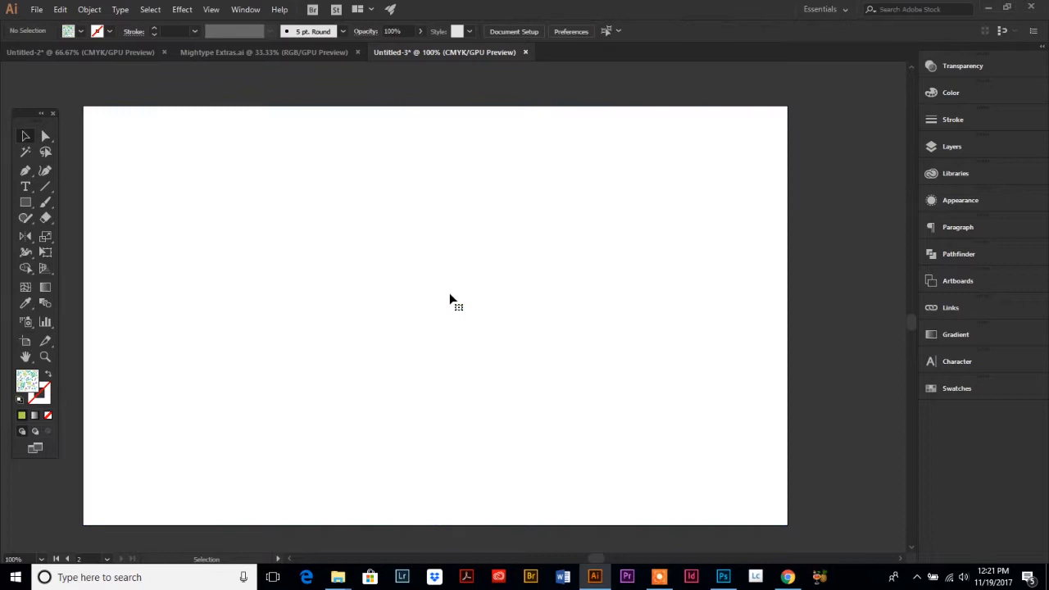
{"action": "left_click", "coordinate": [26, 202]}
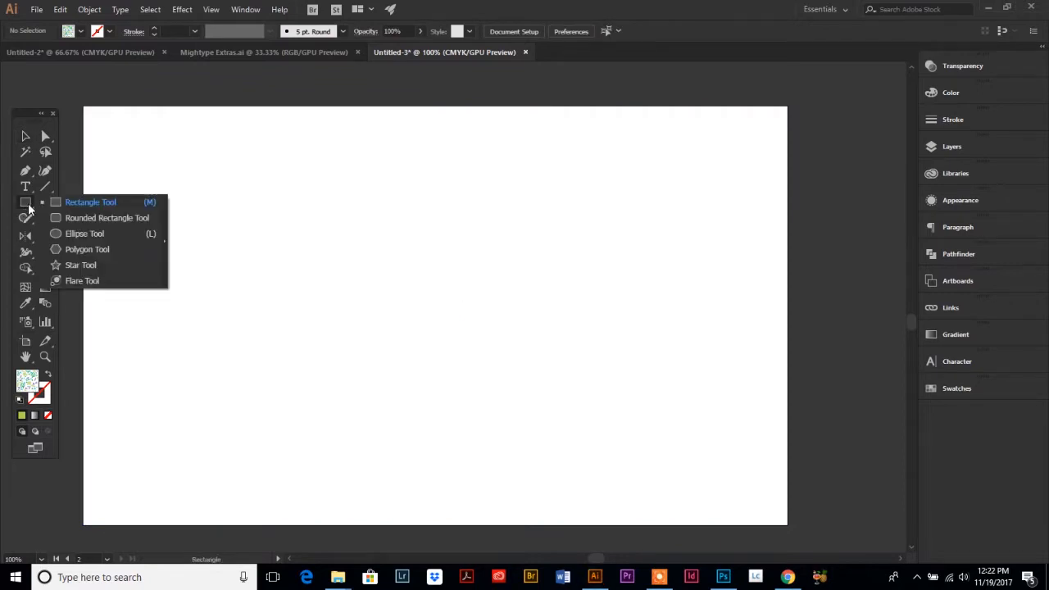
{"action": "left_click", "coordinate": [80, 266]}
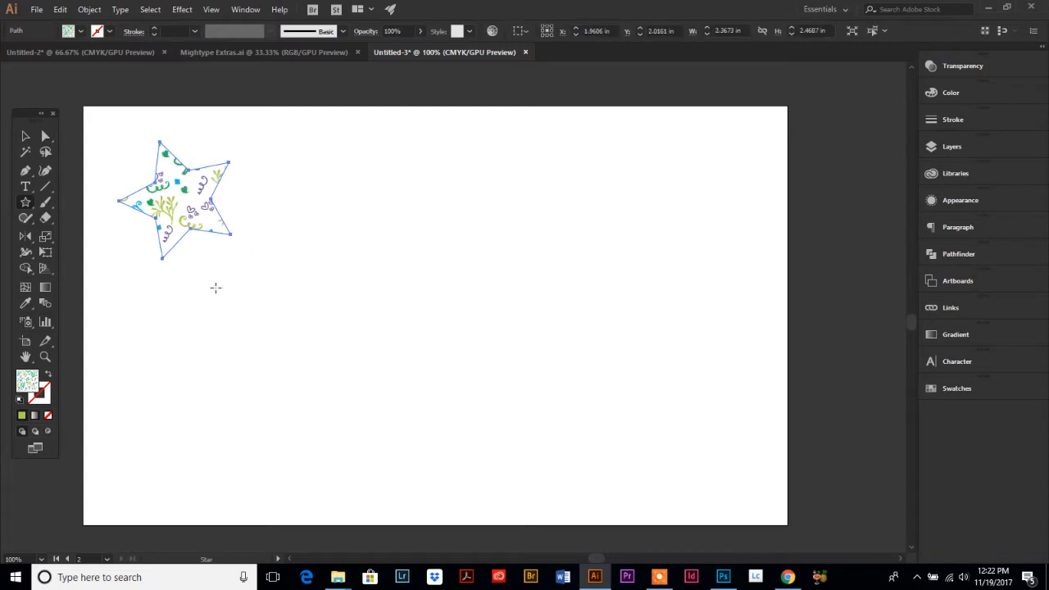
{"action": "left_click", "coordinate": [958, 387]}
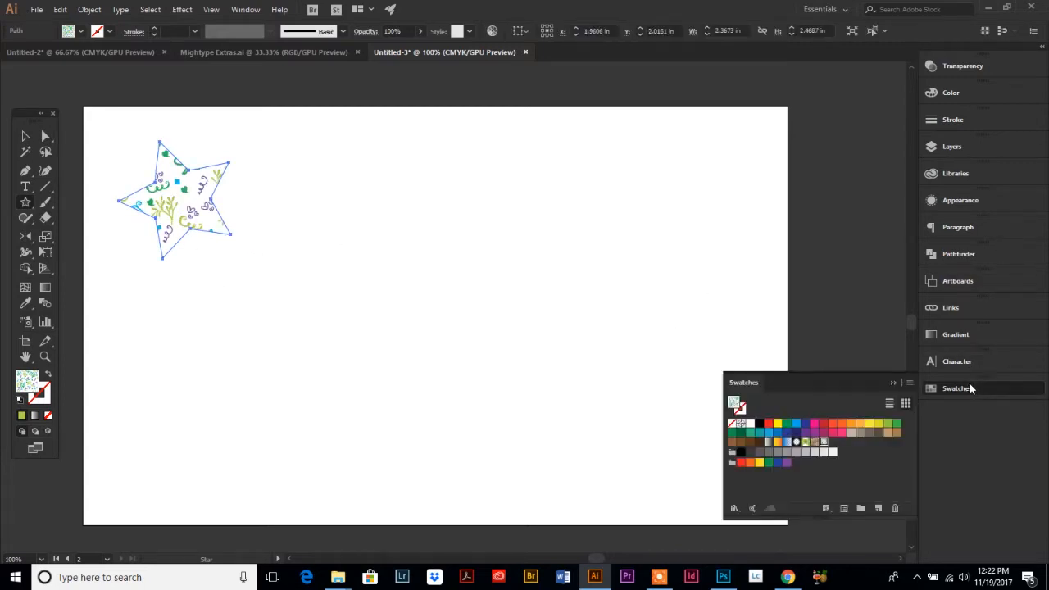
{"action": "mouse_move", "coordinate": [824, 443]}
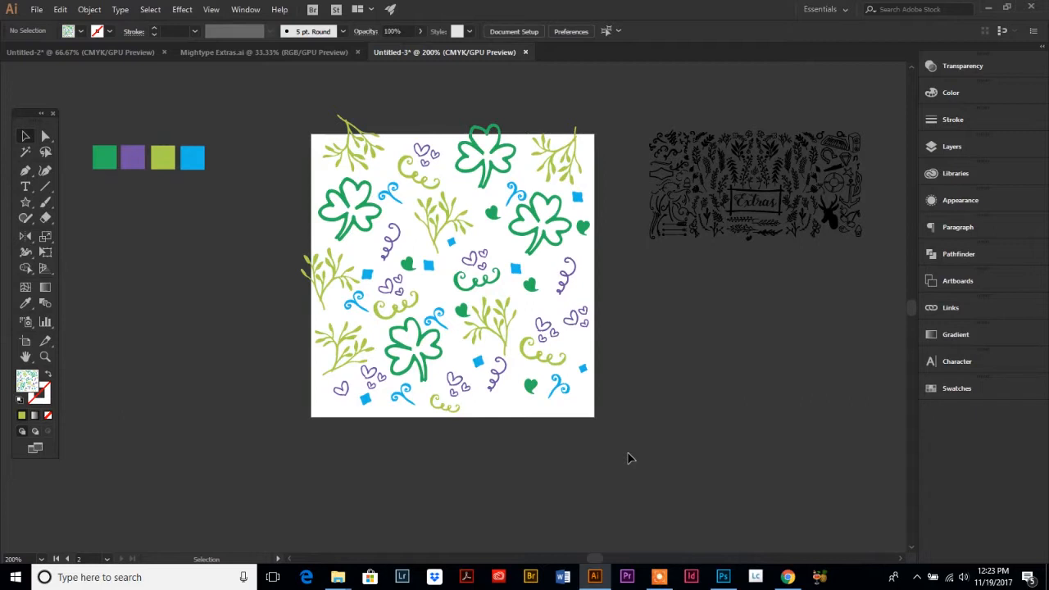
{"action": "mouse_move", "coordinate": [708, 391]}
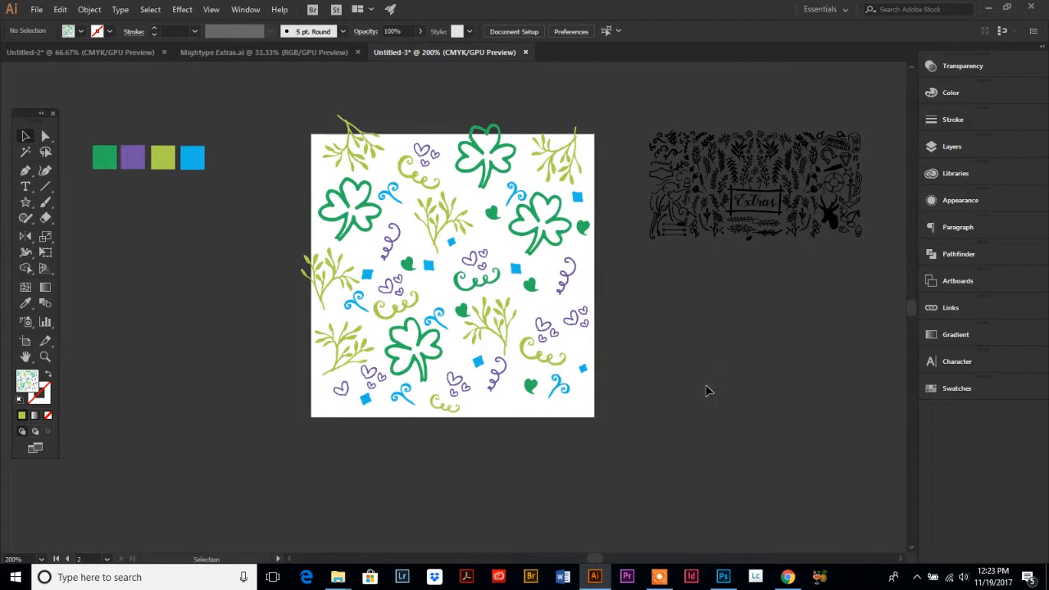
{"action": "mouse_move", "coordinate": [703, 375]}
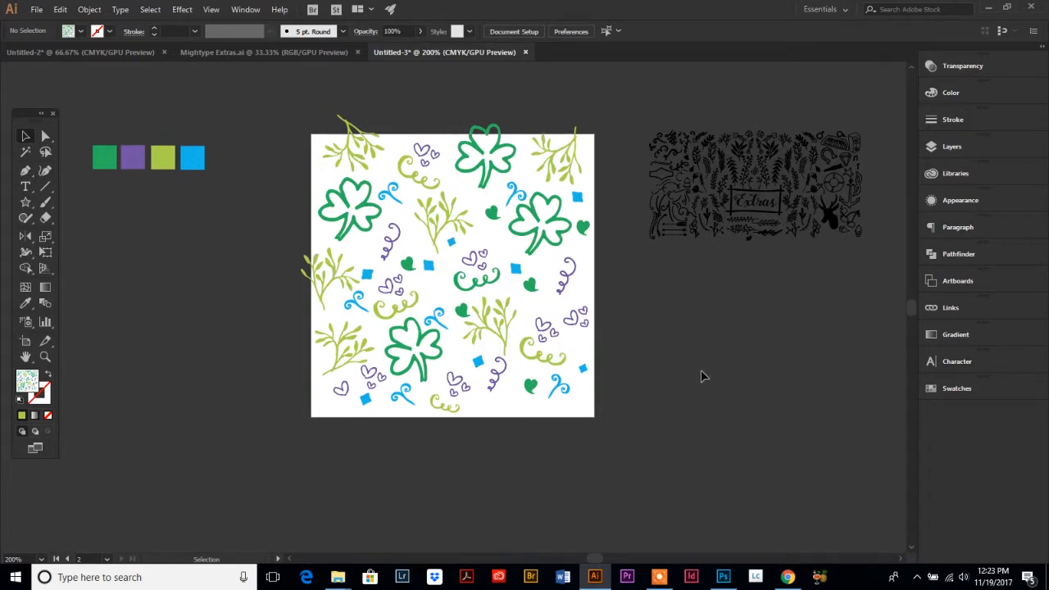
{"action": "mouse_move", "coordinate": [687, 384]}
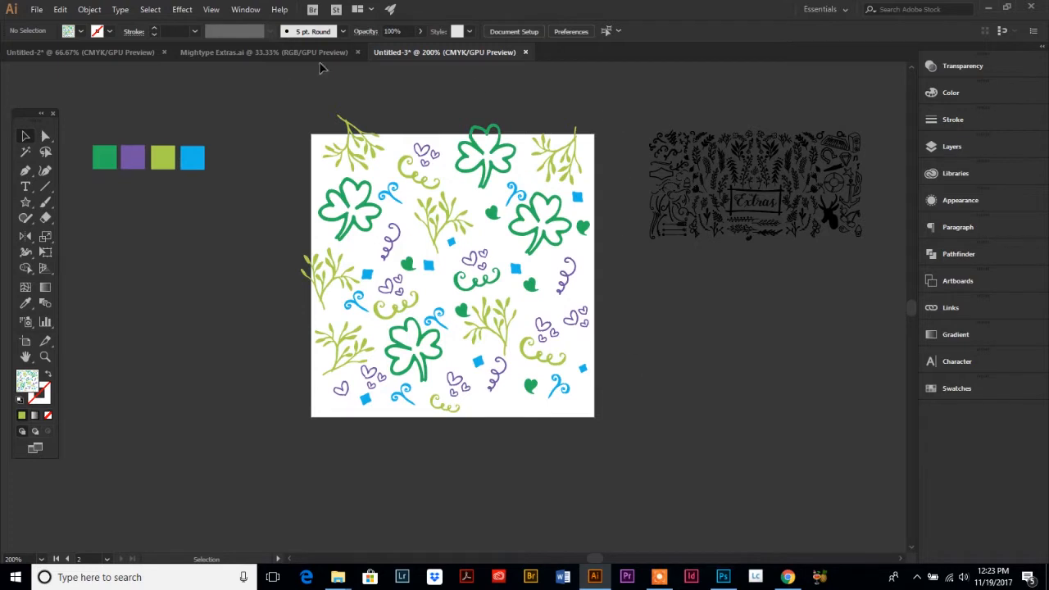
{"action": "mouse_move", "coordinate": [528, 505]}
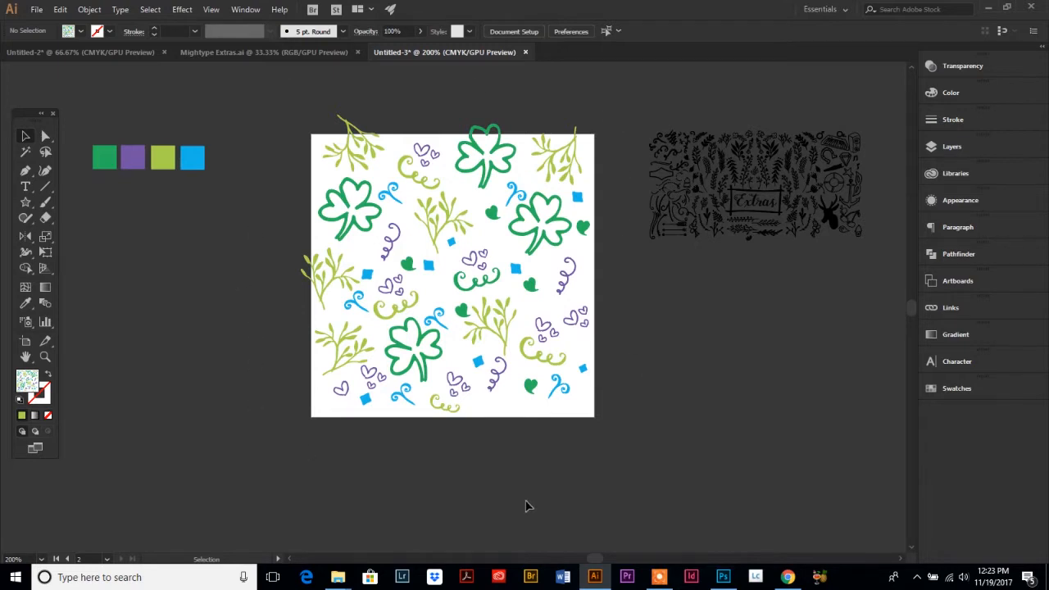
{"action": "mouse_move", "coordinate": [620, 434]}
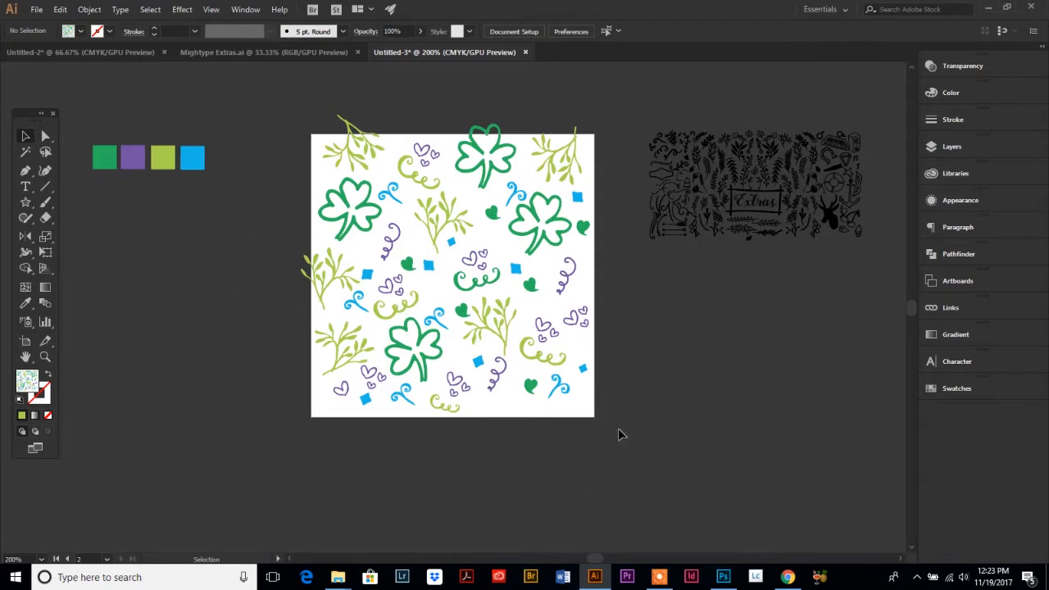
{"action": "mouse_move", "coordinate": [631, 109]}
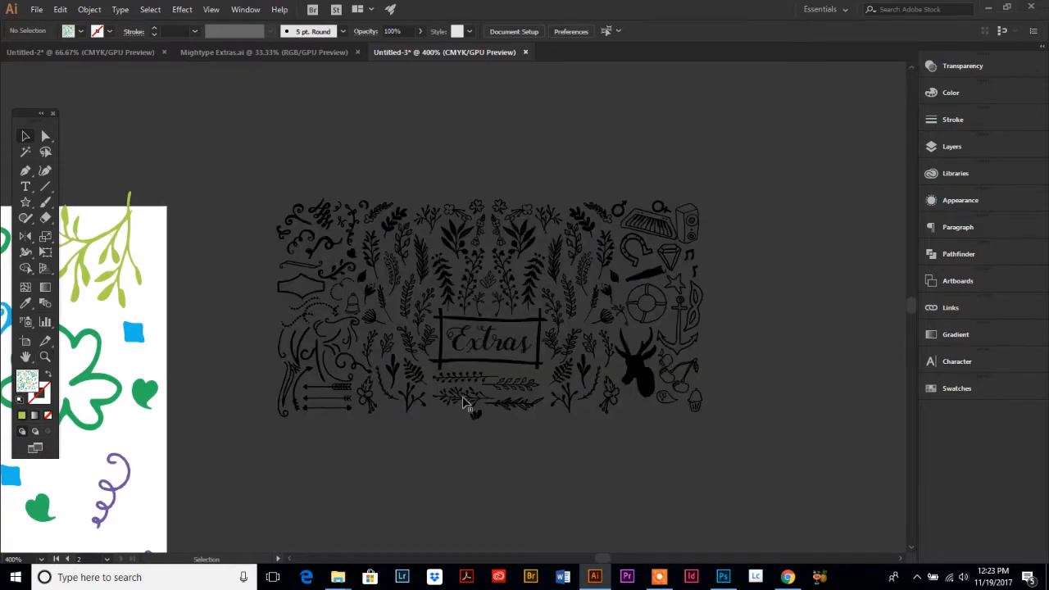
{"action": "mouse_move", "coordinate": [167, 324]}
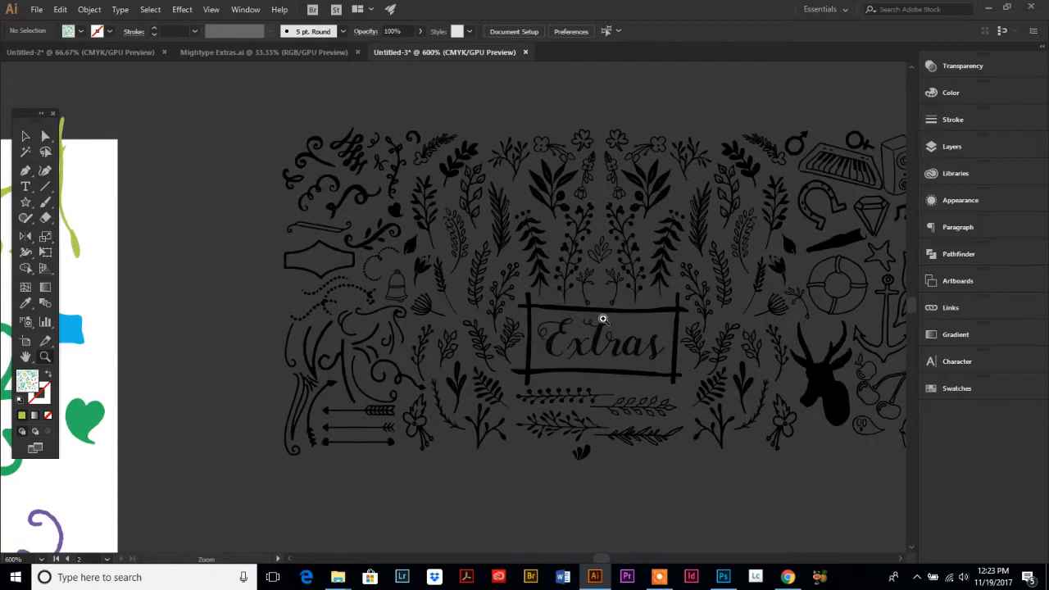
{"action": "mouse_move", "coordinate": [651, 276]}
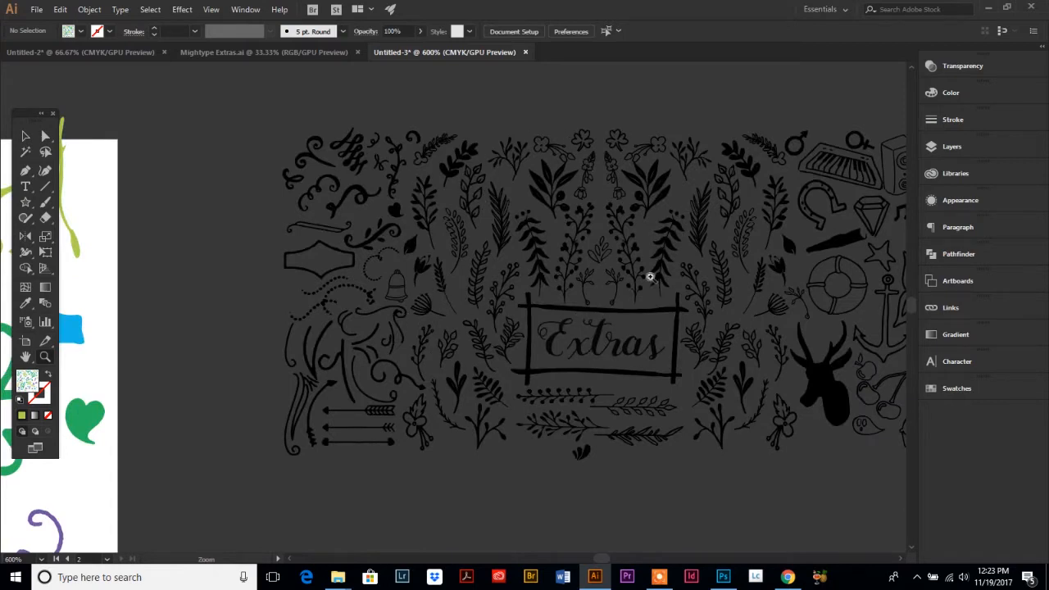
{"action": "mouse_move", "coordinate": [444, 381]}
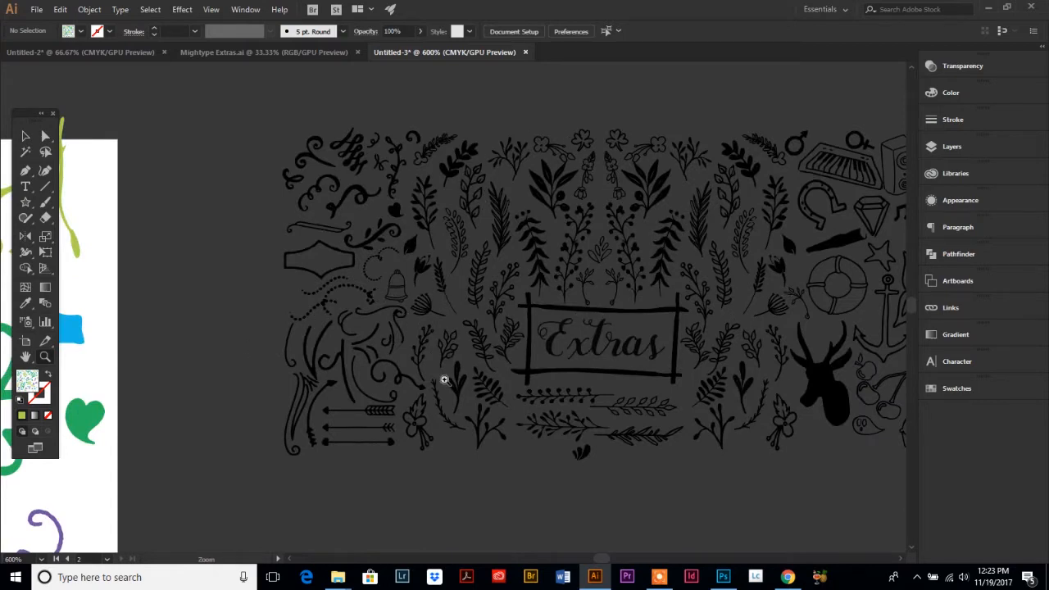
{"action": "mouse_move", "coordinate": [518, 322]}
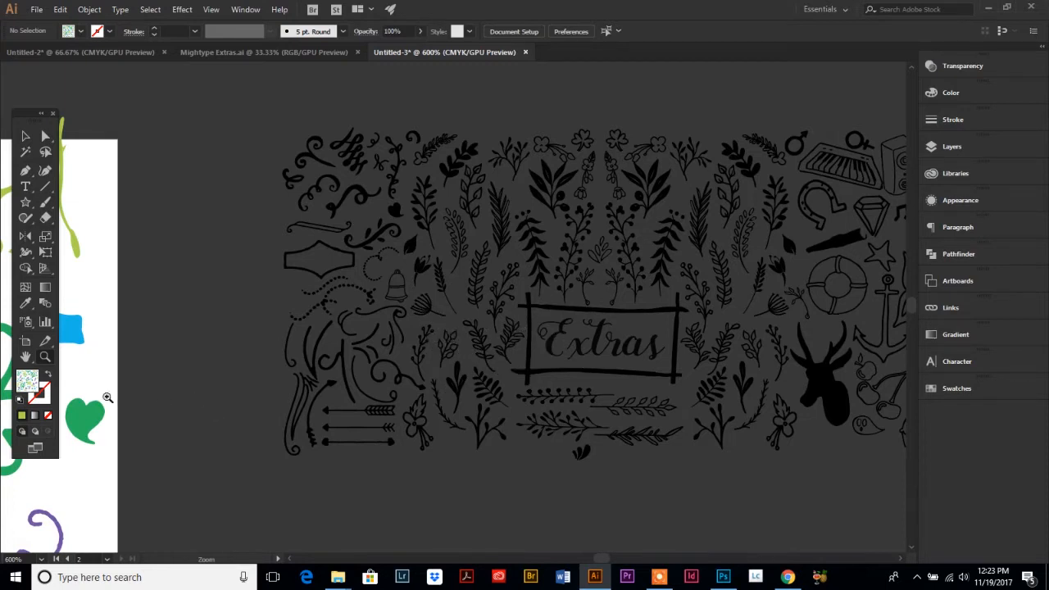
{"action": "mouse_move", "coordinate": [402, 318]}
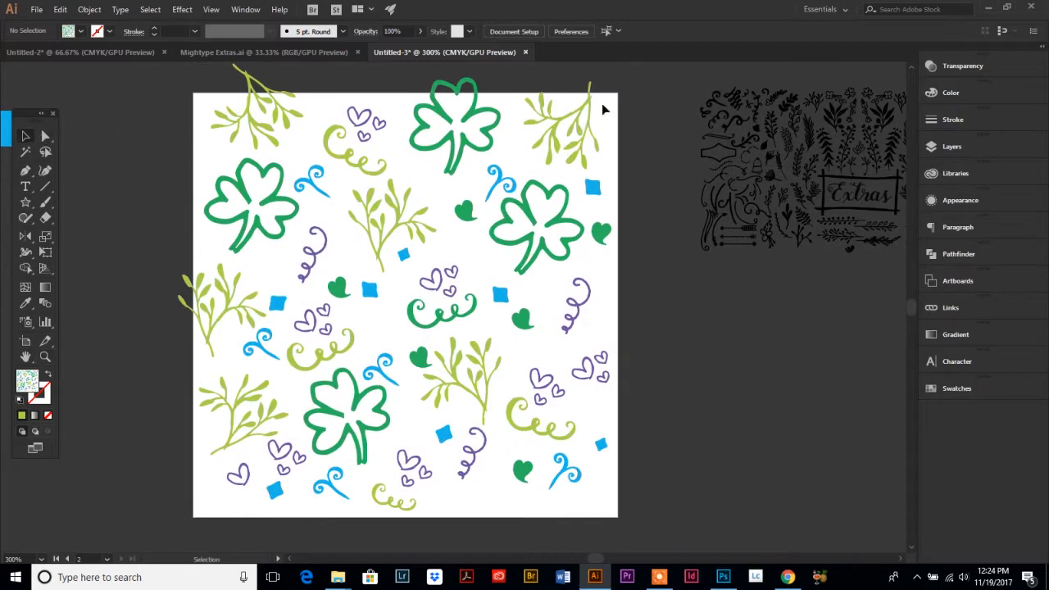
{"action": "mouse_move", "coordinate": [617, 511]}
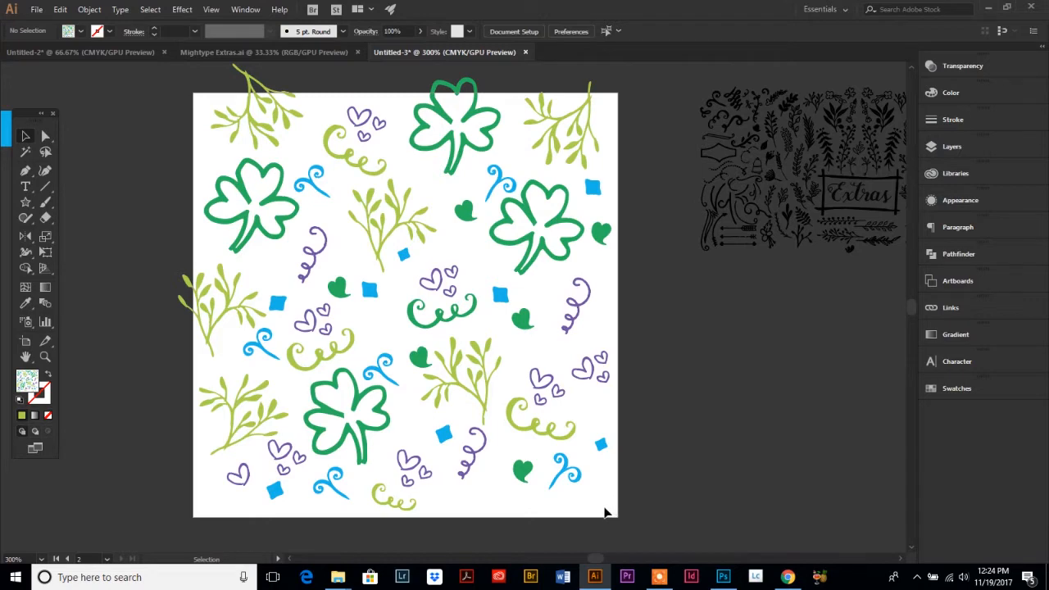
{"action": "mouse_move", "coordinate": [600, 506]}
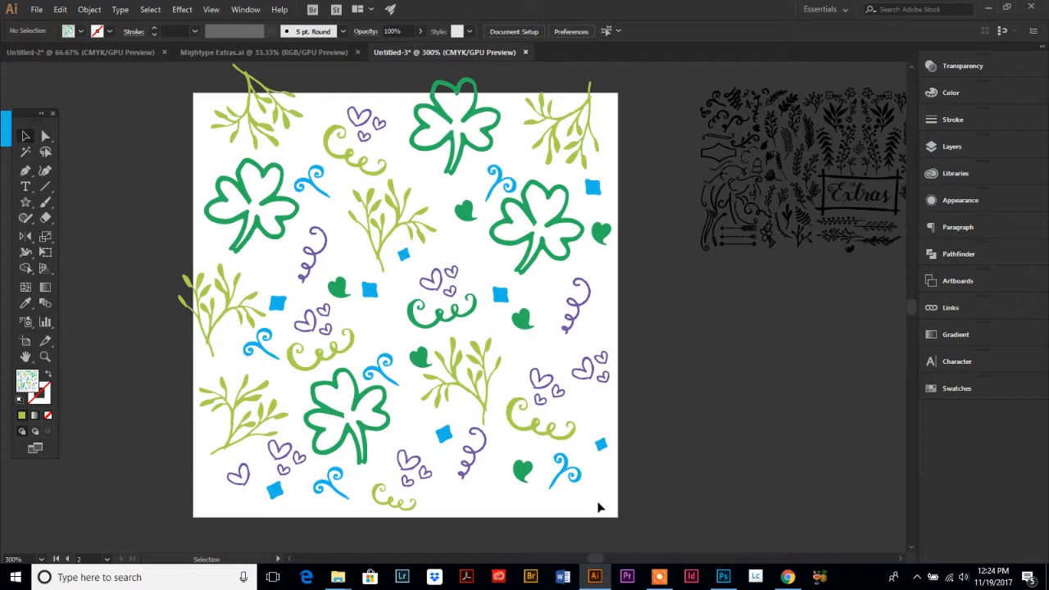
{"action": "mouse_move", "coordinate": [274, 456]}
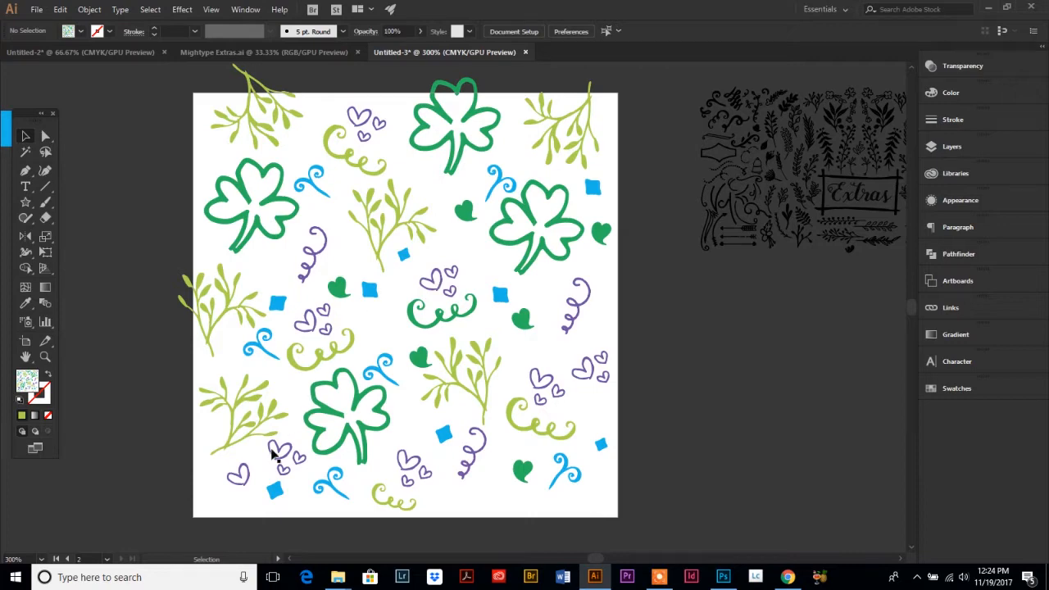
{"action": "mouse_move", "coordinate": [510, 502]}
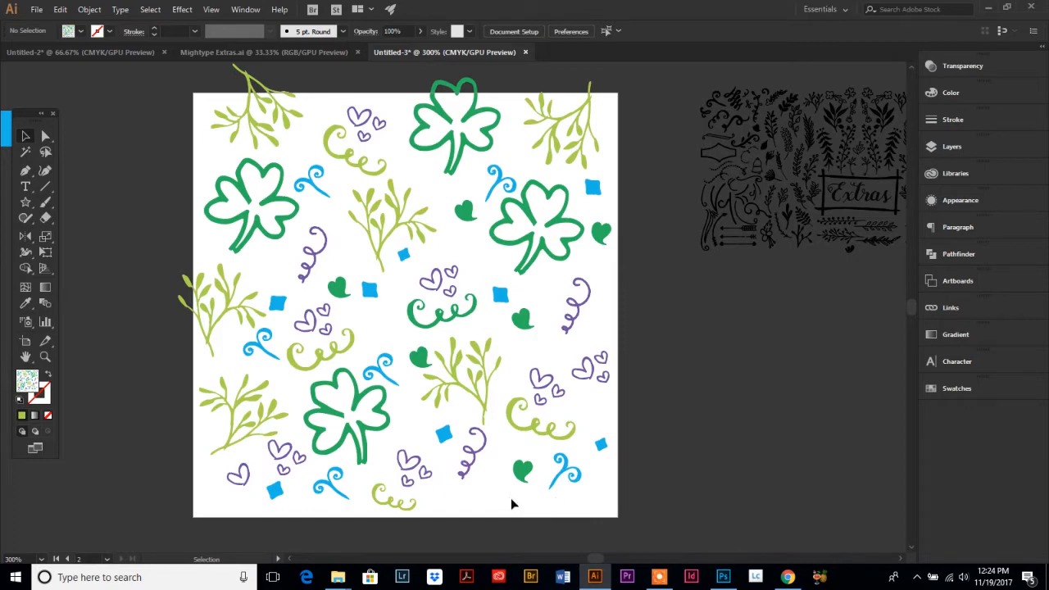
{"action": "mouse_move", "coordinate": [256, 469]}
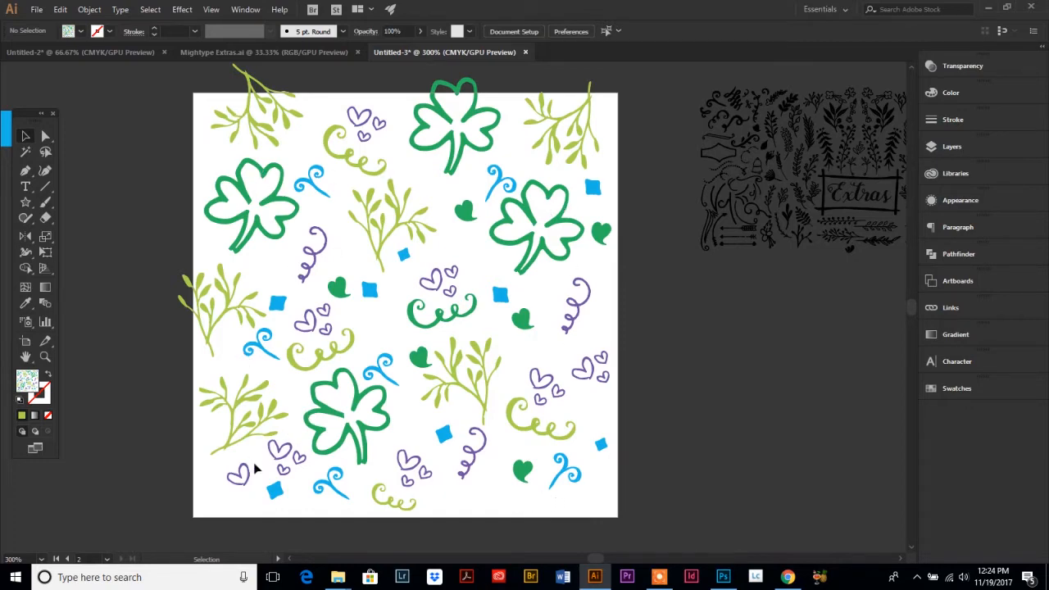
{"action": "mouse_move", "coordinate": [505, 495]}
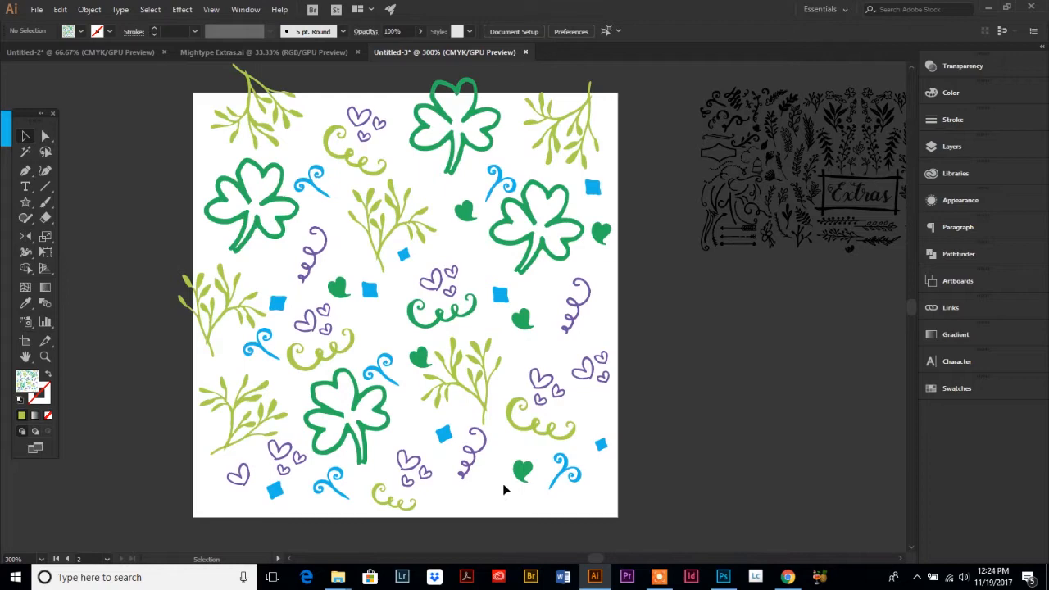
{"action": "mouse_move", "coordinate": [216, 322]}
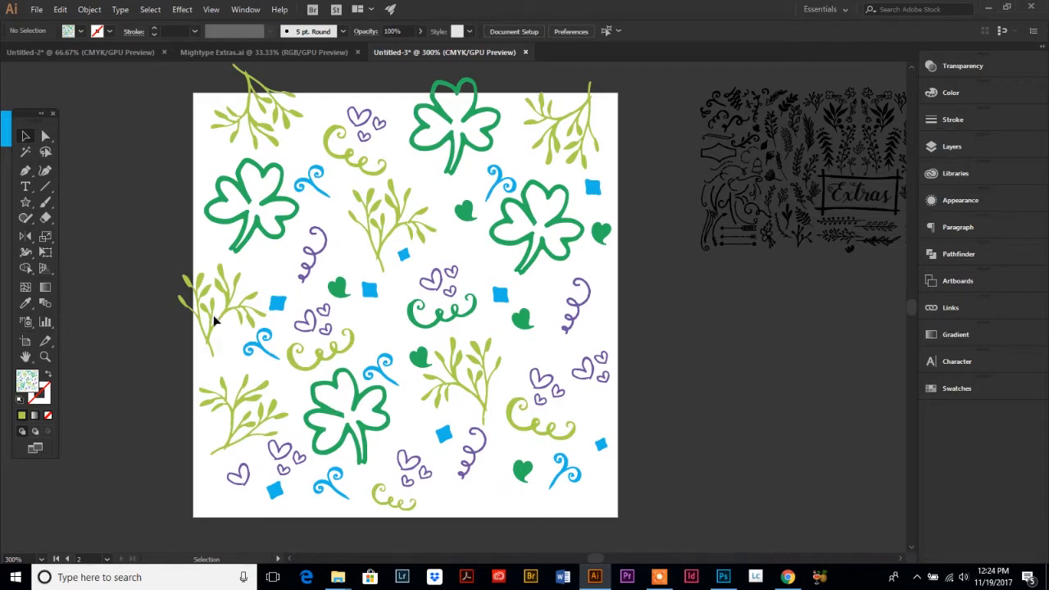
{"action": "mouse_move", "coordinate": [215, 321]}
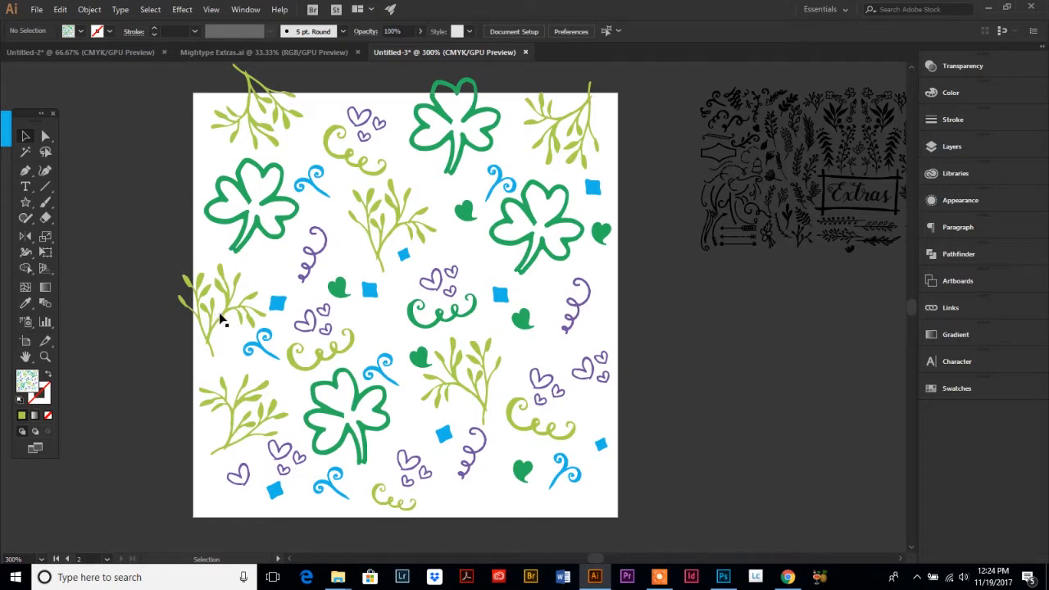
{"action": "mouse_move", "coordinate": [231, 318]}
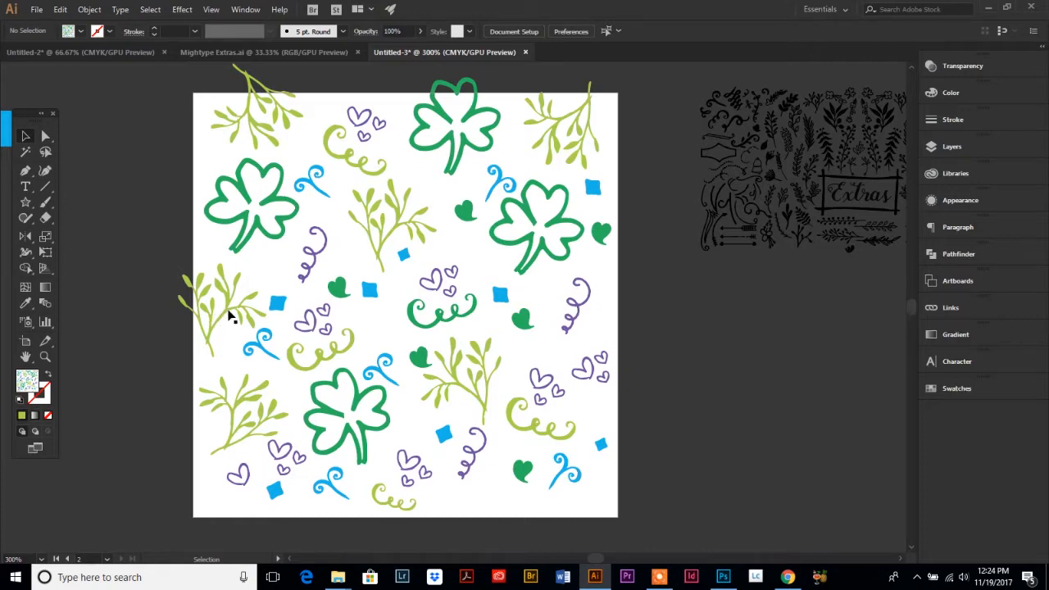
Move a copy of the left-edge sprig across by the tile width so it overhangs the right edge.
{"action": "left_click", "coordinate": [229, 315]}
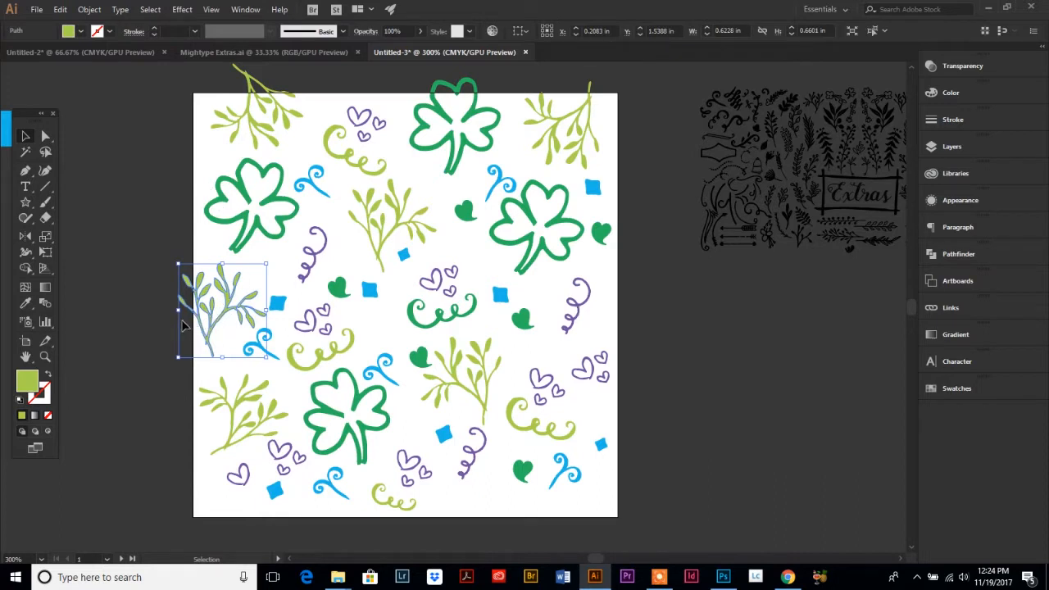
{"action": "mouse_move", "coordinate": [620, 308]}
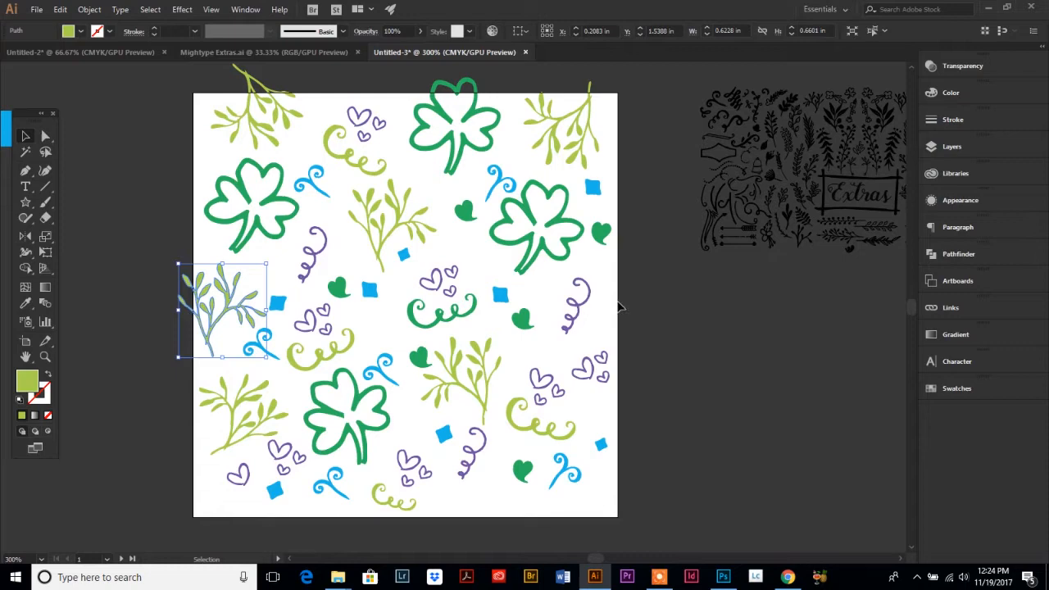
{"action": "mouse_move", "coordinate": [379, 330]}
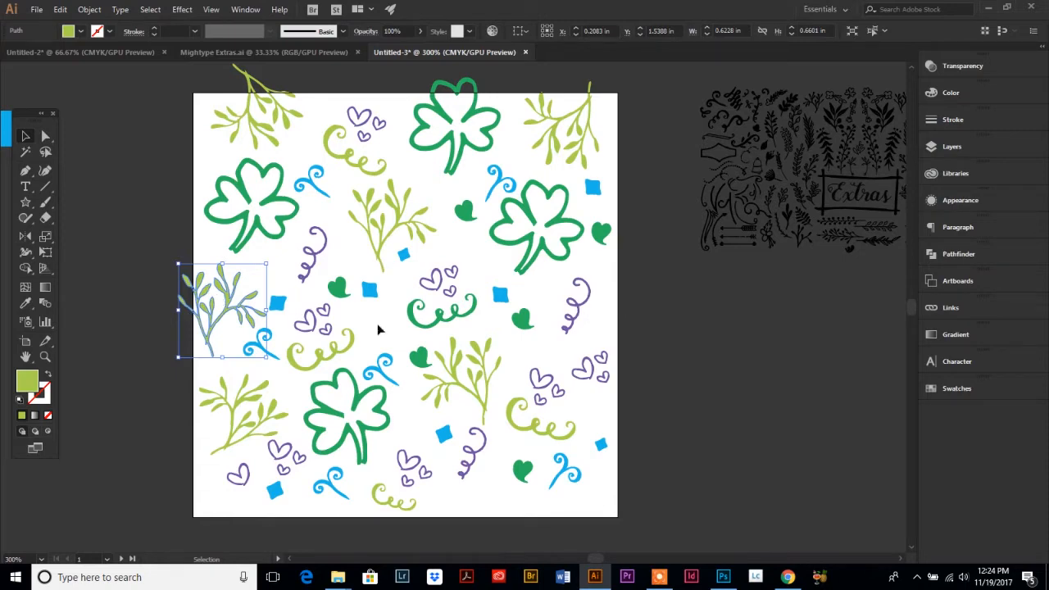
{"action": "mouse_move", "coordinate": [633, 319]}
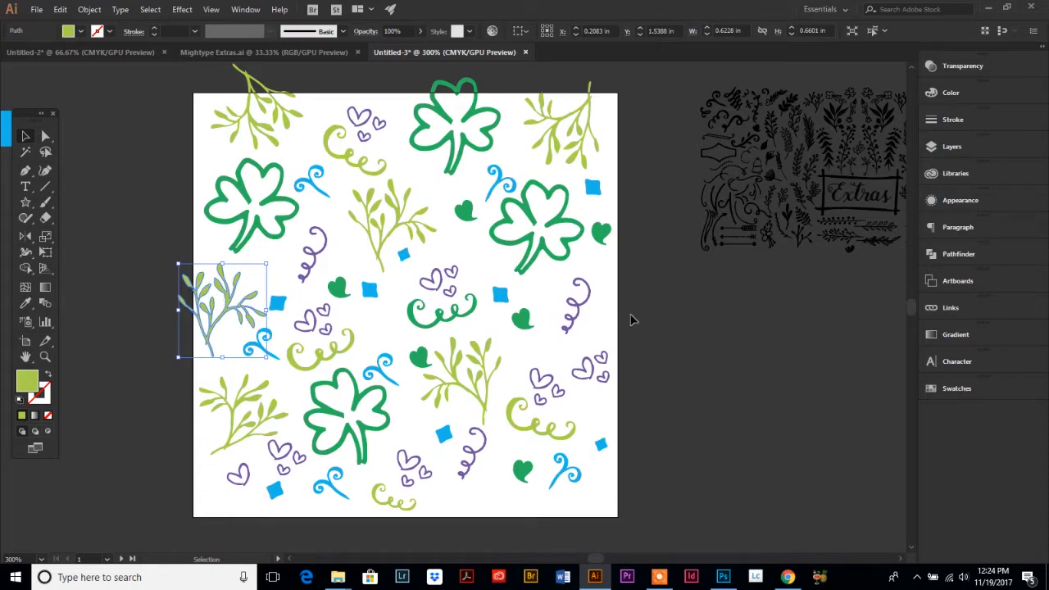
{"action": "mouse_move", "coordinate": [157, 387]}
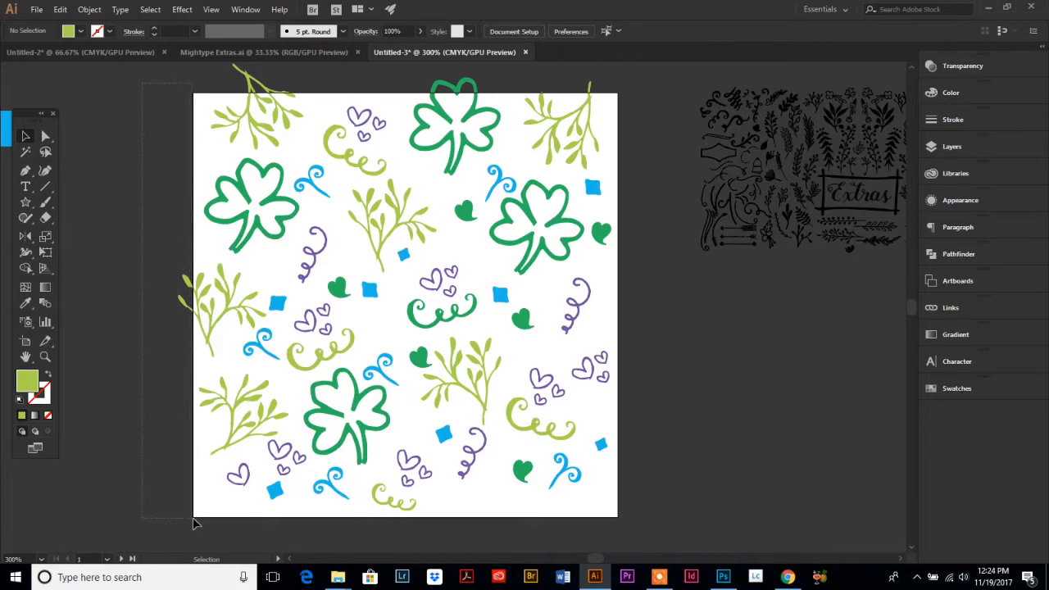
{"action": "left_click", "coordinate": [221, 310]}
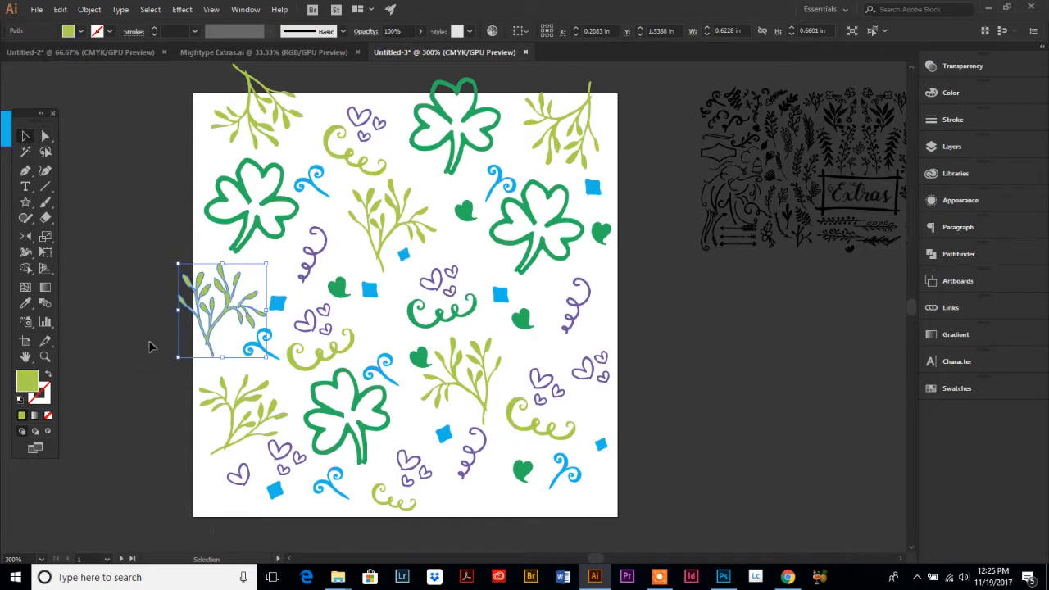
{"action": "left_click", "coordinate": [46, 136]}
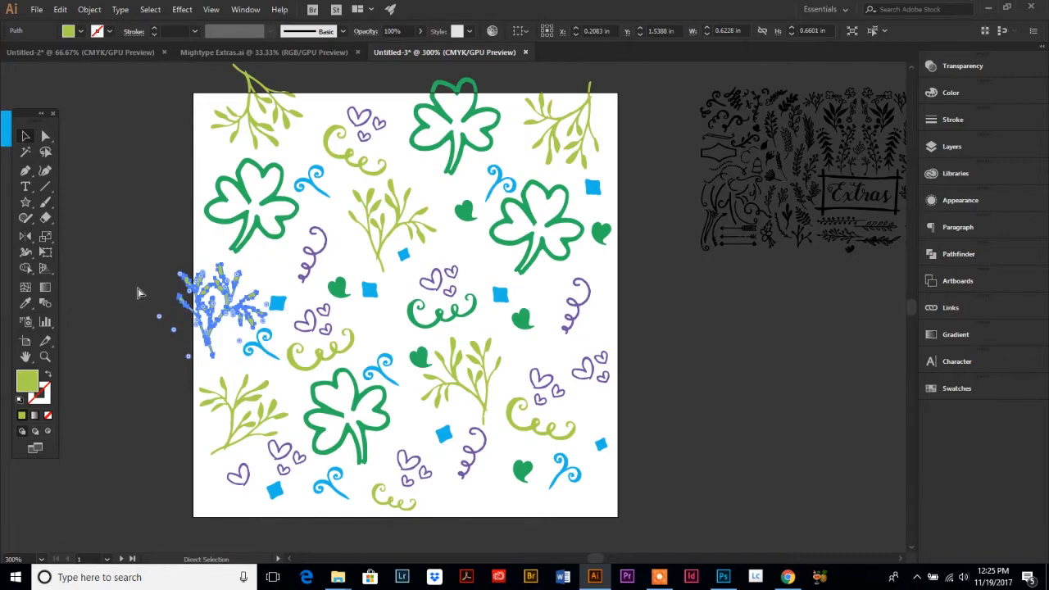
{"action": "mouse_move", "coordinate": [126, 292]}
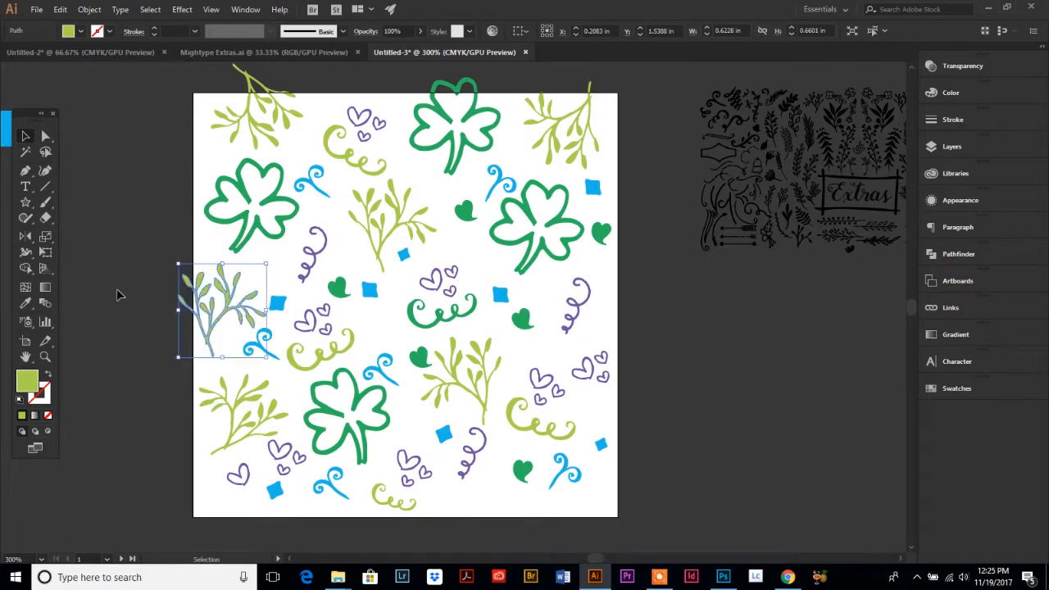
{"action": "mouse_move", "coordinate": [156, 303]}
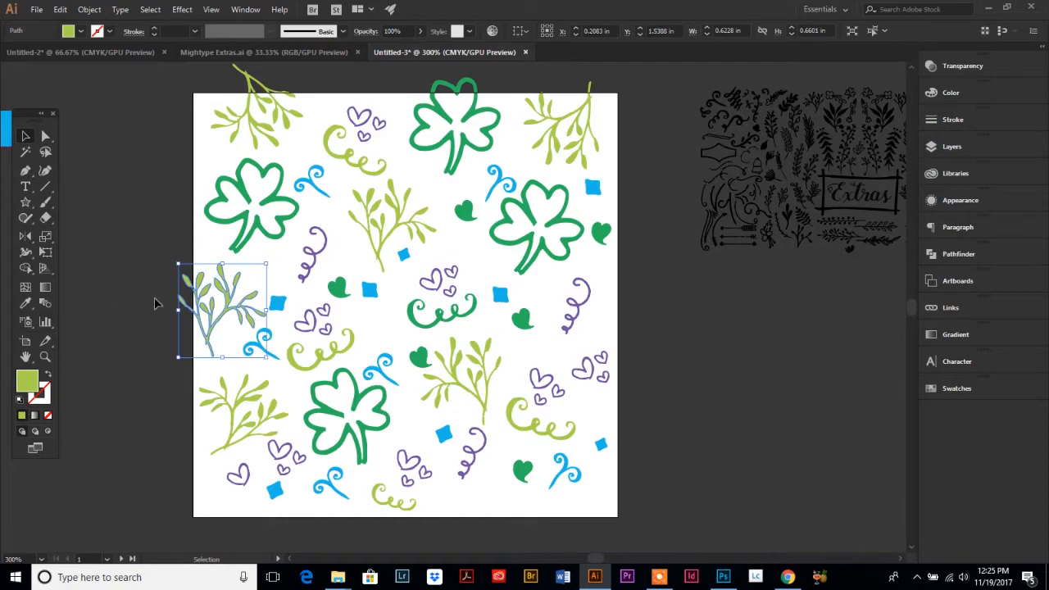
{"action": "mouse_move", "coordinate": [157, 339]}
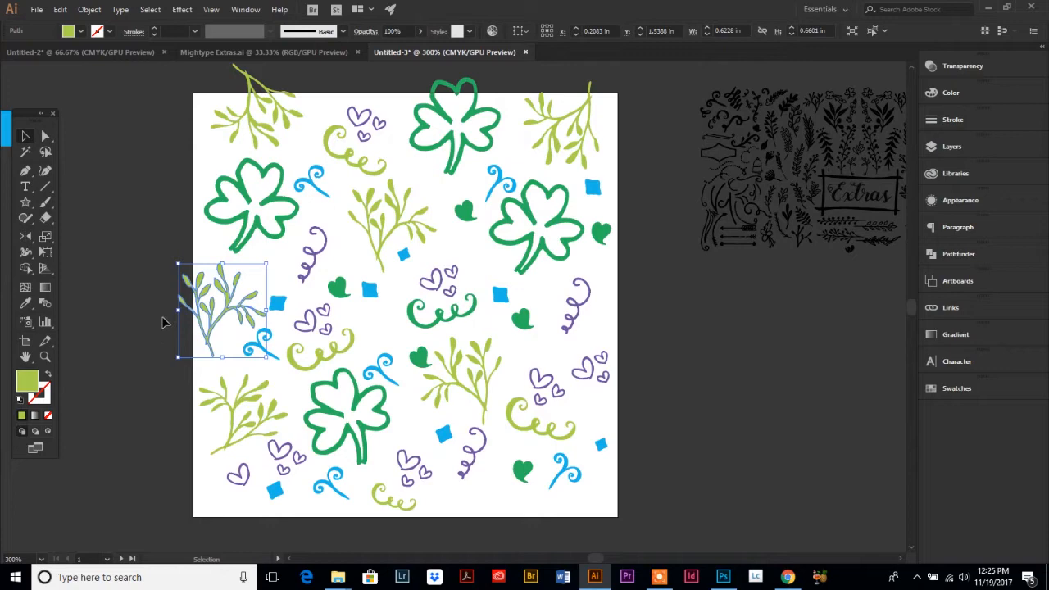
{"action": "mouse_move", "coordinate": [548, 70]}
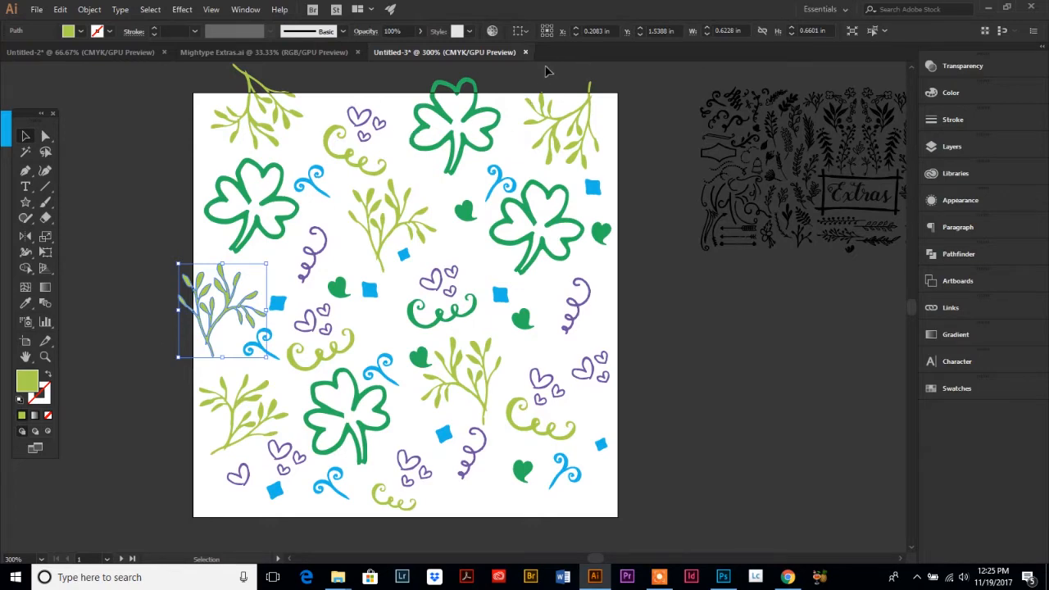
{"action": "mouse_move", "coordinate": [581, 13]}
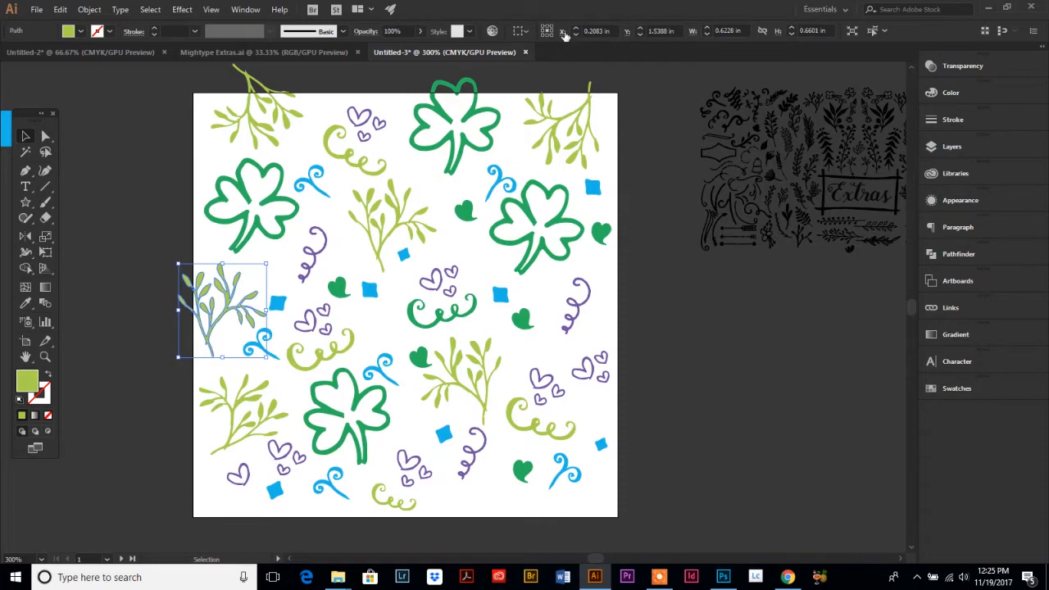
{"action": "mouse_move", "coordinate": [638, 42]}
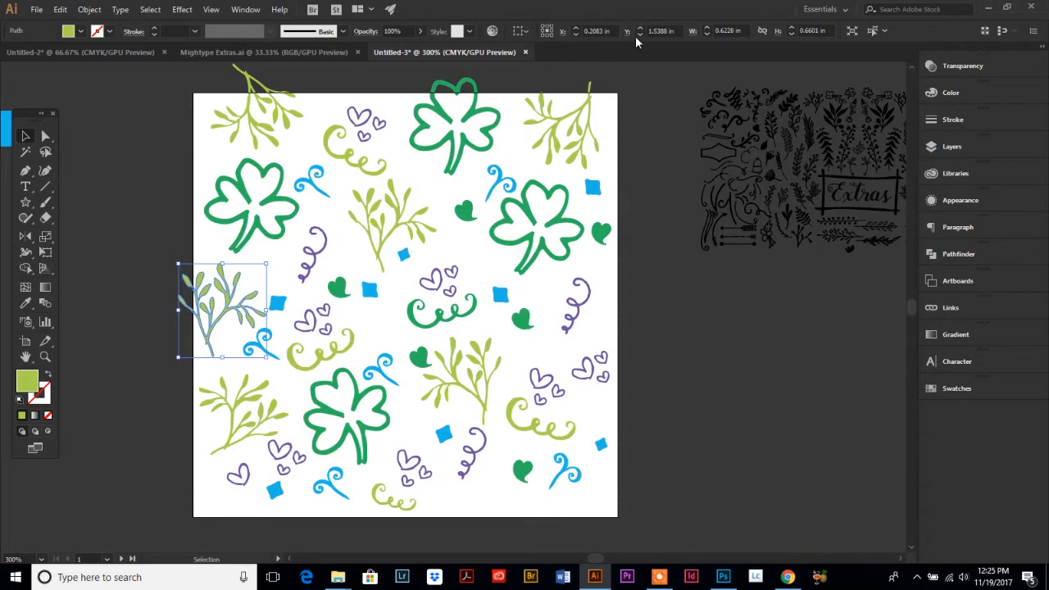
{"action": "mouse_move", "coordinate": [566, 40]}
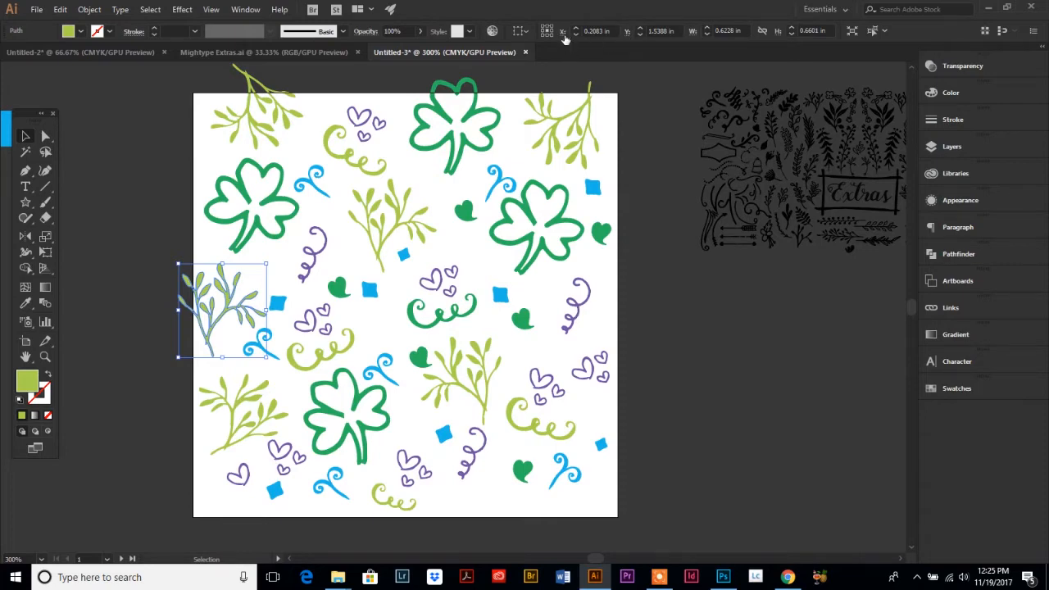
{"action": "mouse_move", "coordinate": [564, 31]}
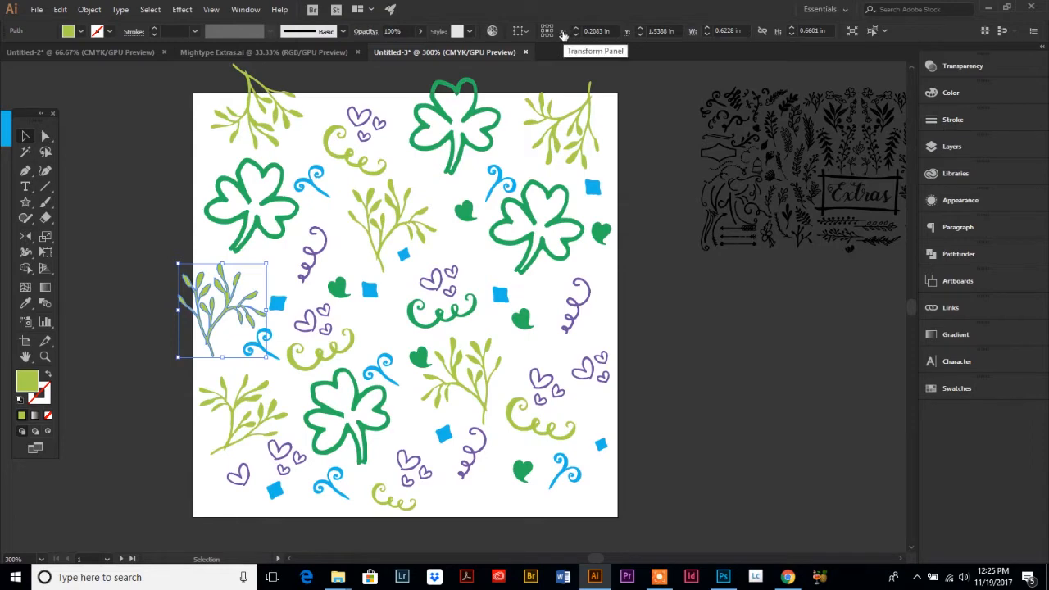
{"action": "mouse_move", "coordinate": [564, 36]}
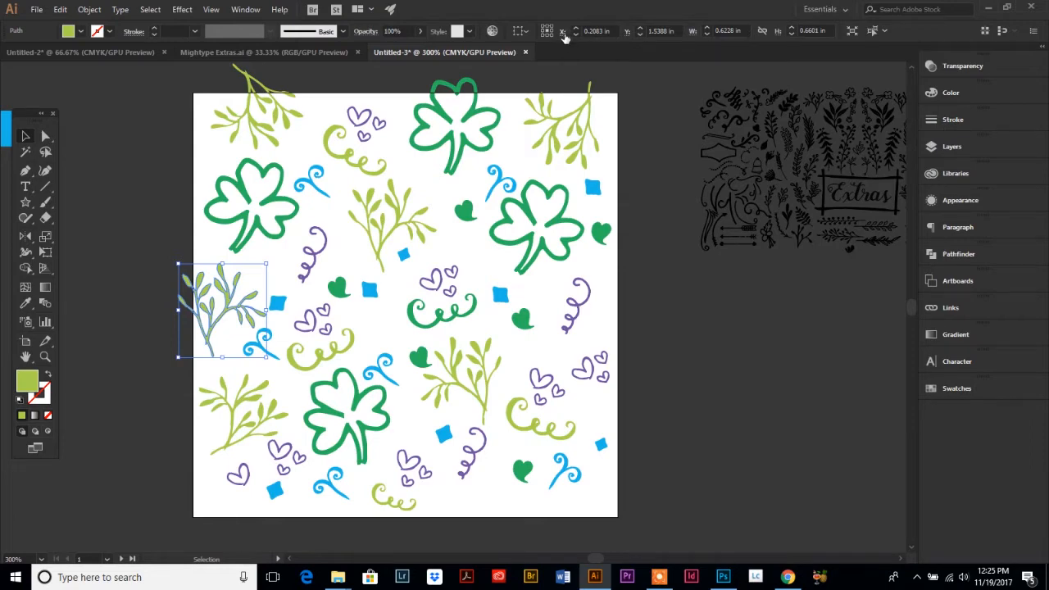
{"action": "mouse_move", "coordinate": [564, 36]}
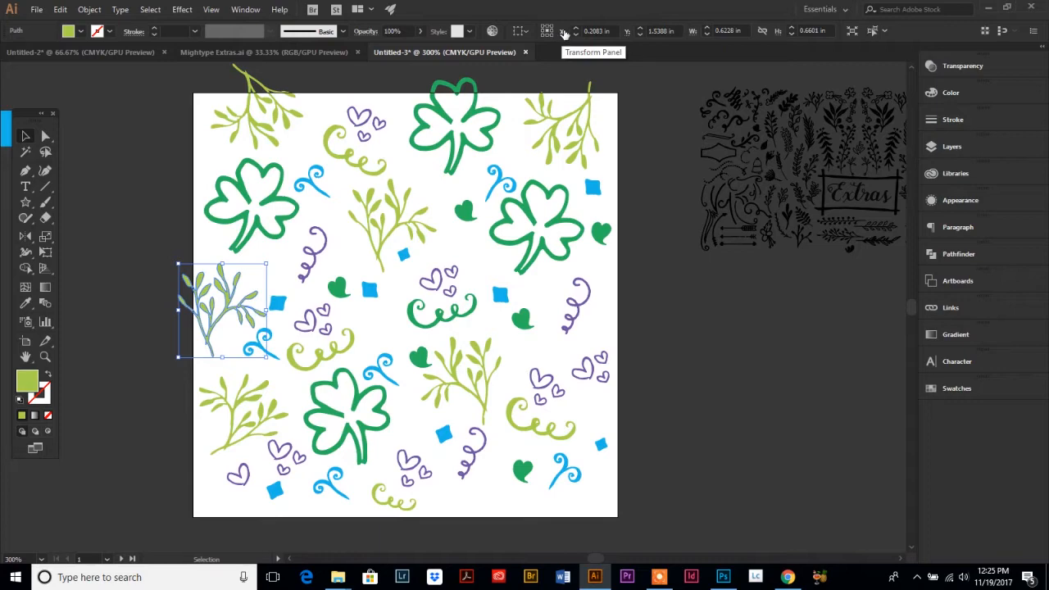
{"action": "mouse_move", "coordinate": [574, 48]}
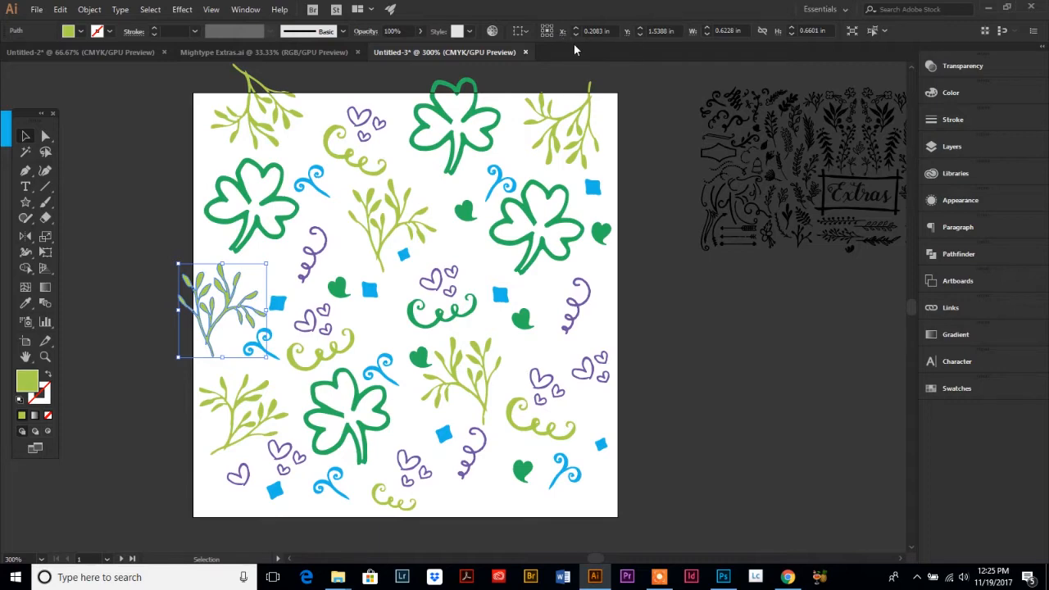
{"action": "mouse_move", "coordinate": [587, 74]}
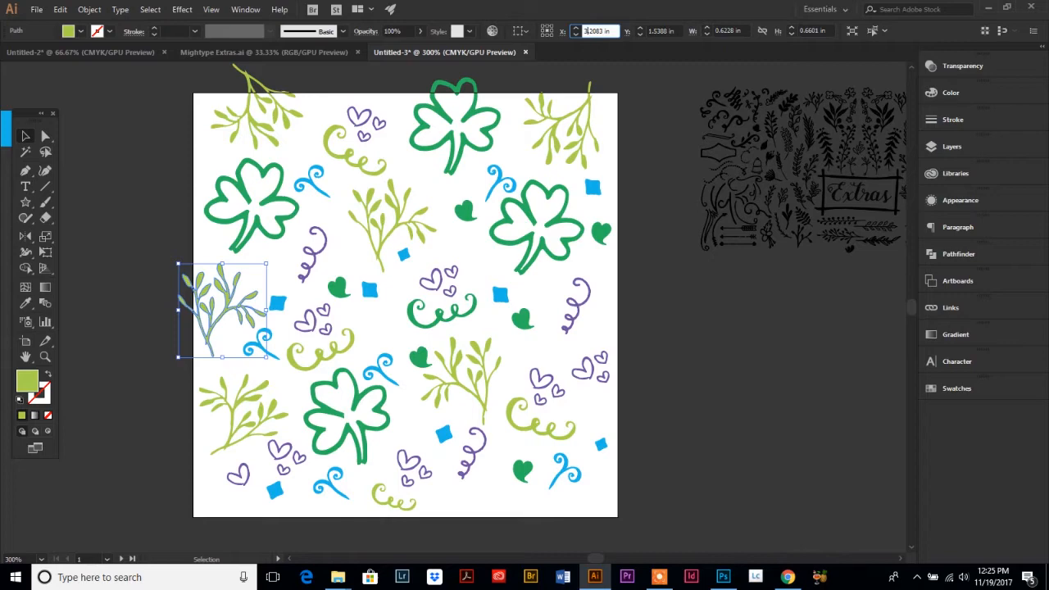
{"action": "left_click_drag", "start_coordinate": [223, 310], "coordinate": [648, 310]}
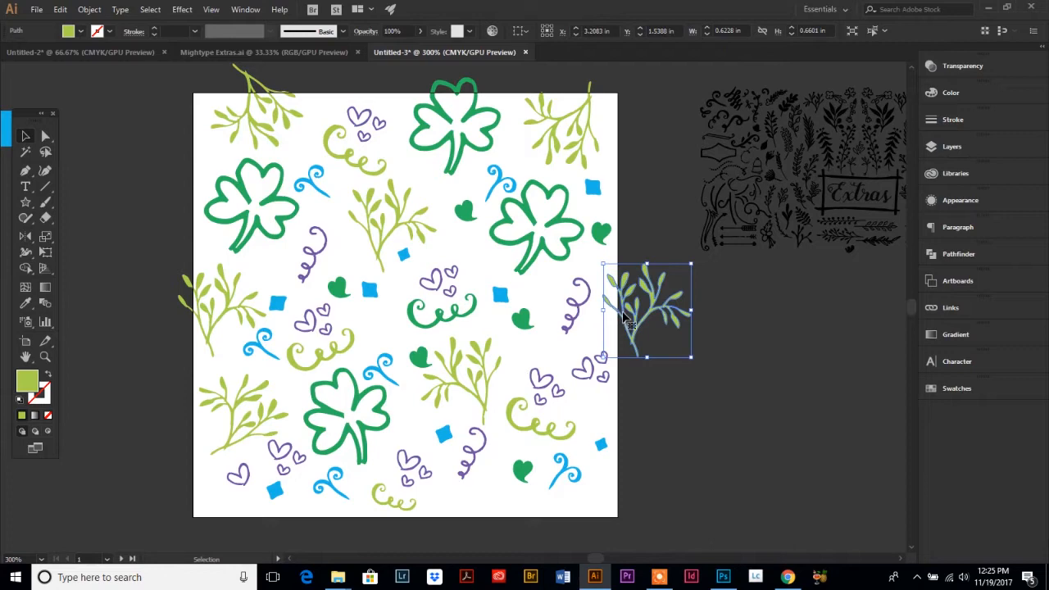
{"action": "mouse_move", "coordinate": [151, 295]}
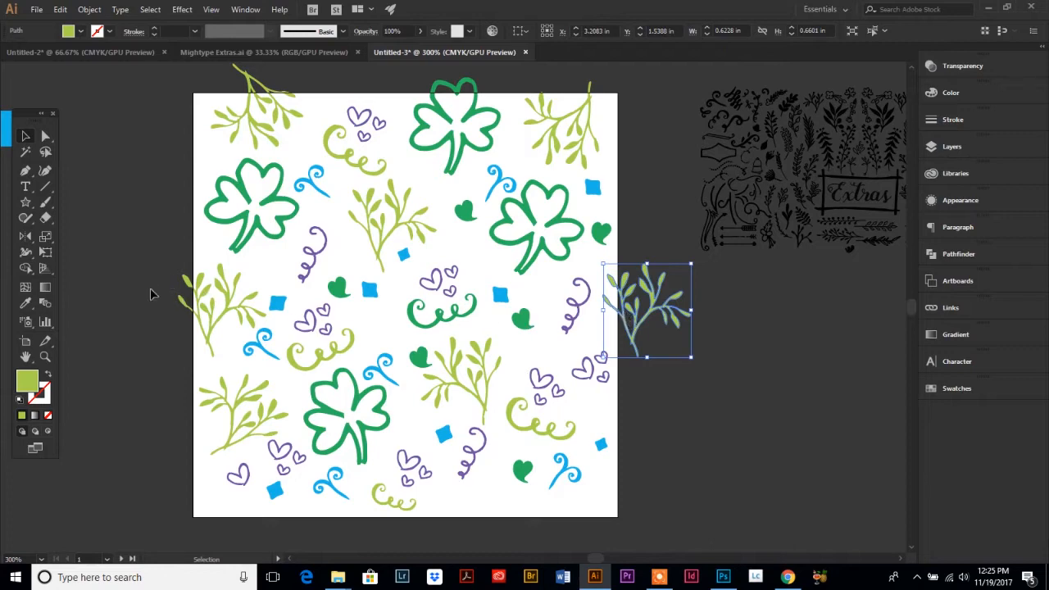
{"action": "mouse_move", "coordinate": [184, 297]}
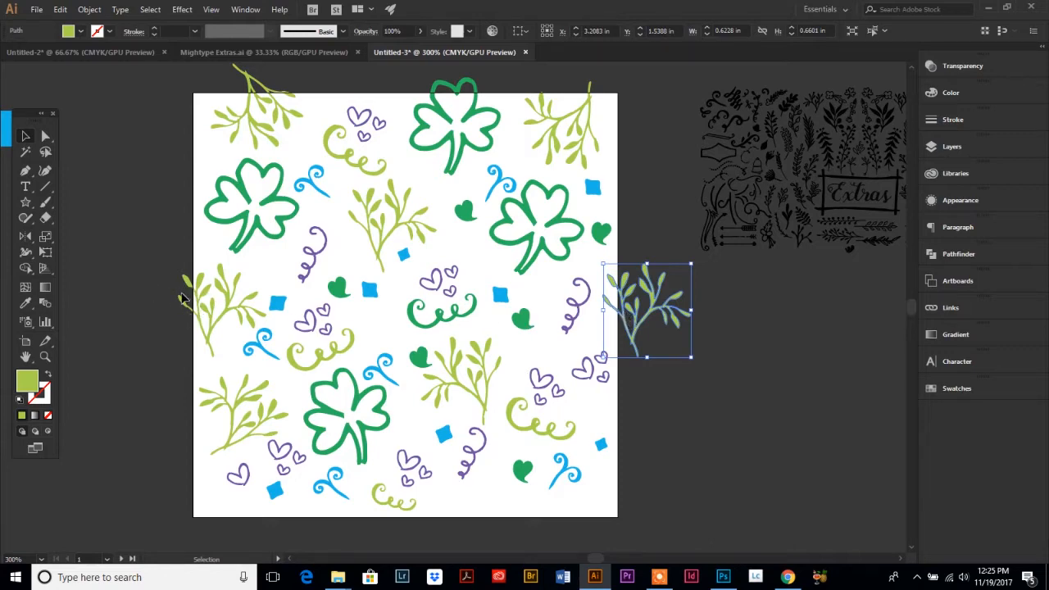
{"action": "mouse_move", "coordinate": [197, 318]}
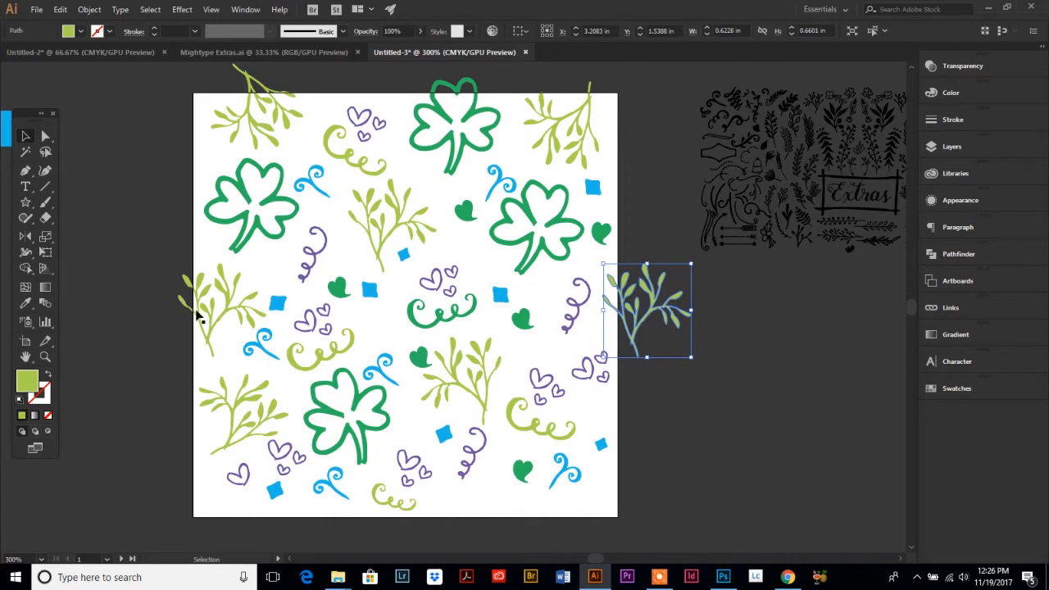
{"action": "mouse_move", "coordinate": [669, 367]}
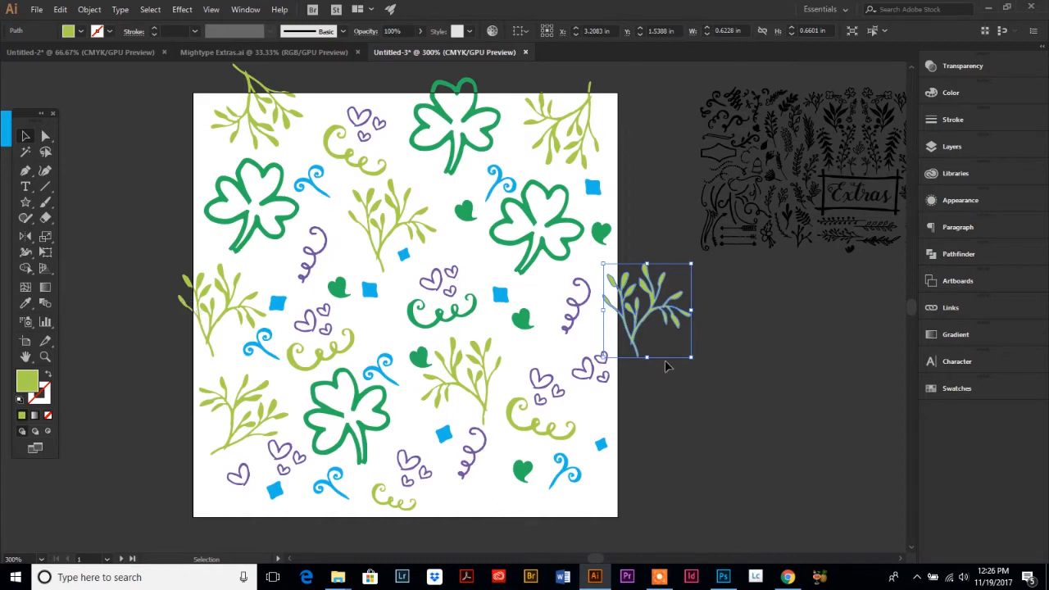
{"action": "mouse_move", "coordinate": [702, 425]}
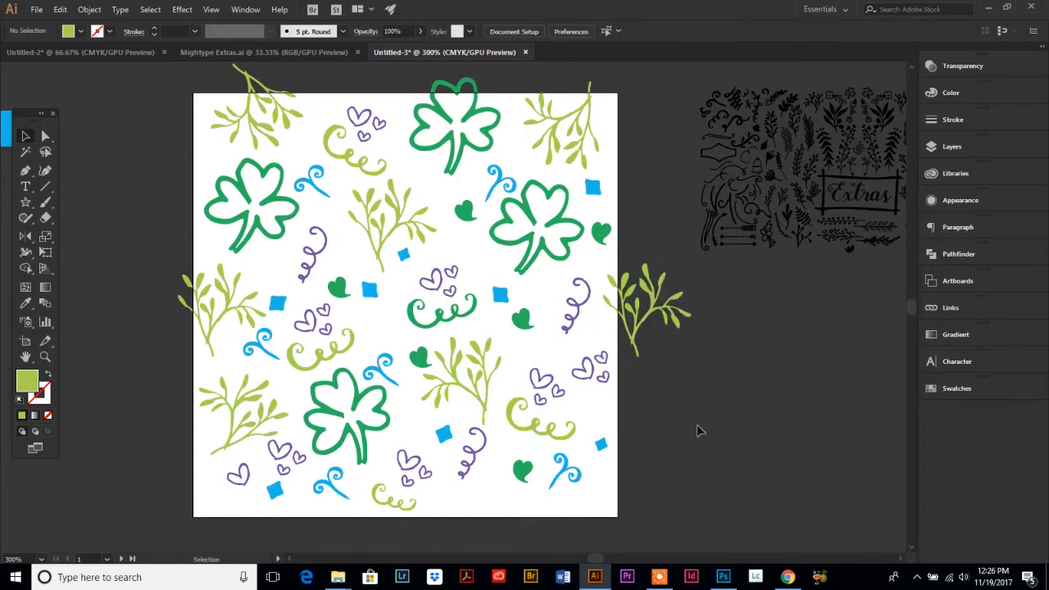
{"action": "mouse_move", "coordinate": [590, 292]}
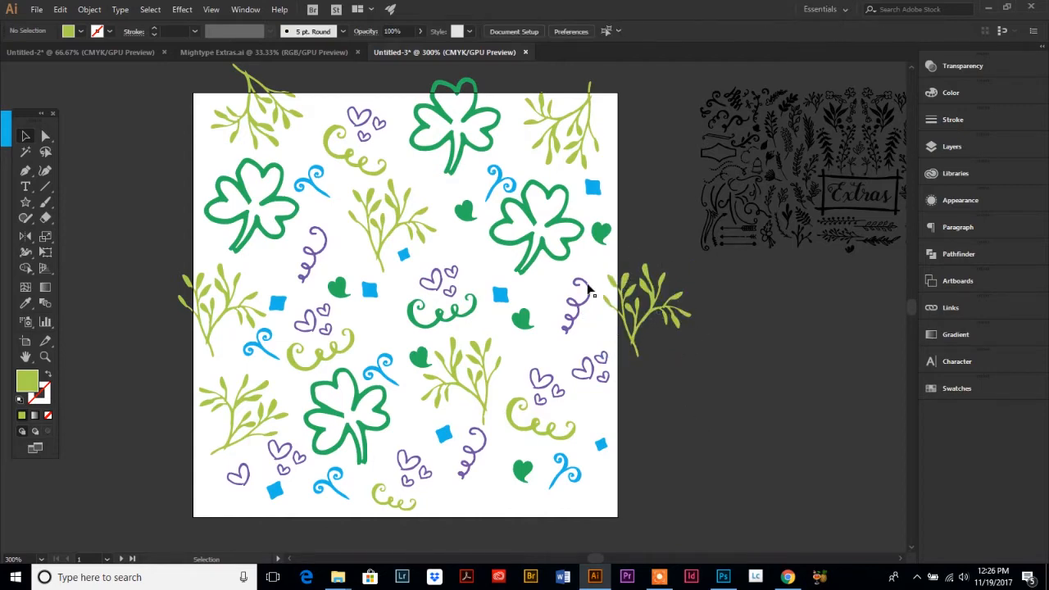
{"action": "mouse_move", "coordinate": [610, 312]}
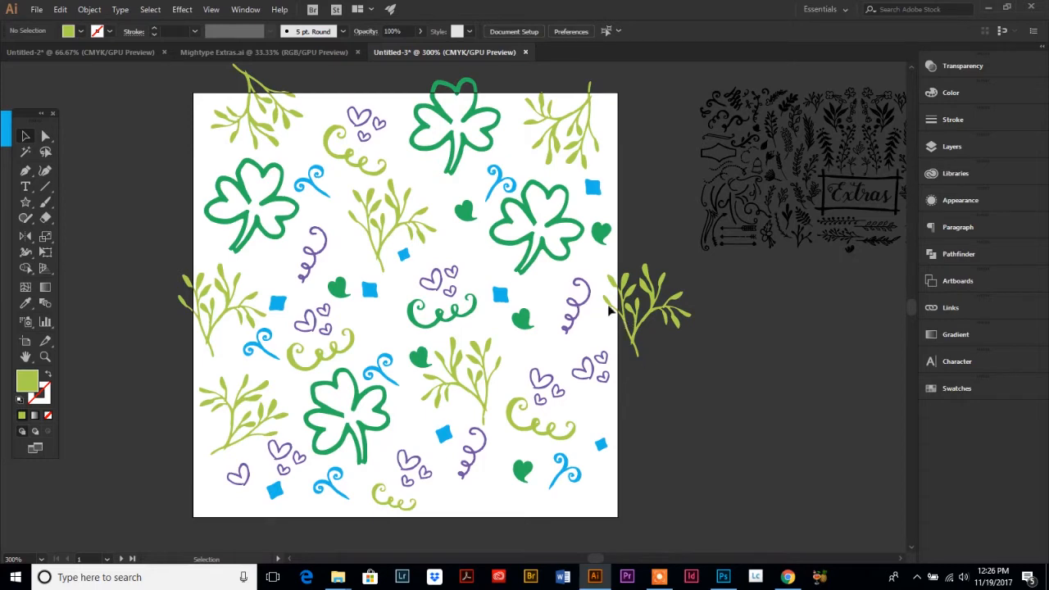
{"action": "mouse_move", "coordinate": [377, 295]}
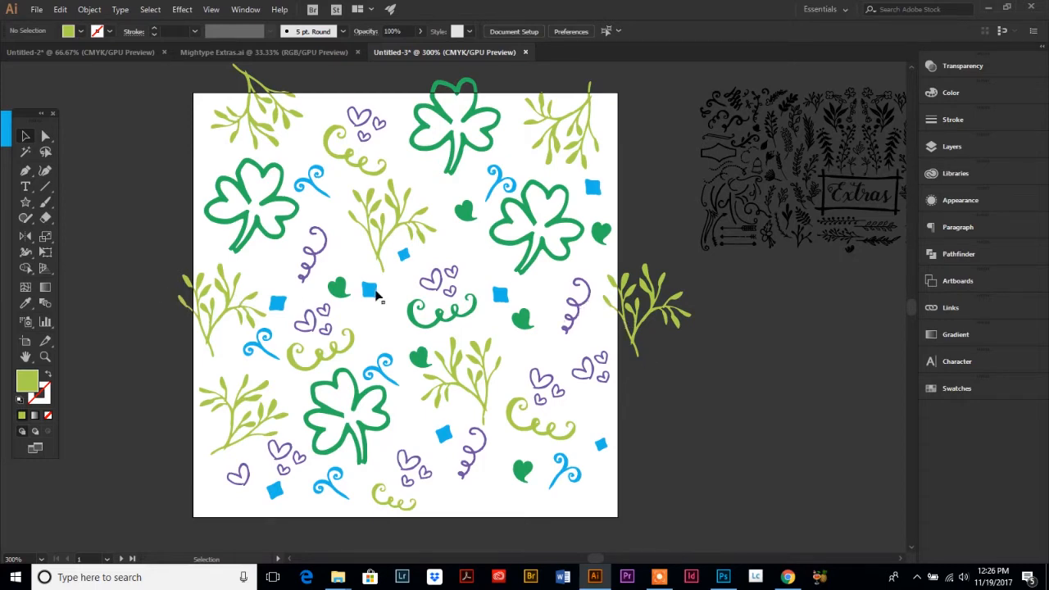
{"action": "mouse_move", "coordinate": [577, 308]}
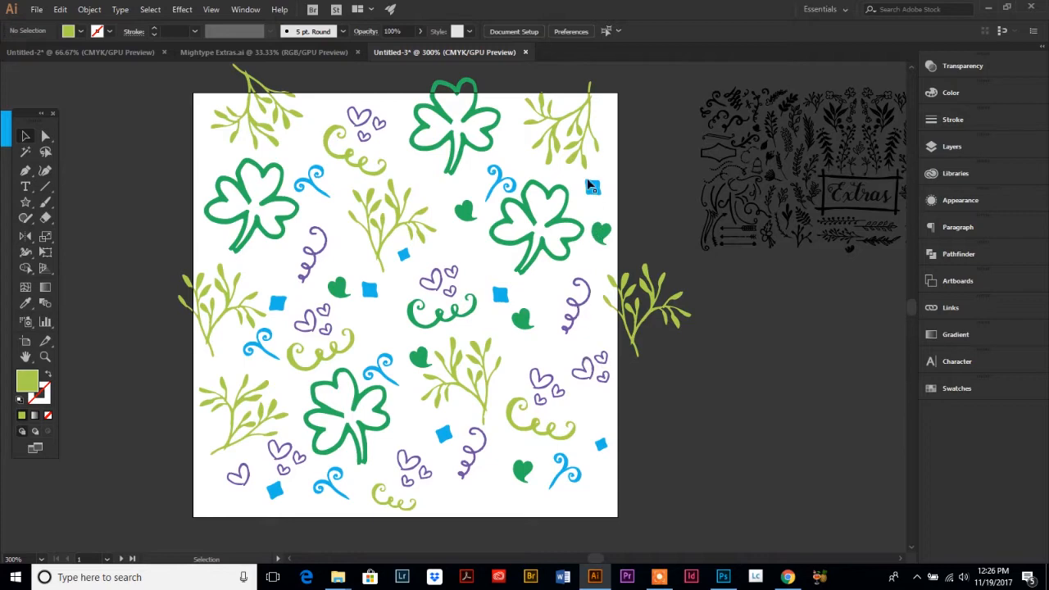
{"action": "mouse_move", "coordinate": [472, 479]}
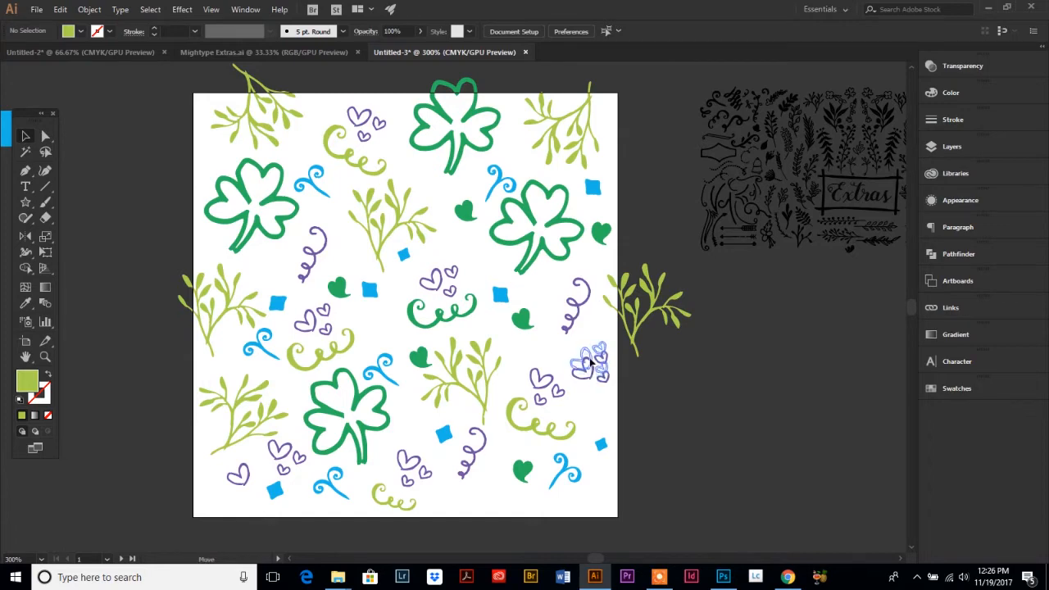
Reposition the small blue swirl near the lower right into an empty gap of the tile.
{"action": "left_click", "coordinate": [594, 420]}
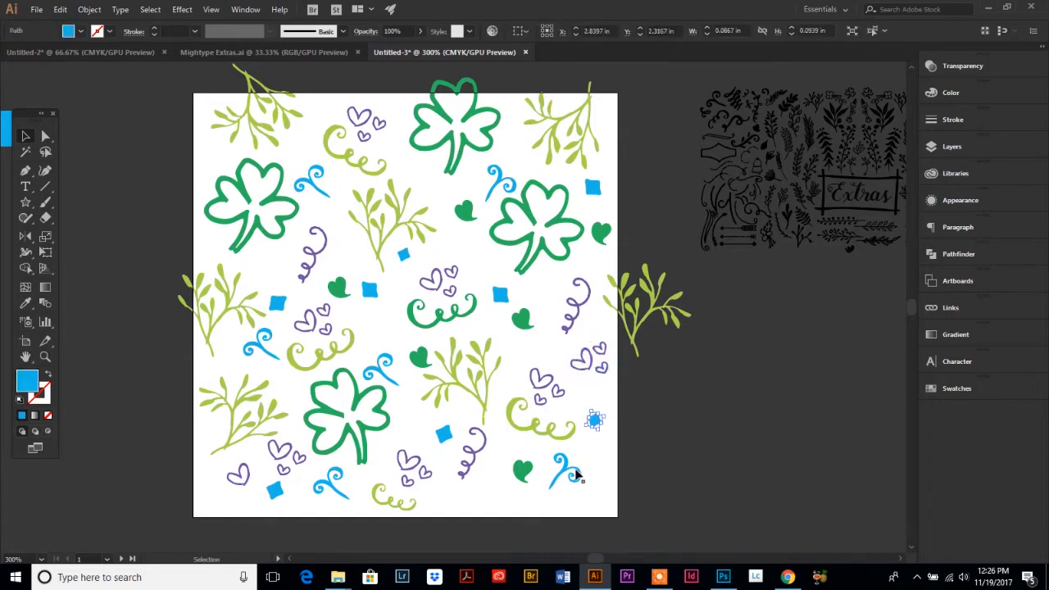
{"action": "left_click", "coordinate": [564, 473]}
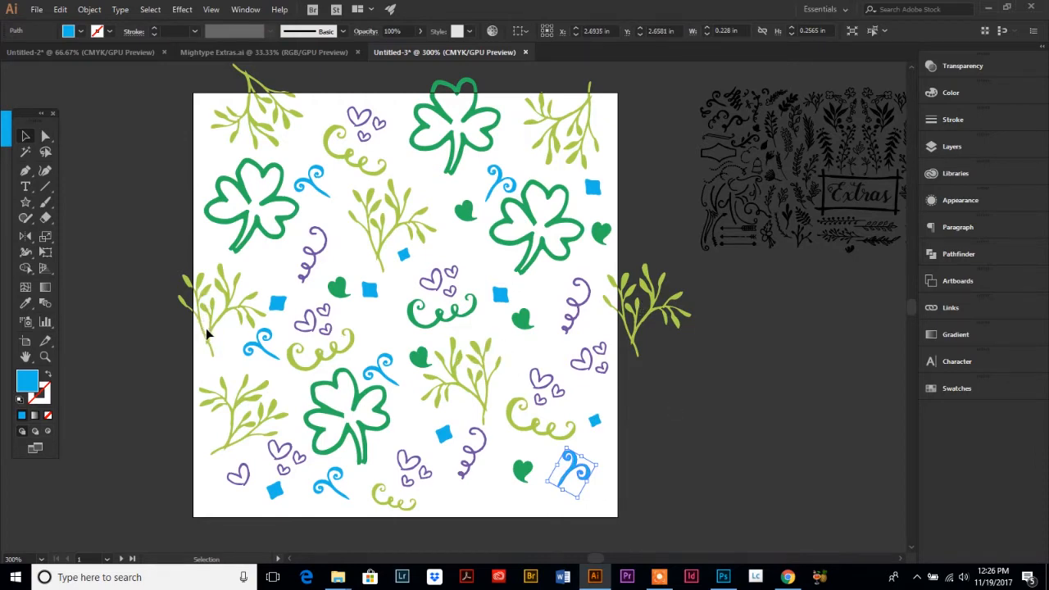
{"action": "mouse_move", "coordinate": [636, 195]}
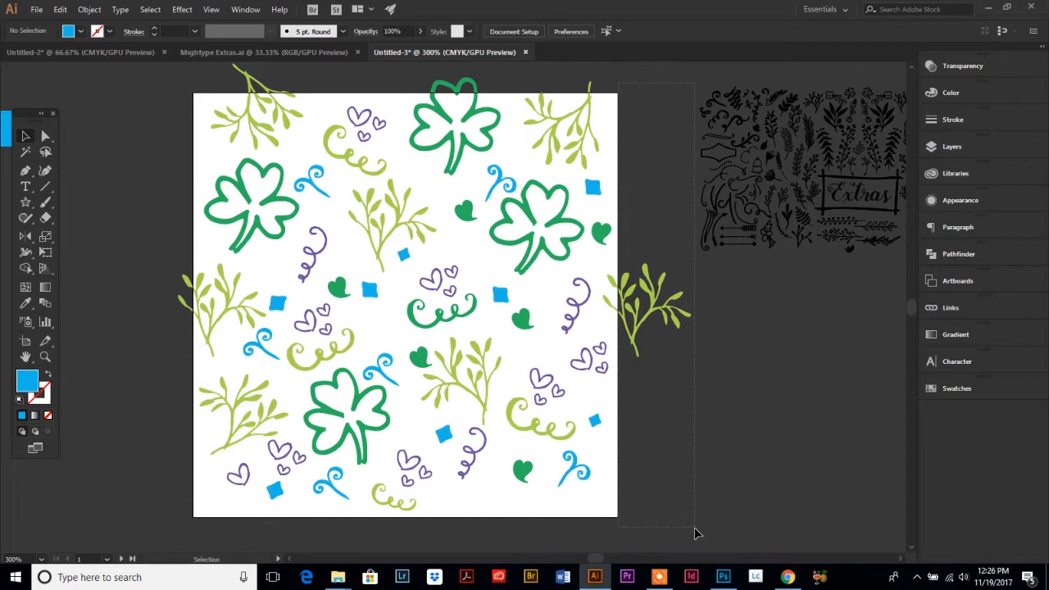
{"action": "mouse_move", "coordinate": [631, 276]}
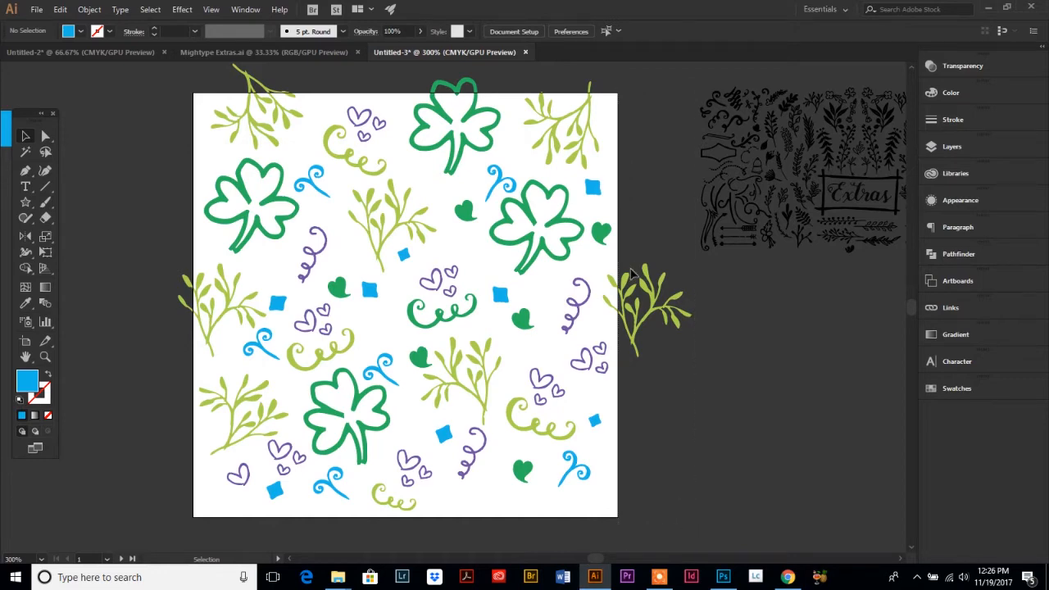
{"action": "mouse_move", "coordinate": [669, 303]}
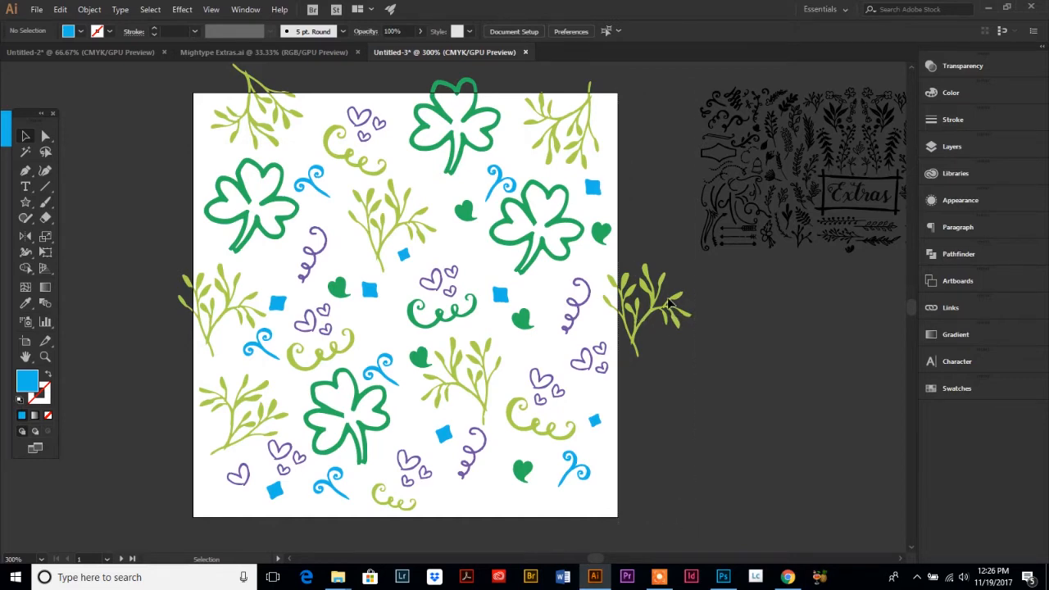
{"action": "mouse_move", "coordinate": [623, 151]}
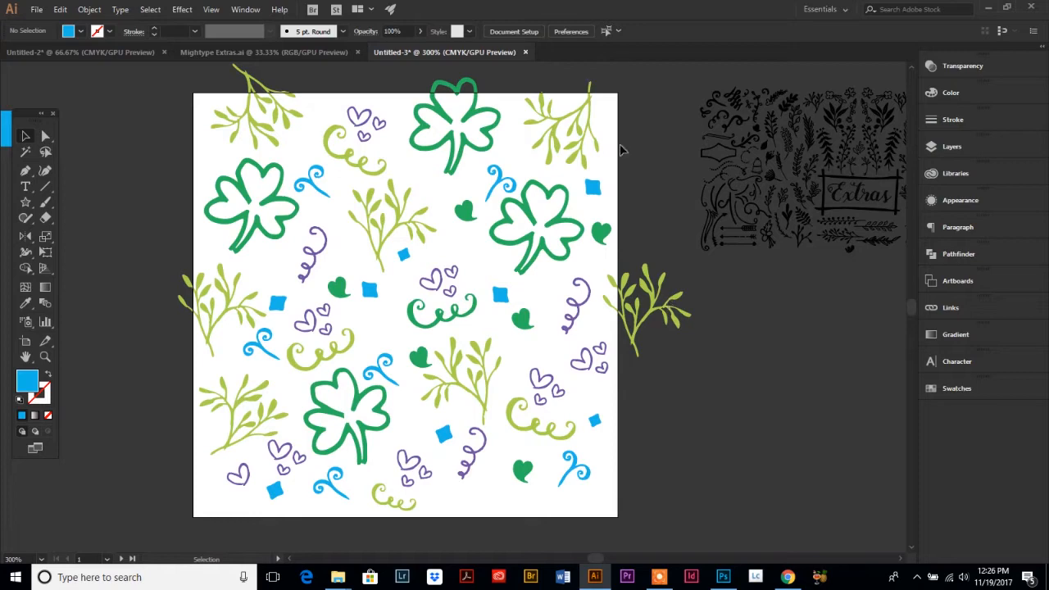
{"action": "mouse_move", "coordinate": [629, 111]}
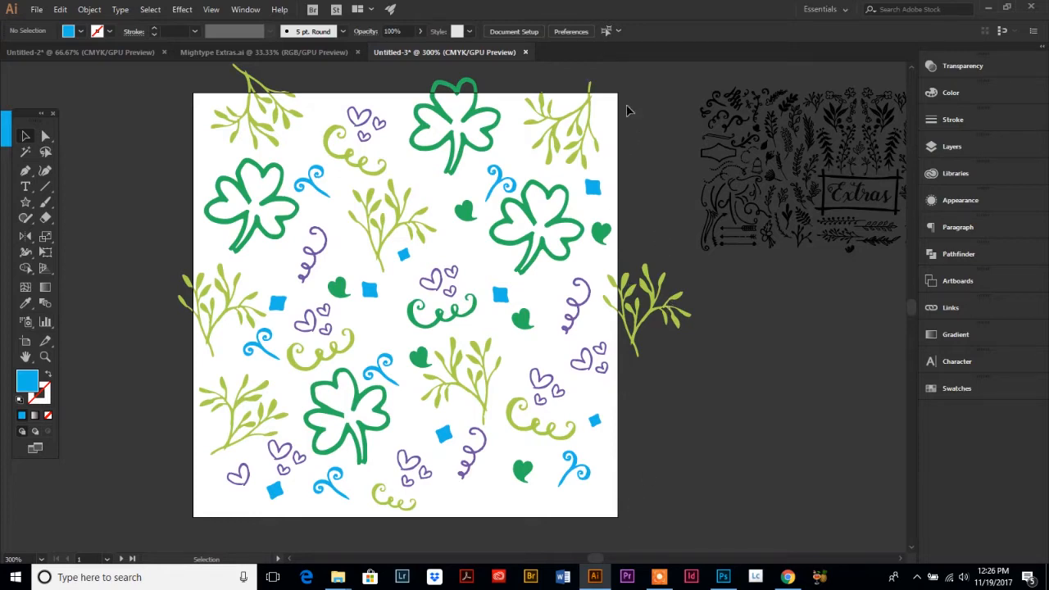
{"action": "mouse_move", "coordinate": [627, 289]}
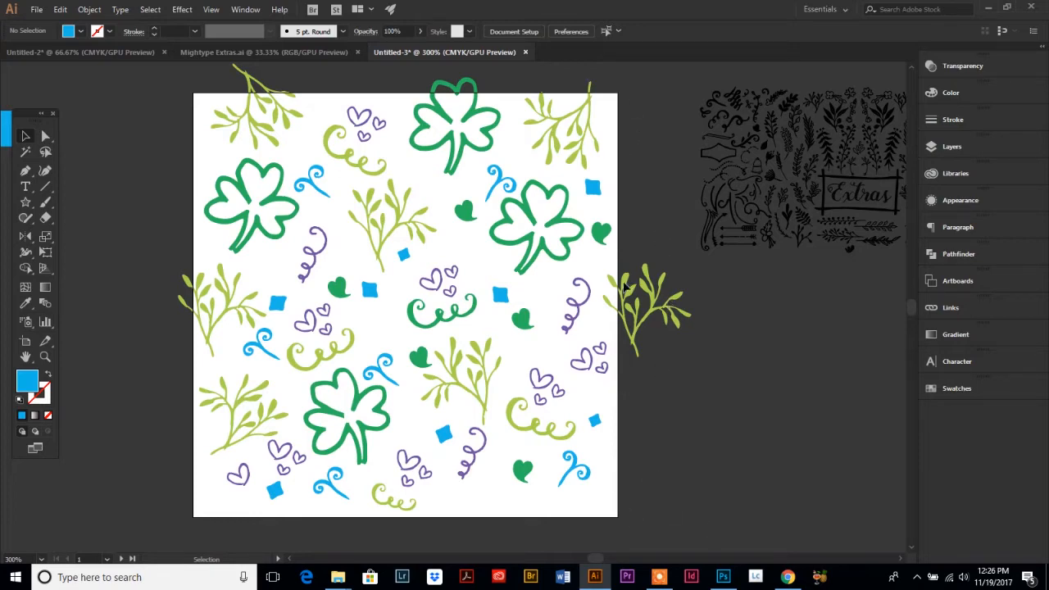
{"action": "mouse_move", "coordinate": [134, 212]}
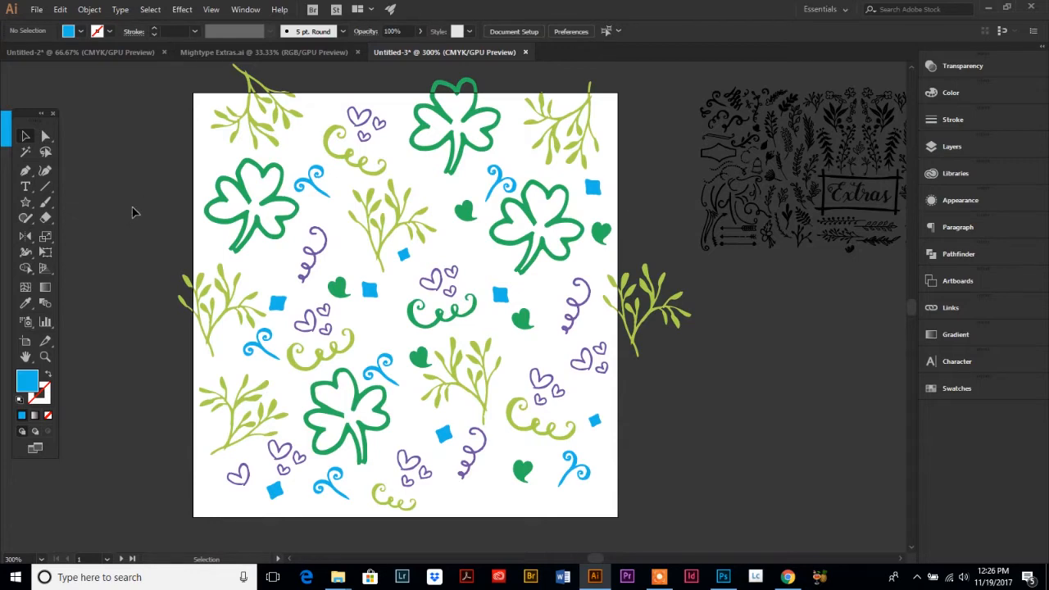
{"action": "mouse_move", "coordinate": [203, 292]}
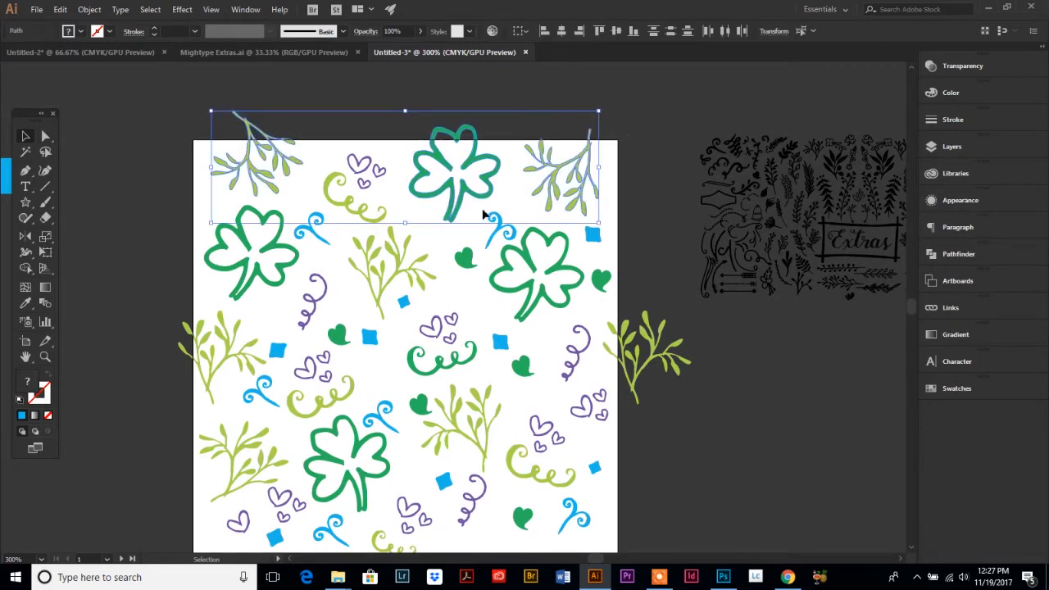
{"action": "mouse_move", "coordinate": [446, 244]}
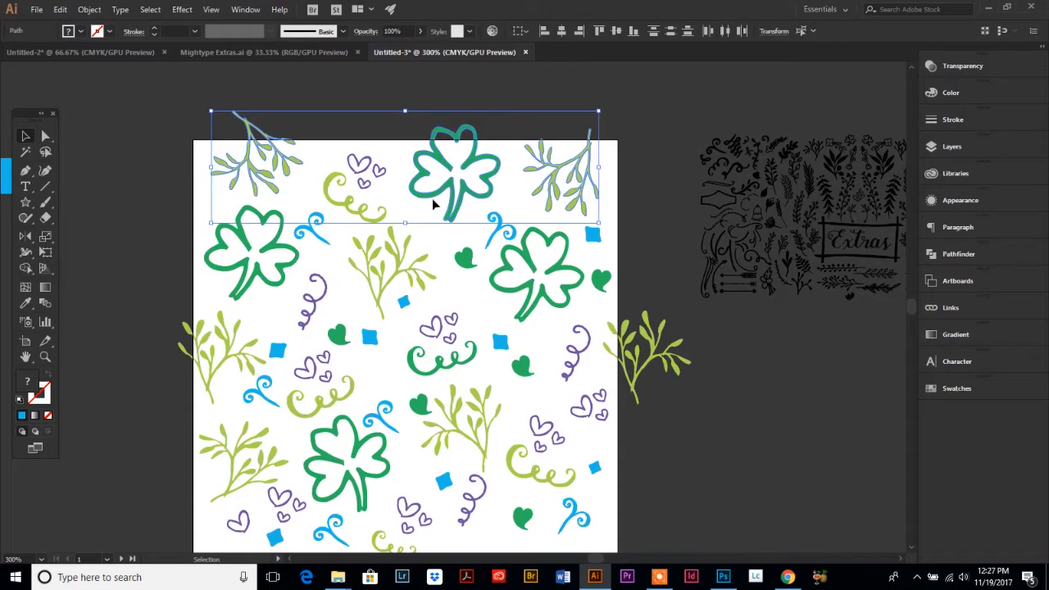
{"action": "mouse_move", "coordinate": [243, 207]}
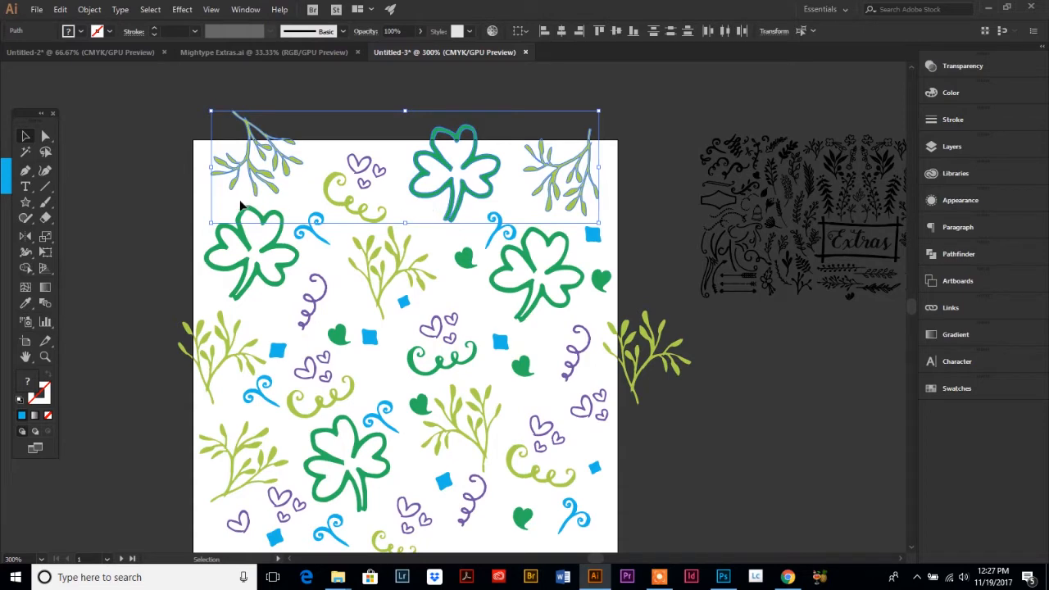
Group the top-edge sprigs and shamrock and enter a new Y position in Transform.
{"action": "left_click", "coordinate": [46, 138]}
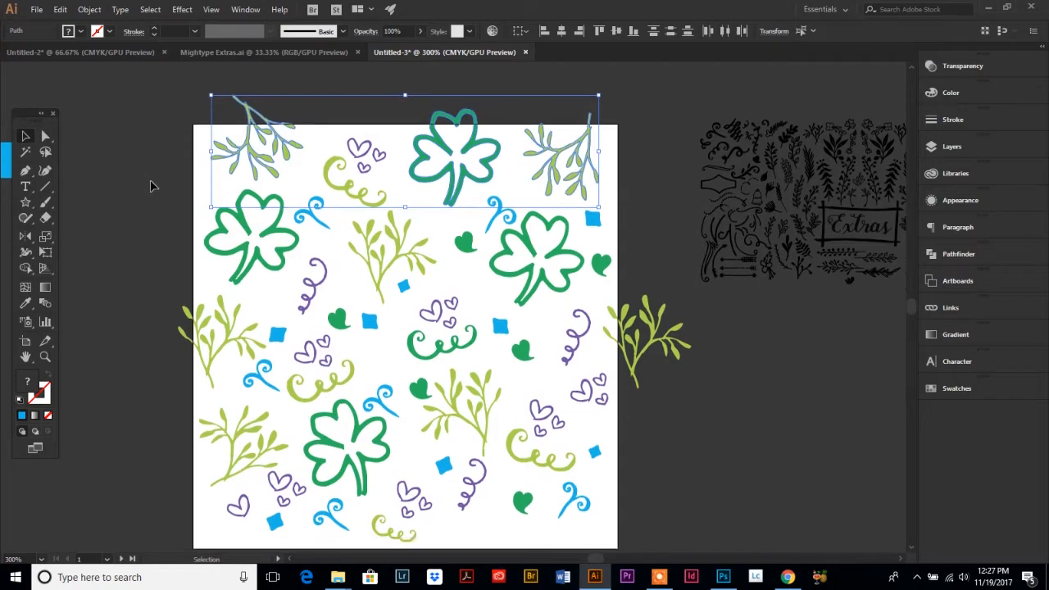
{"action": "mouse_move", "coordinate": [584, 34]}
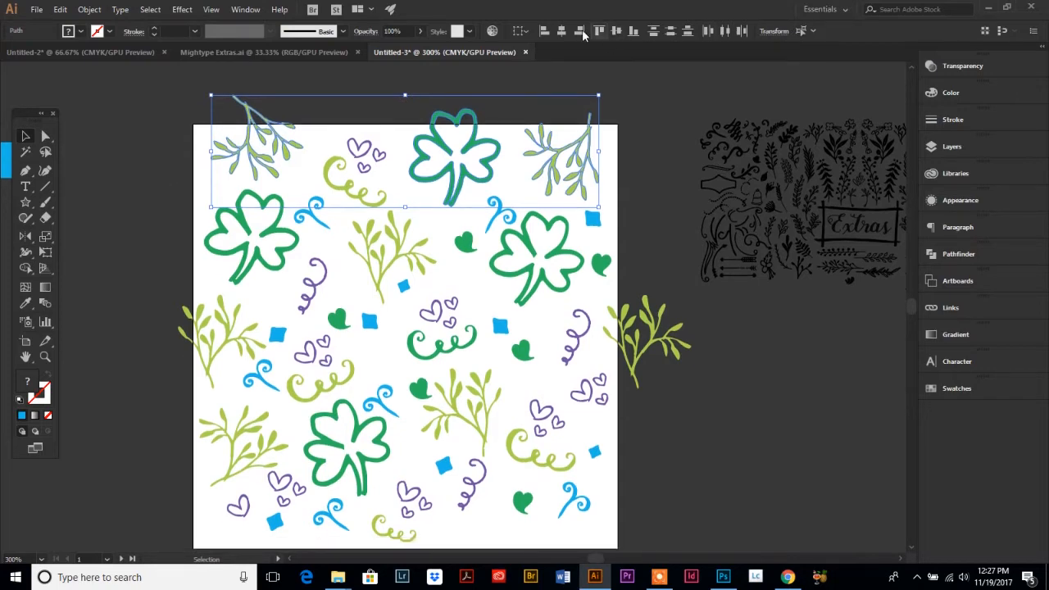
{"action": "left_click", "coordinate": [774, 31]}
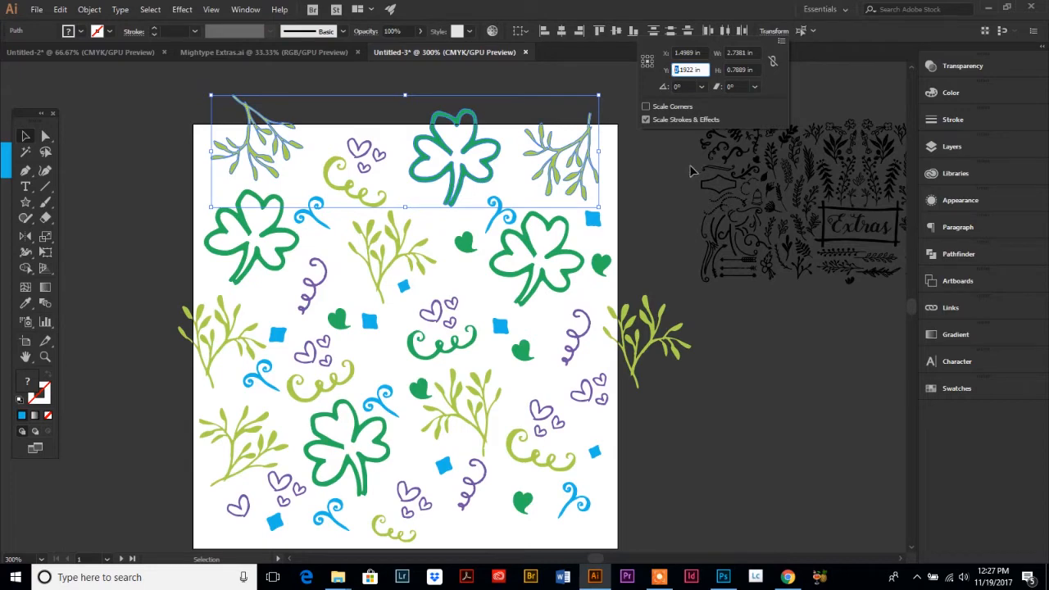
{"action": "mouse_move", "coordinate": [669, 179]}
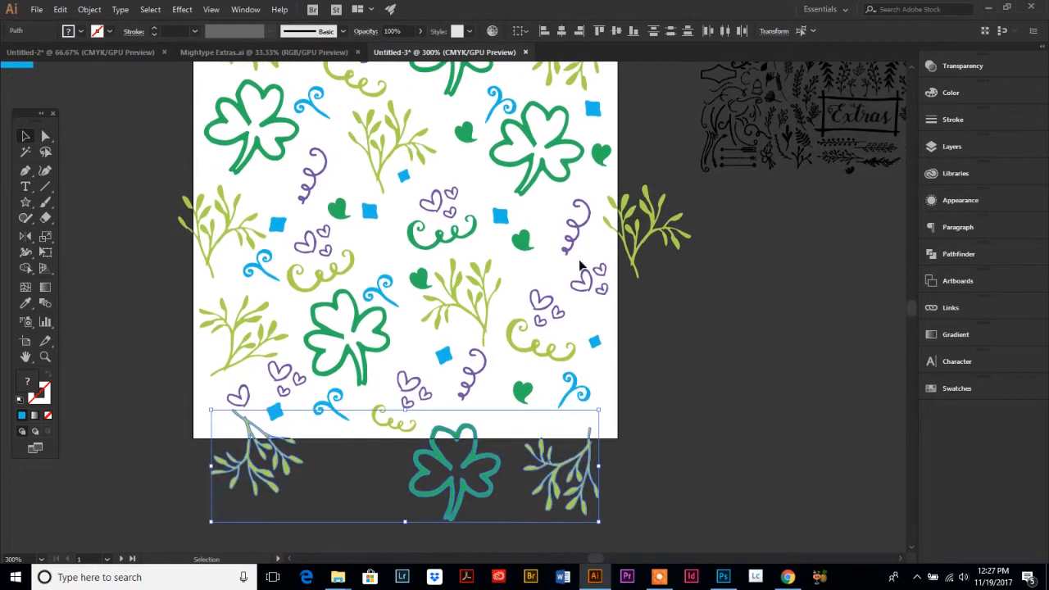
{"action": "mouse_move", "coordinate": [540, 432]}
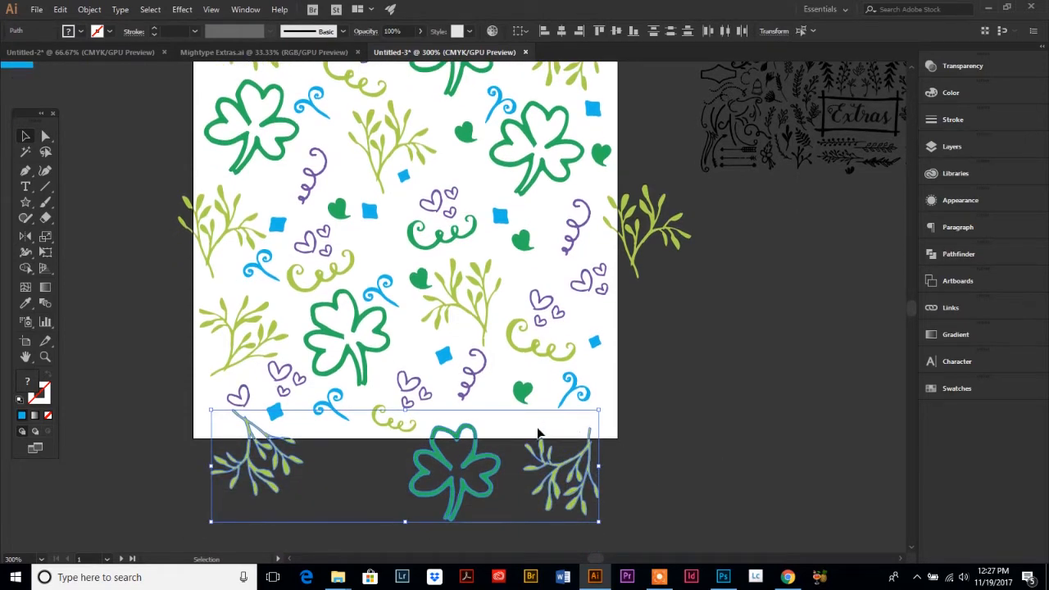
{"action": "mouse_move", "coordinate": [261, 441]}
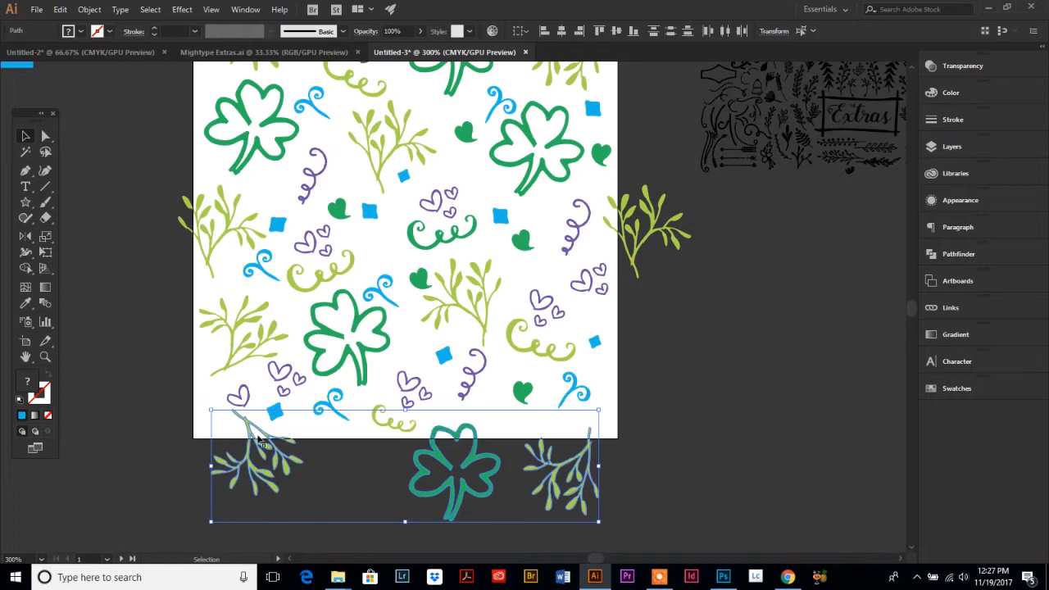
{"action": "mouse_move", "coordinate": [253, 430]}
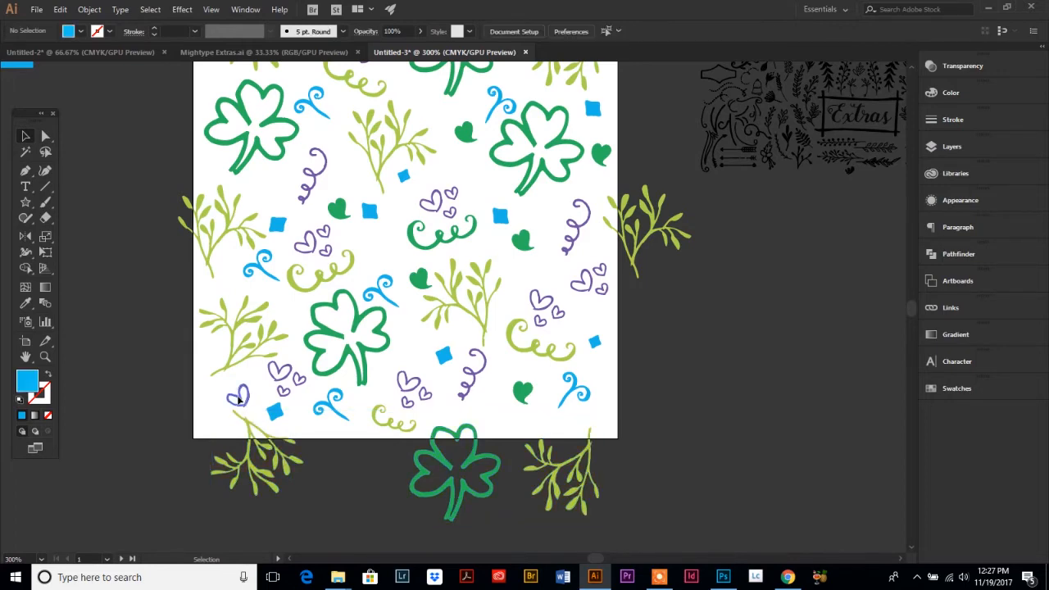
Arrange small filler elements near the bottom so the copied pieces straddle the bottom edge.
{"action": "left_click", "coordinate": [238, 391]}
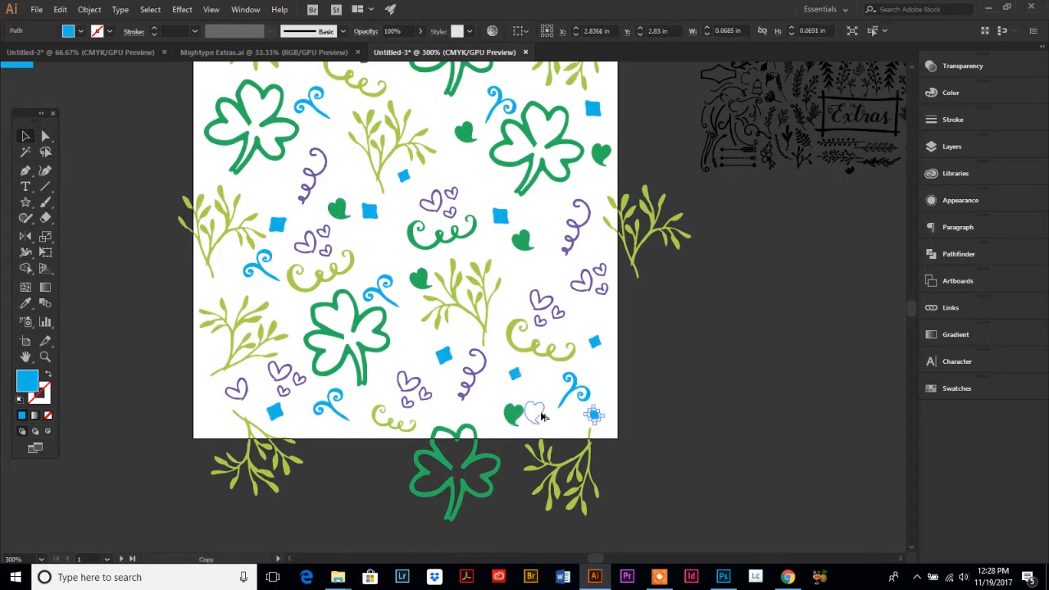
{"action": "left_click", "coordinate": [538, 413]}
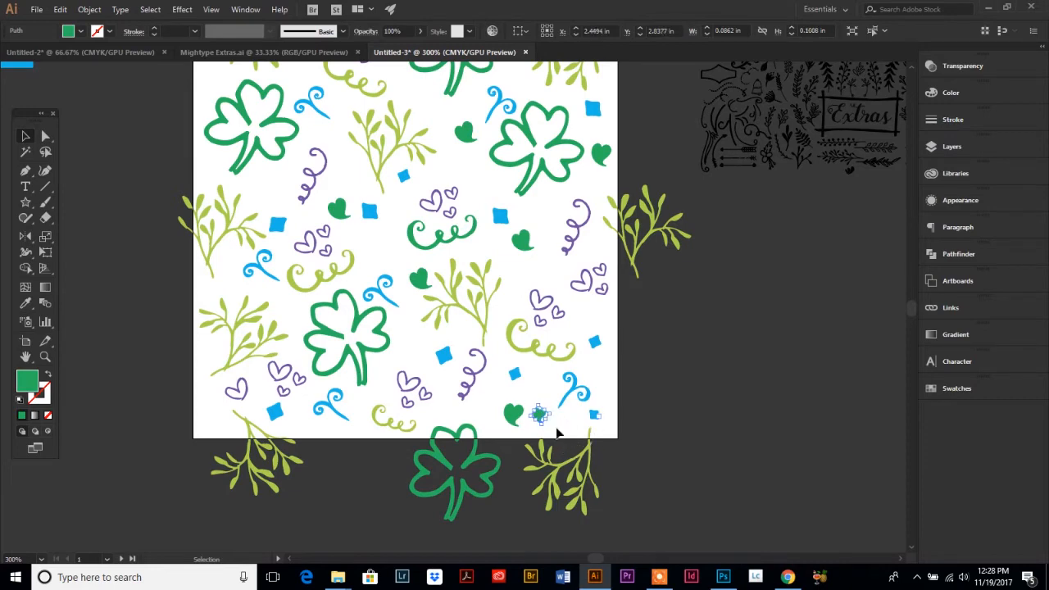
{"action": "mouse_move", "coordinate": [590, 446]}
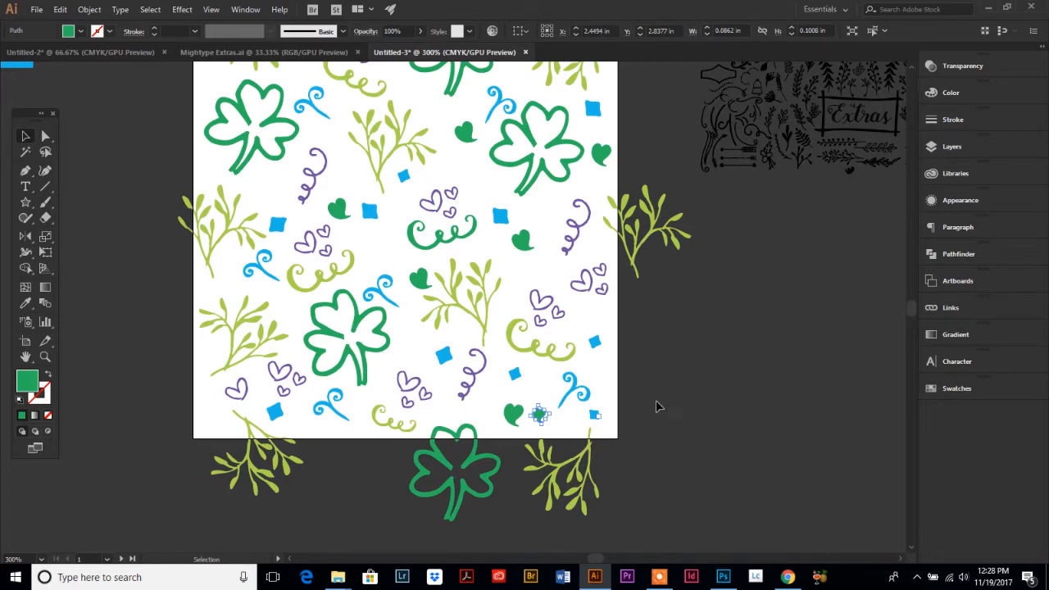
{"action": "mouse_move", "coordinate": [180, 472]}
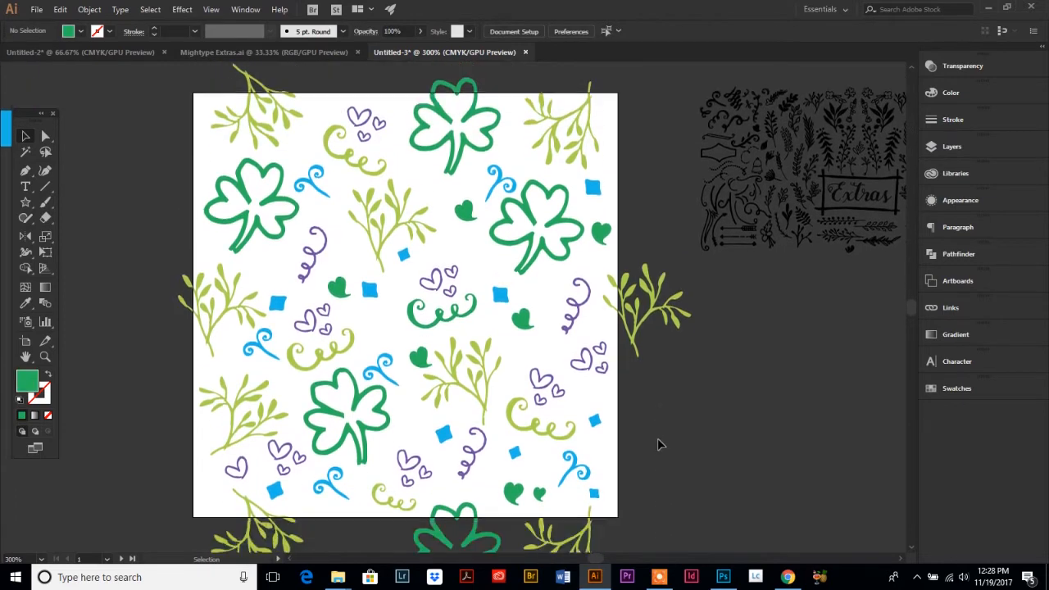
{"action": "scroll", "scroll_direction": "down", "scroll_amount": 3}
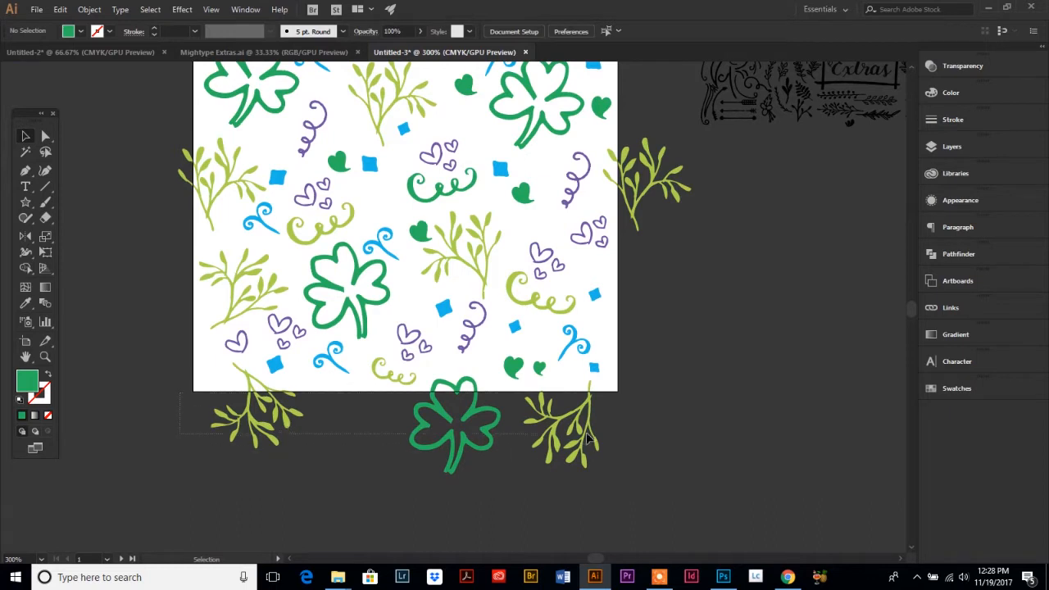
{"action": "mouse_move", "coordinate": [687, 479]}
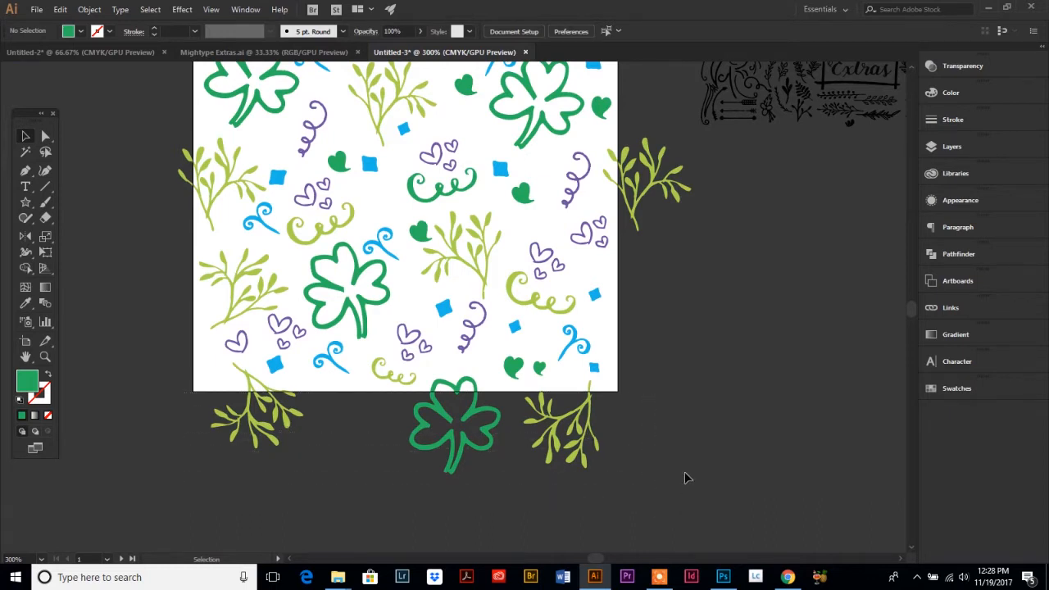
{"action": "mouse_move", "coordinate": [341, 387]}
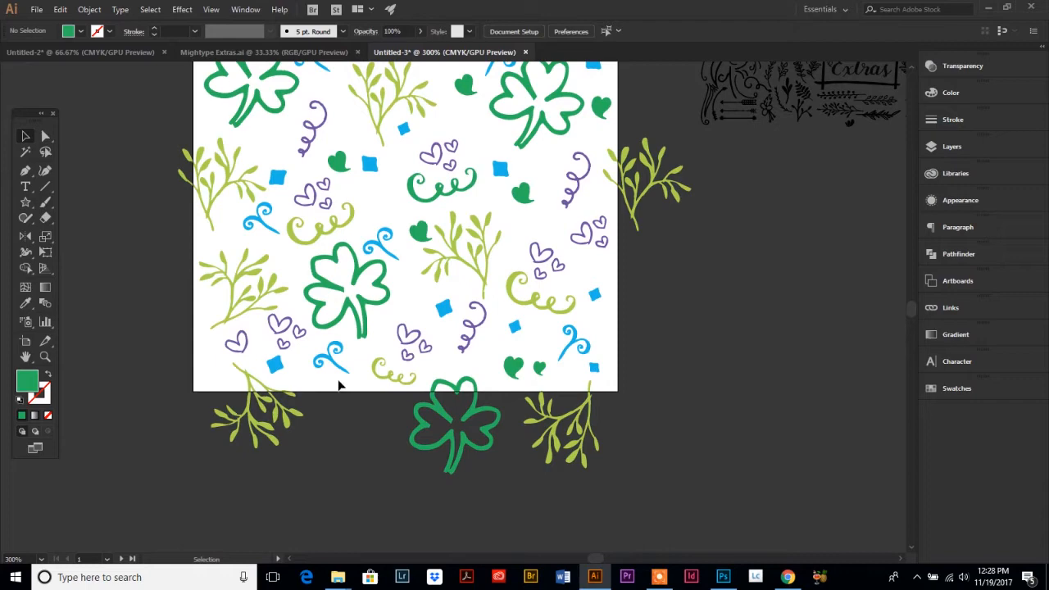
{"action": "mouse_move", "coordinate": [322, 433]}
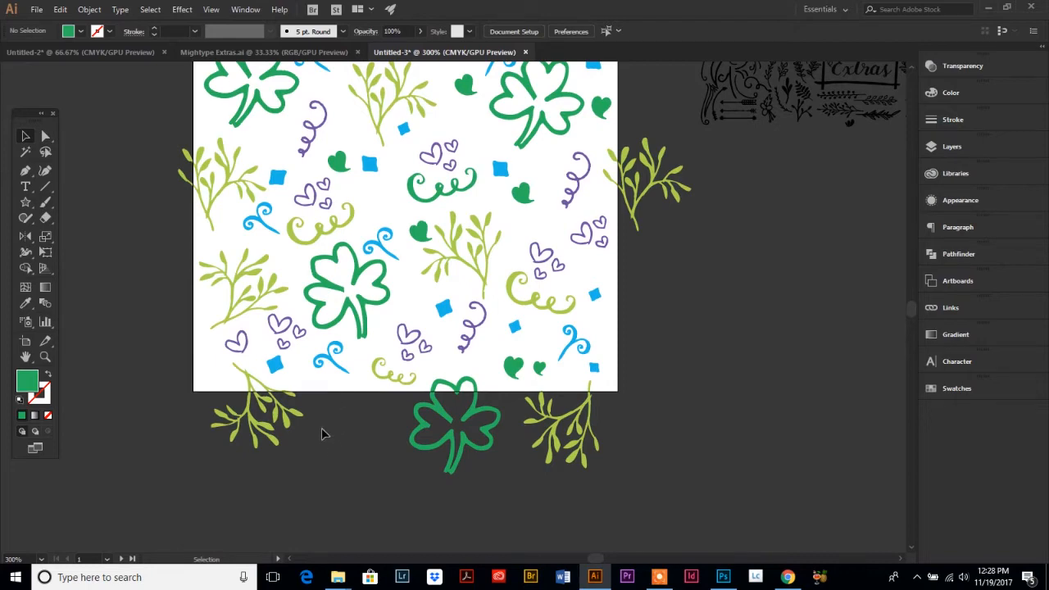
{"action": "mouse_move", "coordinate": [305, 443]}
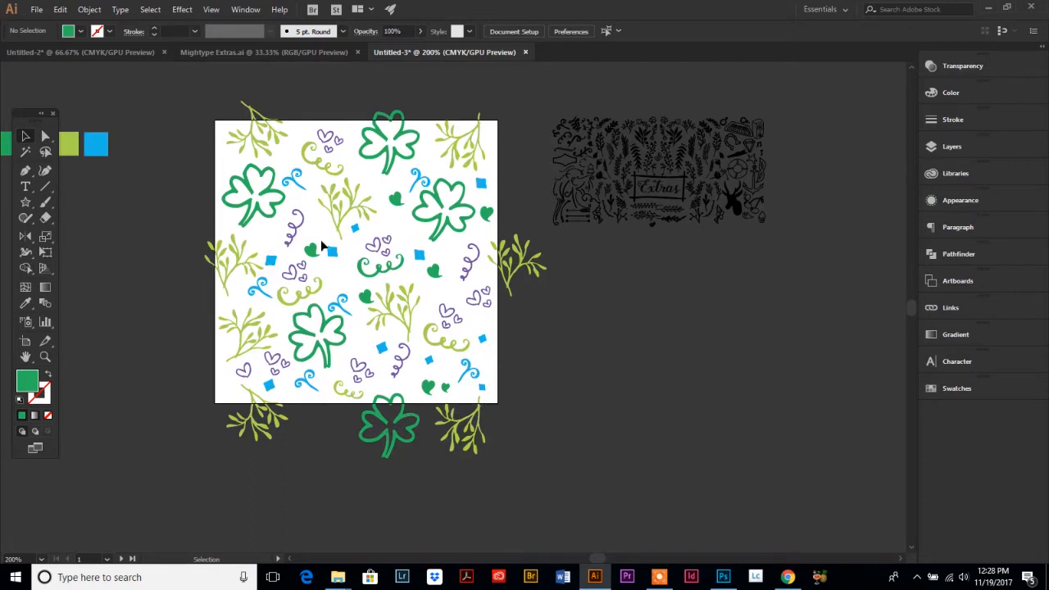
{"action": "mouse_move", "coordinate": [246, 203]}
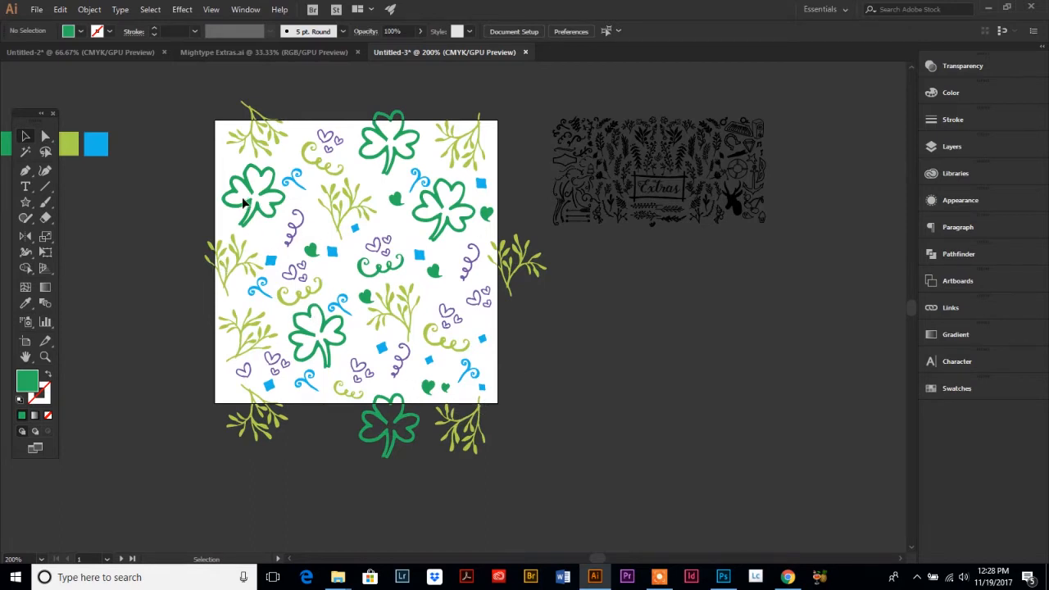
{"action": "mouse_move", "coordinate": [118, 217]}
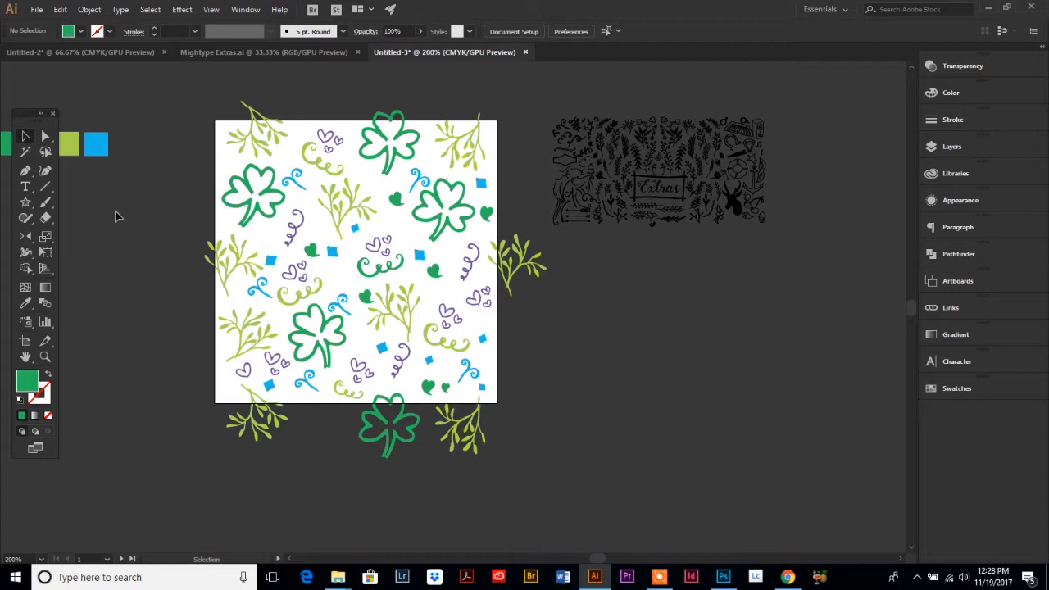
{"action": "mouse_move", "coordinate": [211, 109]}
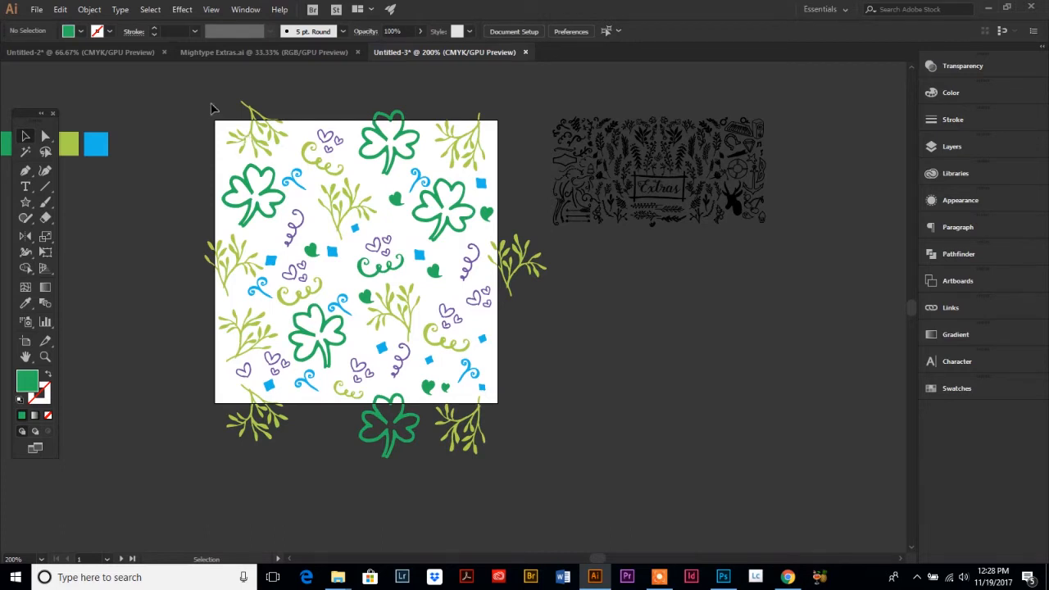
{"action": "mouse_move", "coordinate": [180, 90]}
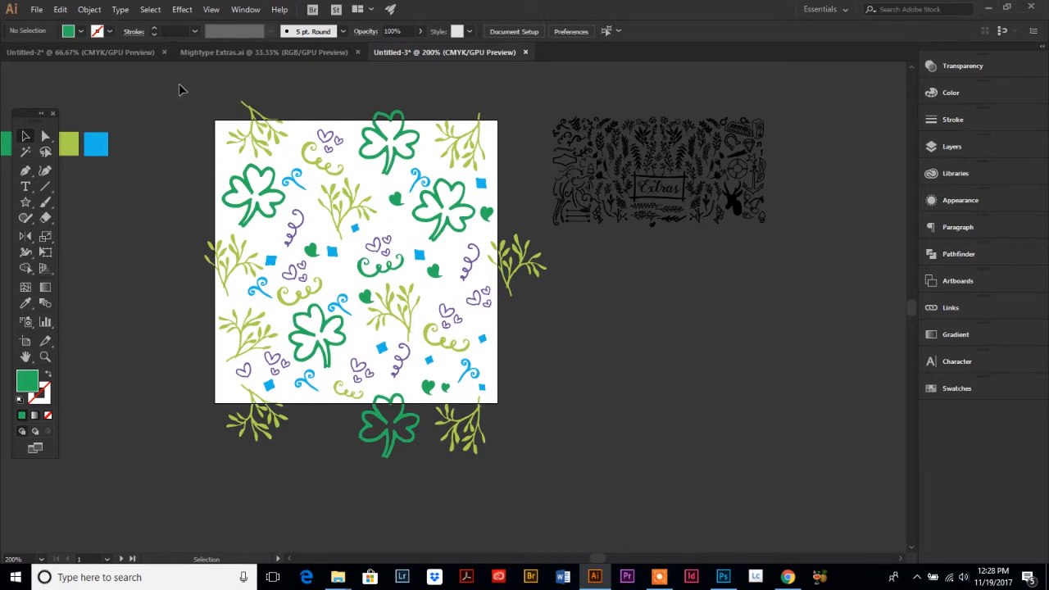
{"action": "left_click", "coordinate": [89, 10]}
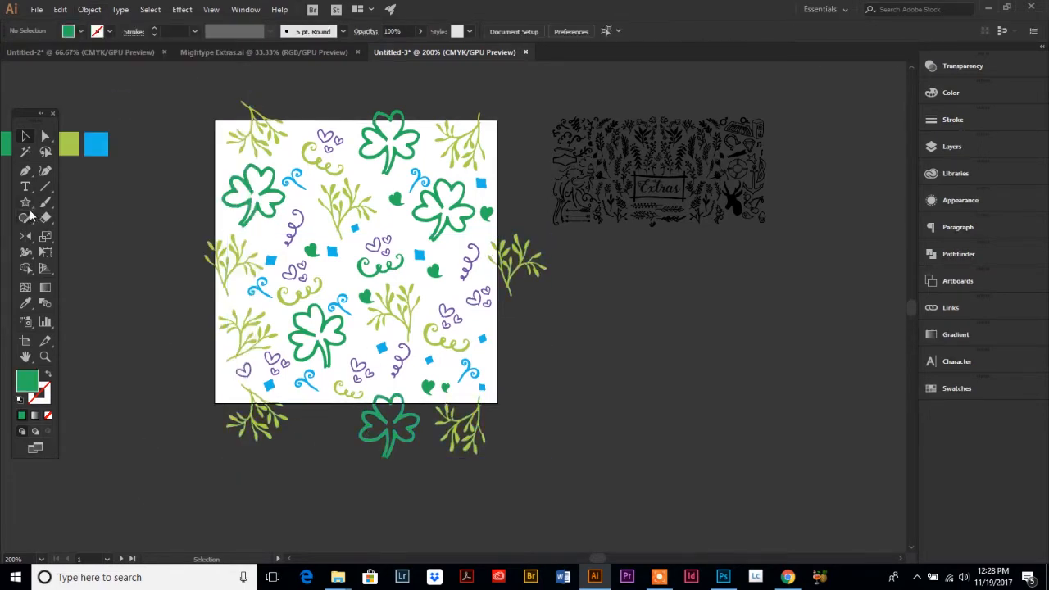
Create a green 3 × 3 in rectangle covering the tile from its top-left corner.
{"action": "left_click", "coordinate": [27, 203]}
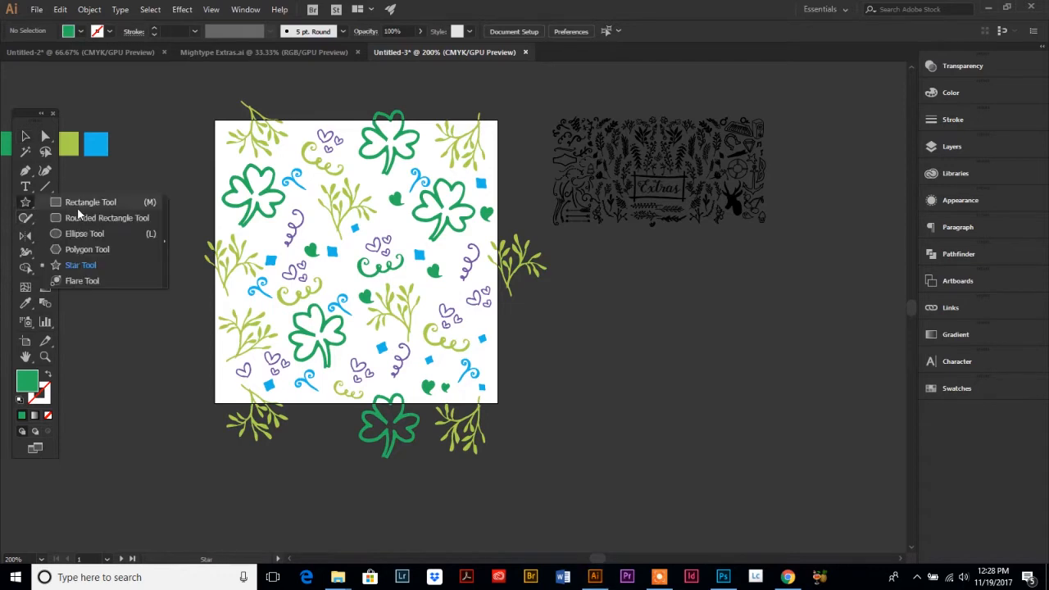
{"action": "left_click", "coordinate": [90, 202]}
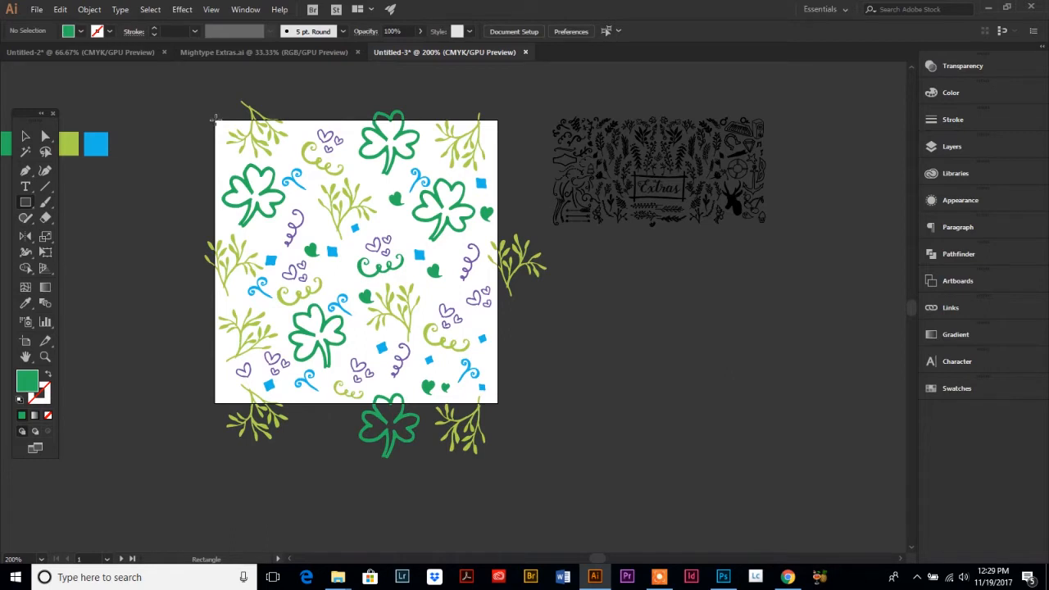
{"action": "mouse_move", "coordinate": [220, 145]}
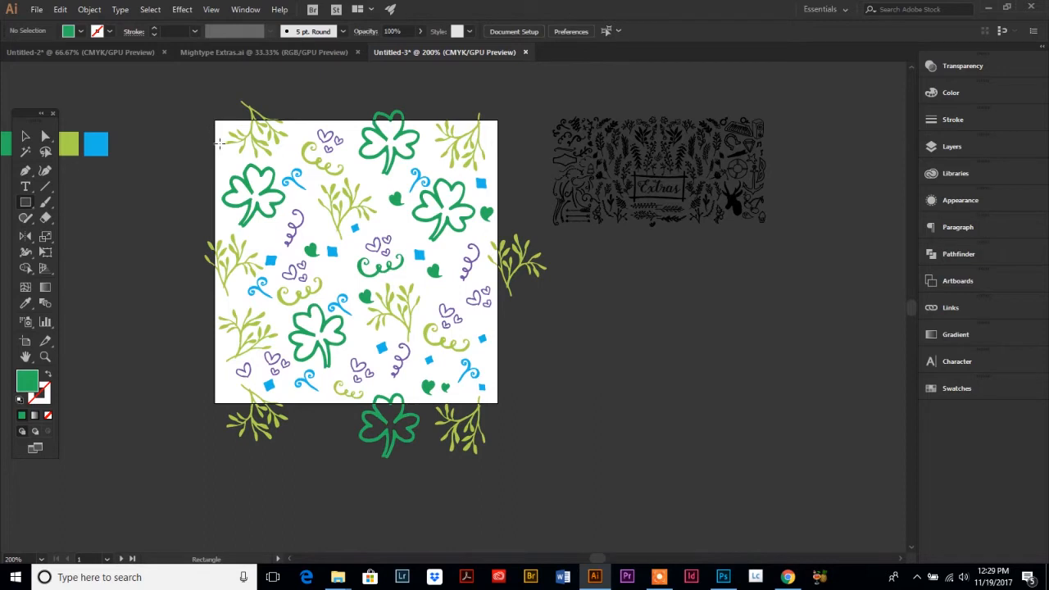
{"action": "mouse_move", "coordinate": [544, 364]}
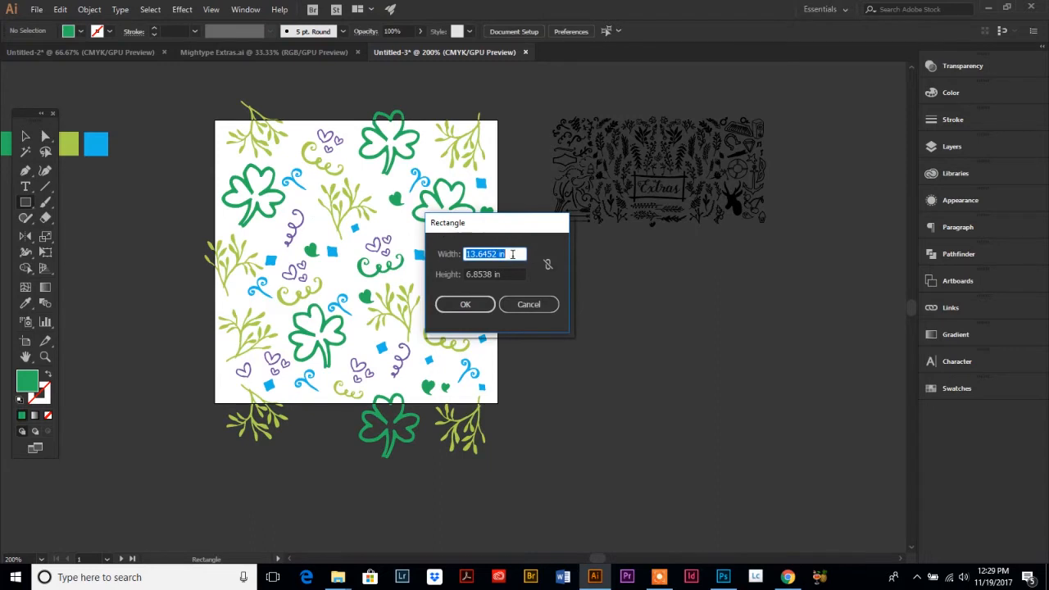
{"action": "type", "text": "3"}
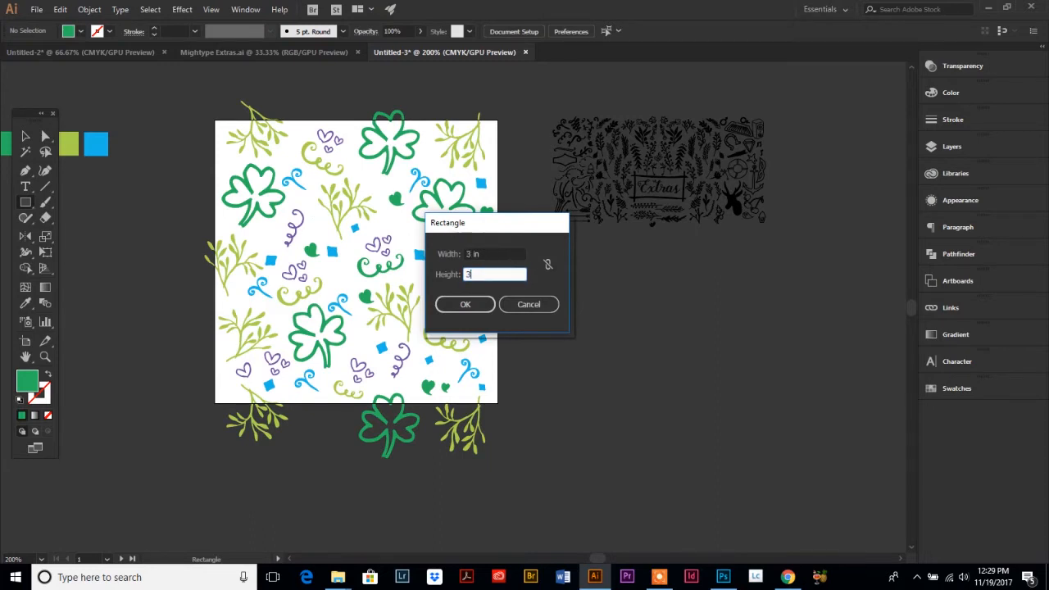
{"action": "left_click", "coordinate": [465, 304]}
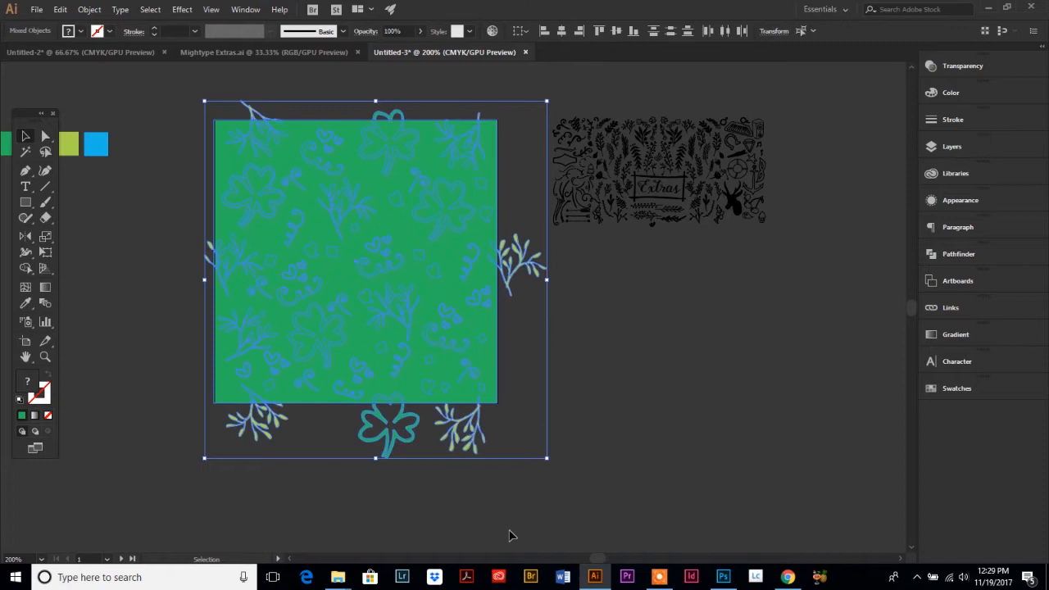
Make a clipping mask so the square hides artwork beyond the tile edges.
{"action": "left_click", "coordinate": [89, 10]}
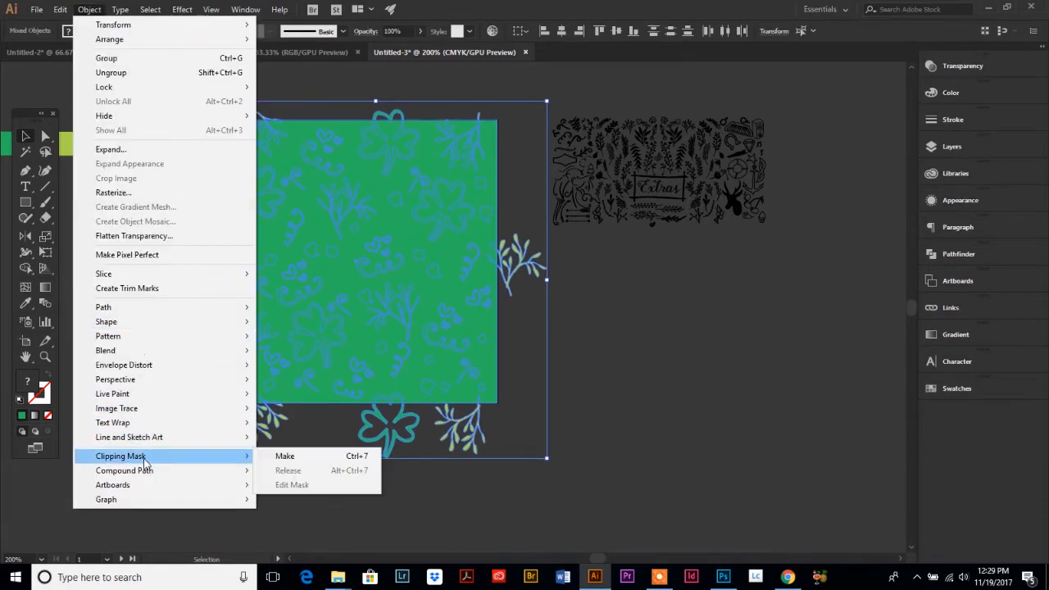
{"action": "left_click", "coordinate": [285, 455]}
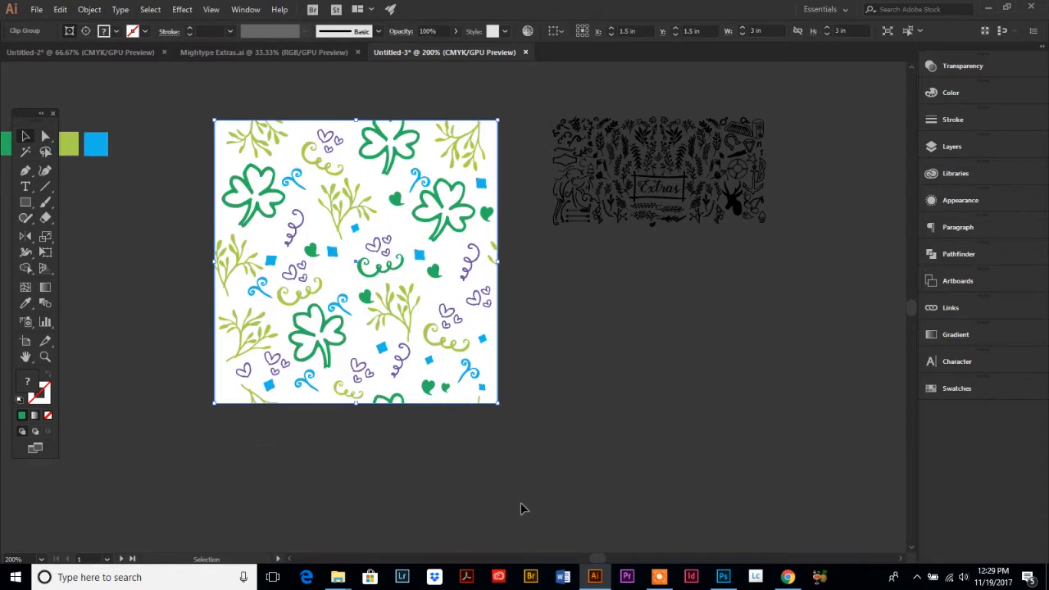
{"action": "mouse_move", "coordinate": [512, 469]}
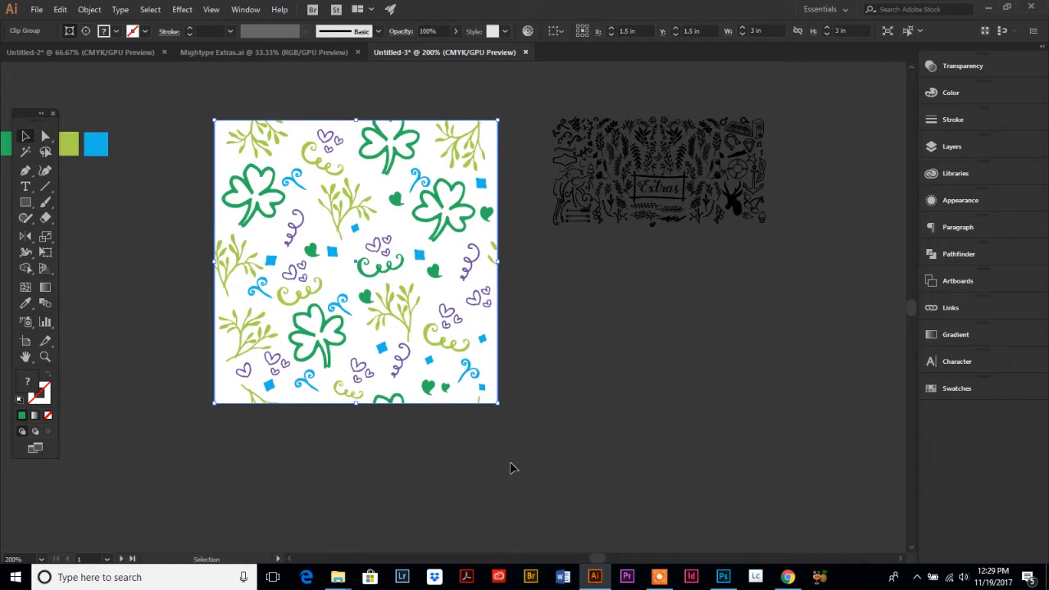
{"action": "mouse_move", "coordinate": [370, 318]}
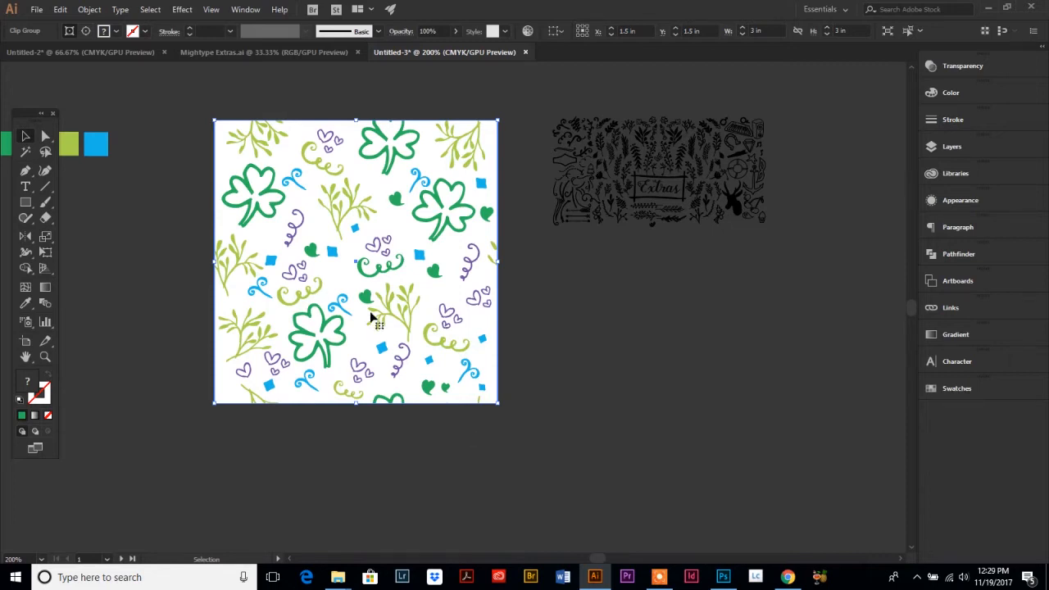
{"action": "mouse_move", "coordinate": [378, 287]}
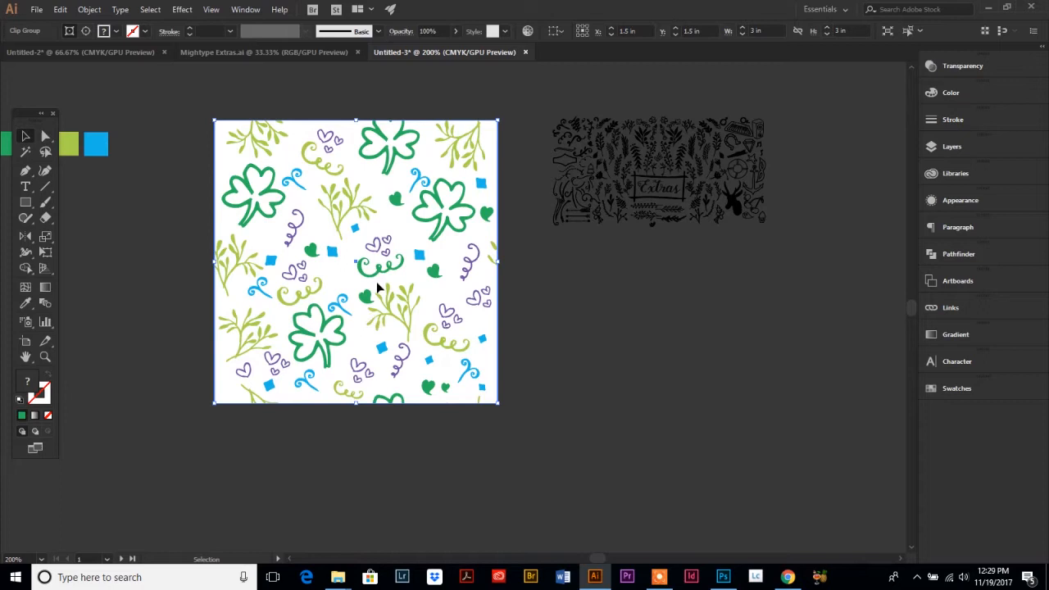
{"action": "mouse_move", "coordinate": [377, 282]}
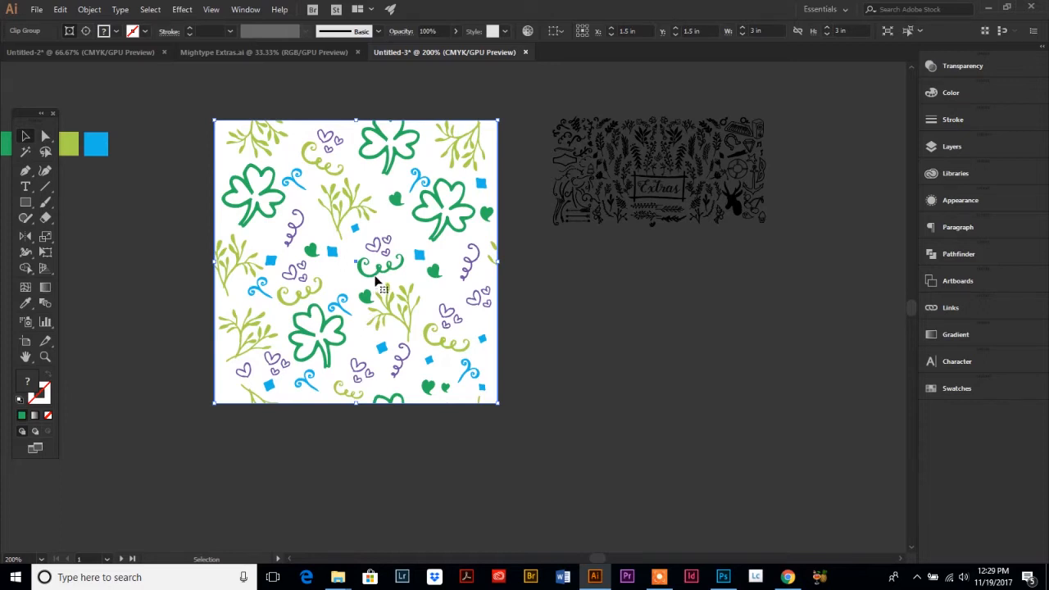
Switch to Outline view (Ctrl+Y) to reveal the clipped edge pieces beyond the tile.
{"action": "key", "text": "ctrl+y"}
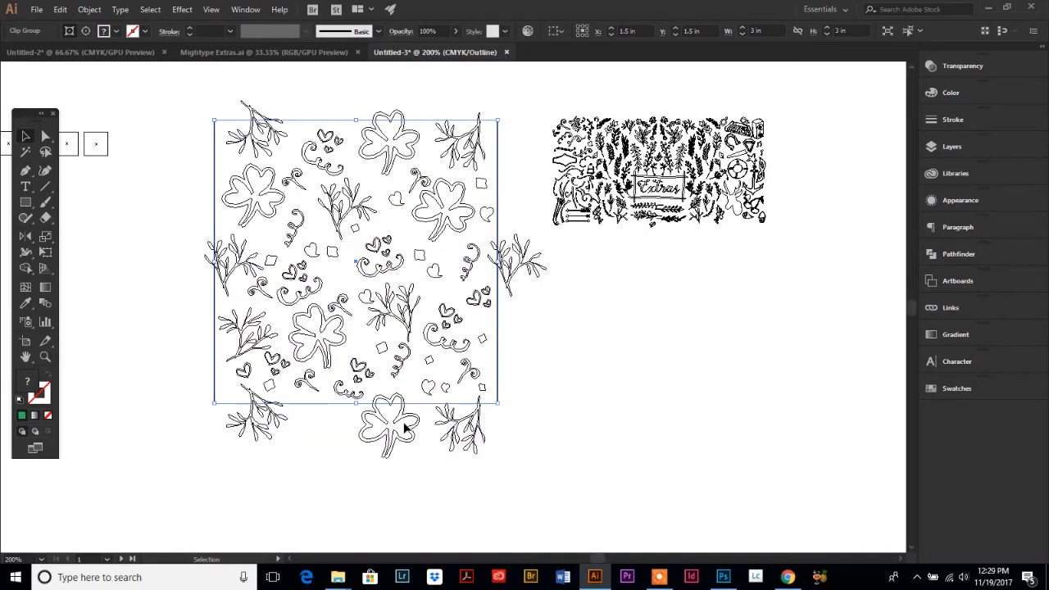
{"action": "mouse_move", "coordinate": [495, 212]}
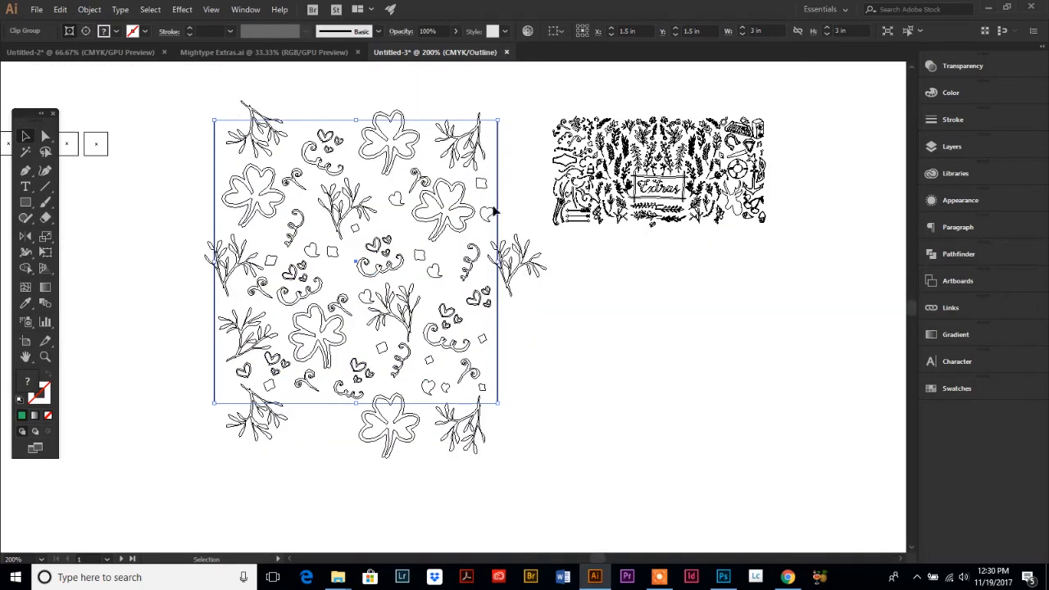
{"action": "mouse_move", "coordinate": [514, 267]}
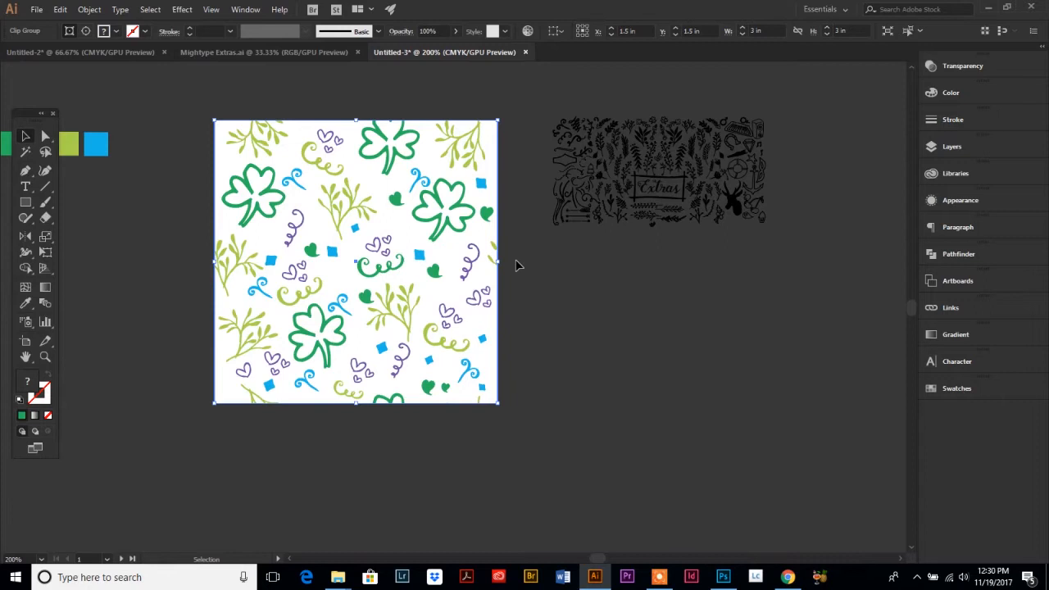
{"action": "mouse_move", "coordinate": [310, 164]}
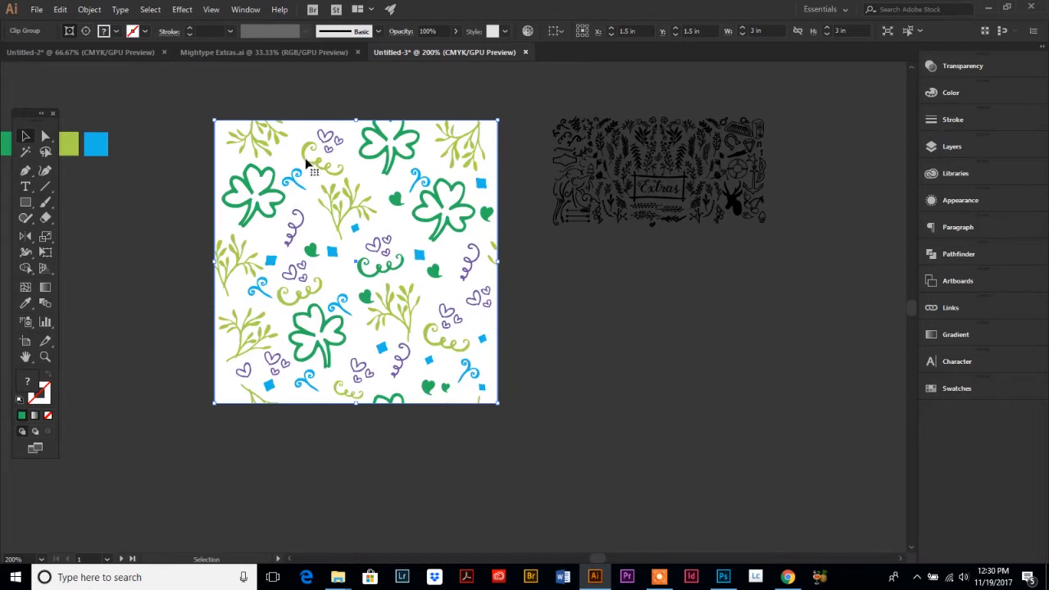
{"action": "mouse_move", "coordinate": [203, 111]}
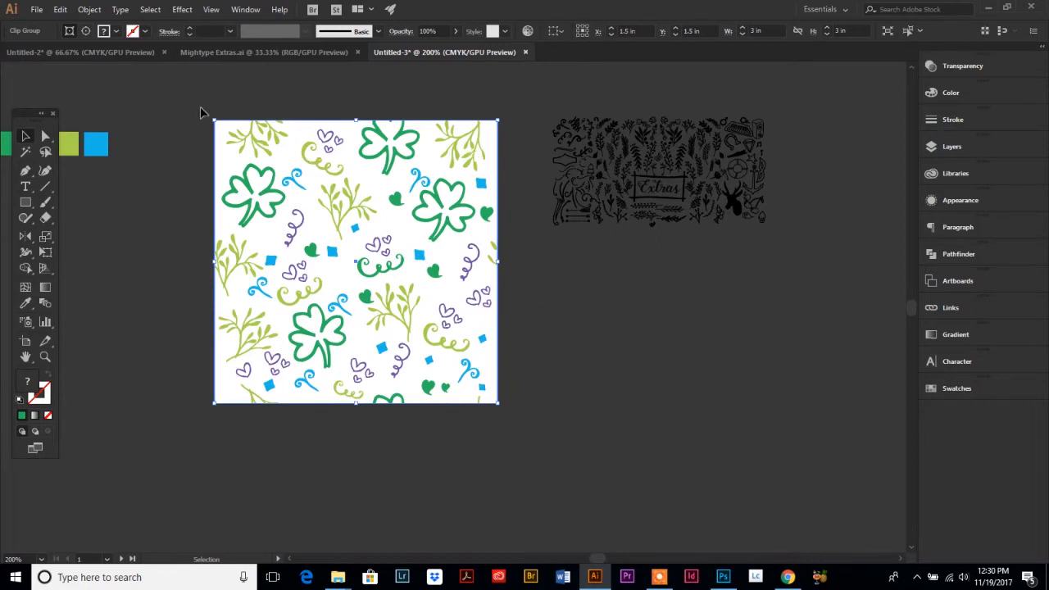
{"action": "mouse_move", "coordinate": [195, 105]}
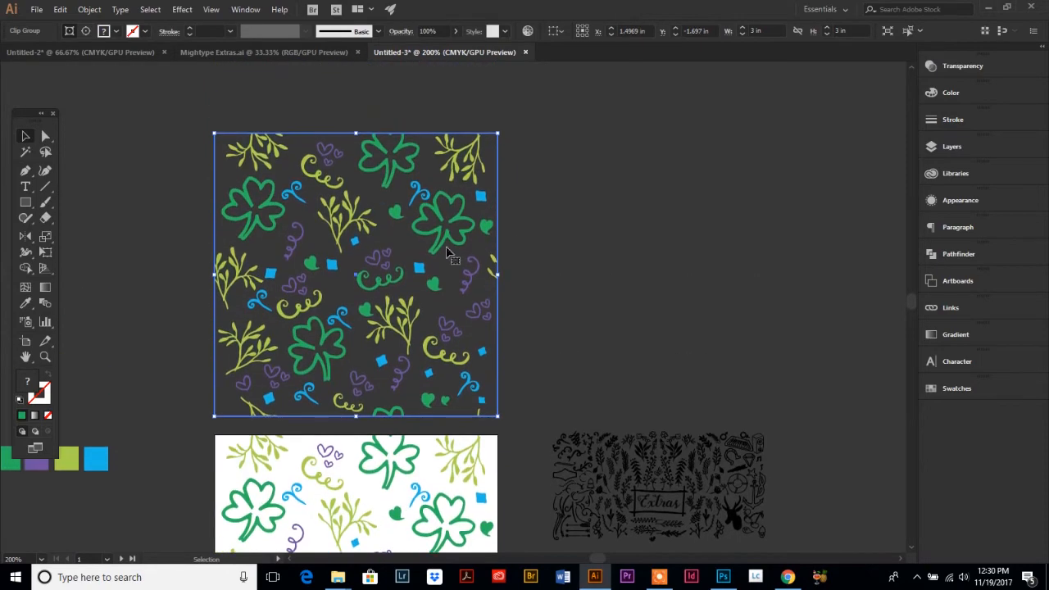
Add a new artboard behind the upper copy of the shamrock tile with the Artboard tool.
{"action": "scroll", "scroll_direction": "down", "scroll_amount": 3}
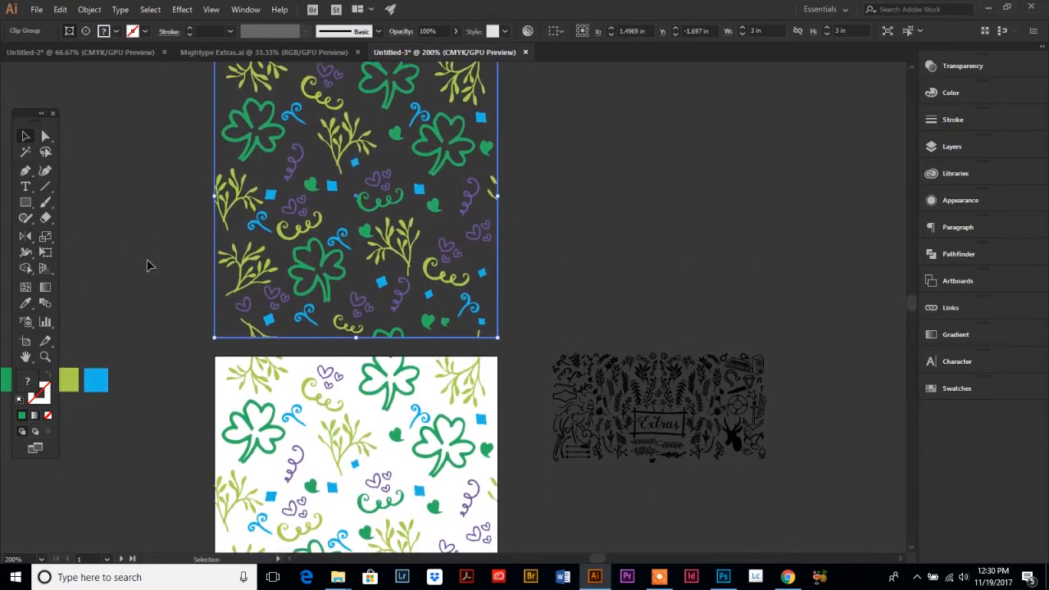
{"action": "left_click", "coordinate": [26, 341]}
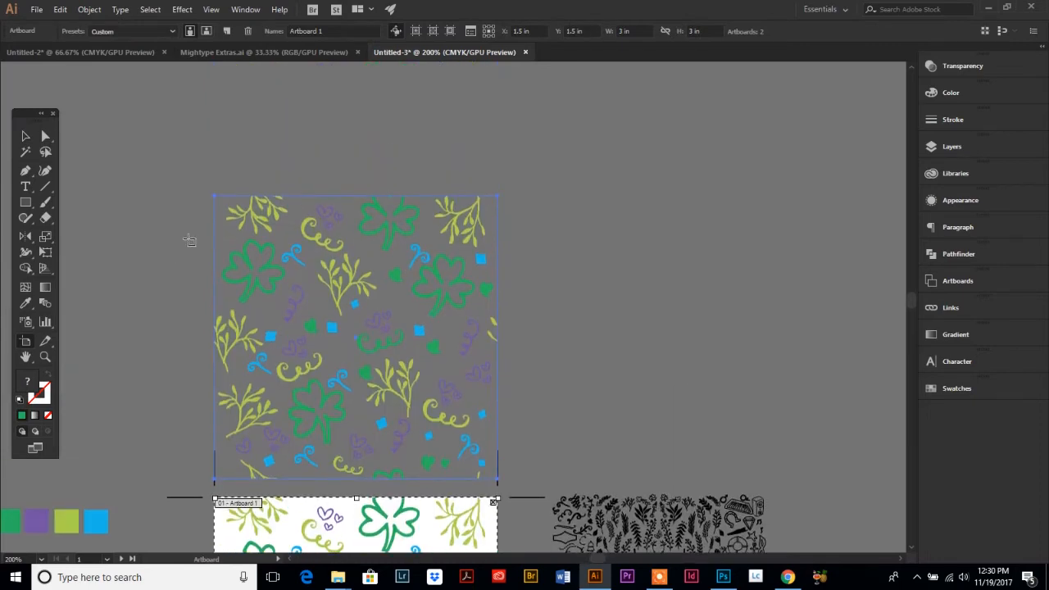
{"action": "left_click", "coordinate": [354, 336]}
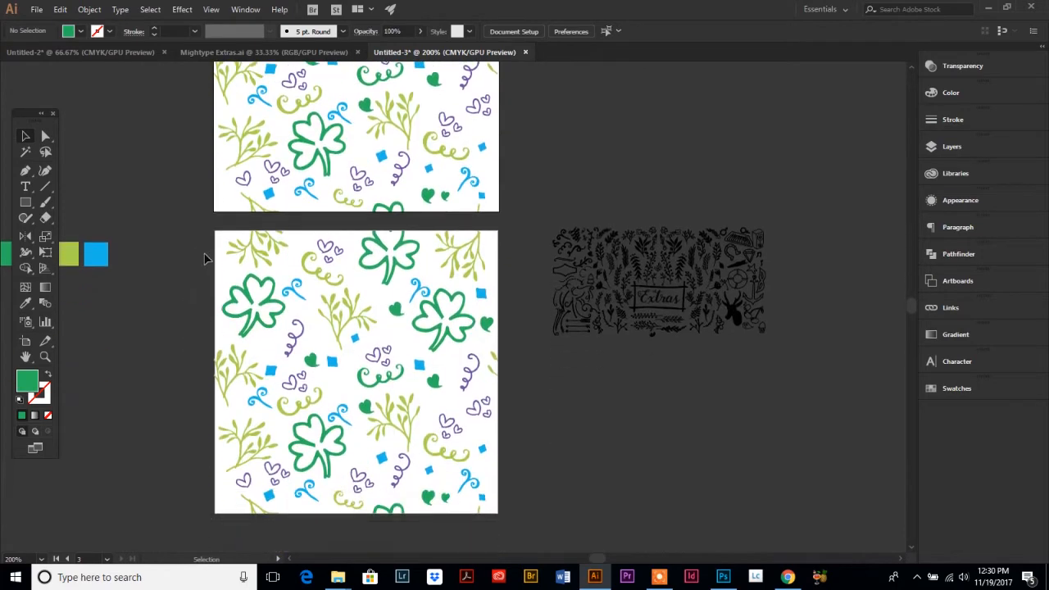
{"action": "mouse_move", "coordinate": [279, 393]}
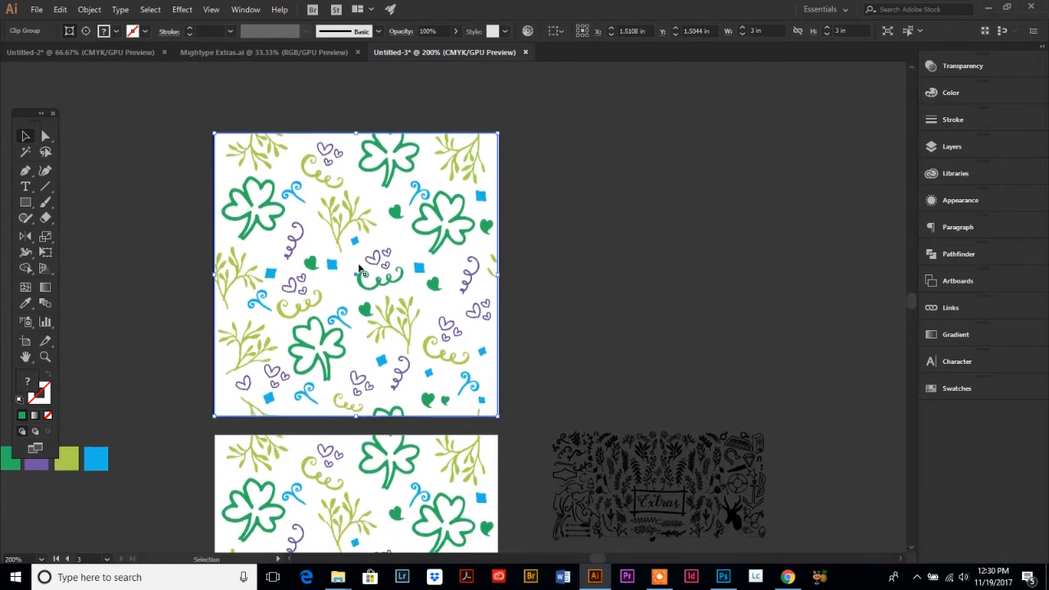
{"action": "mouse_move", "coordinate": [233, 318]}
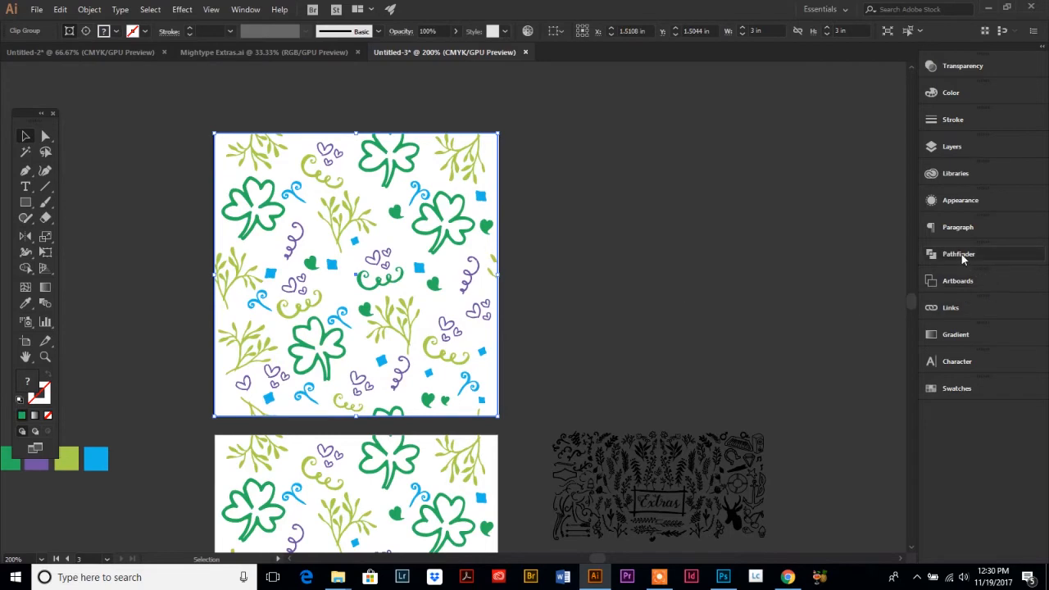
Apply Pathfinder Crop to the upper tile group, trimming its artwork to the square edges.
{"action": "left_click", "coordinate": [959, 254]}
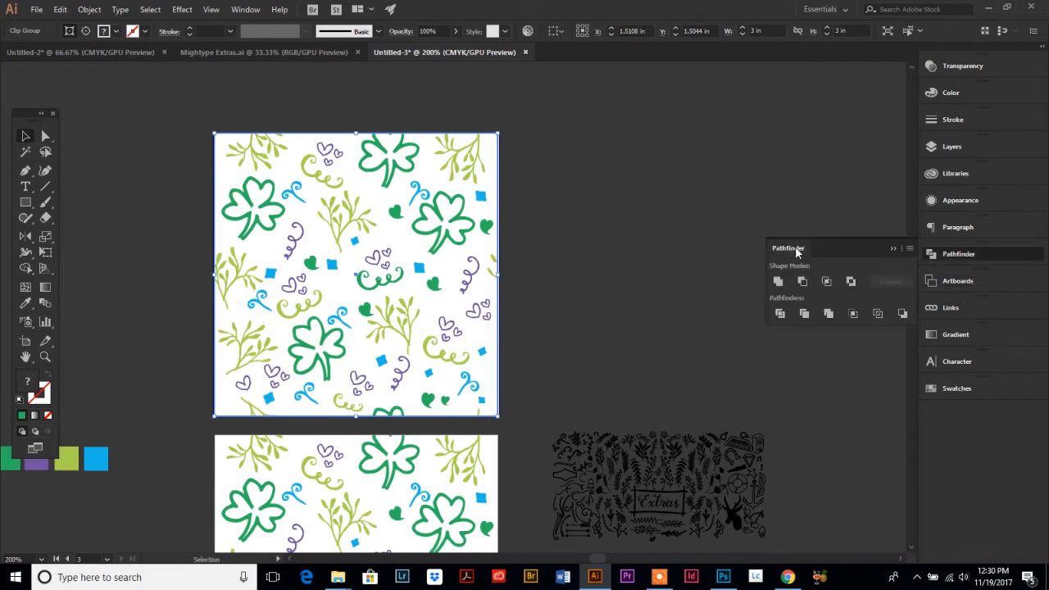
{"action": "left_click", "coordinate": [246, 10]}
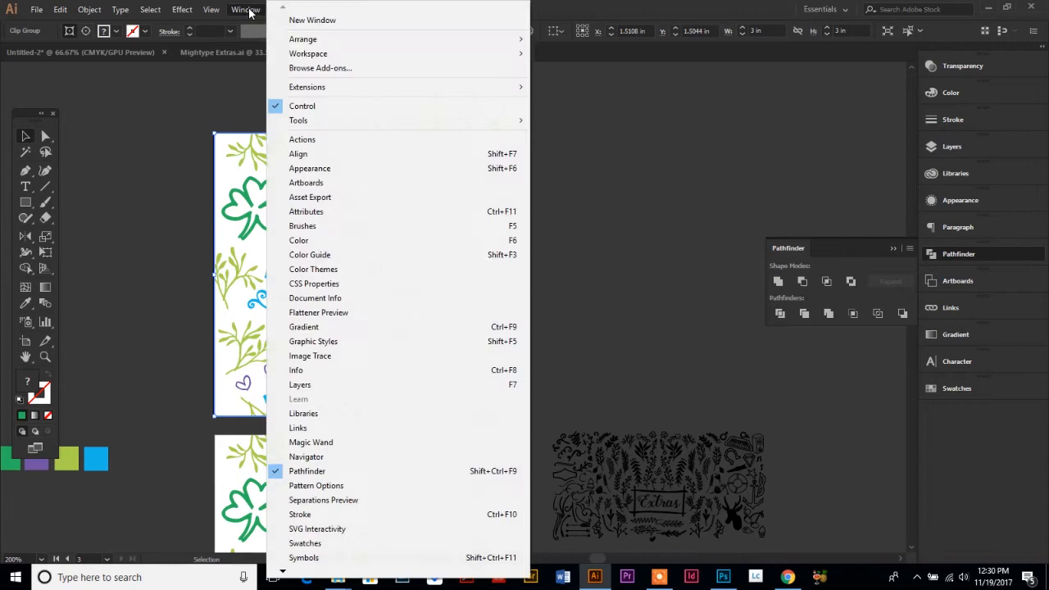
{"action": "mouse_move", "coordinate": [630, 338]}
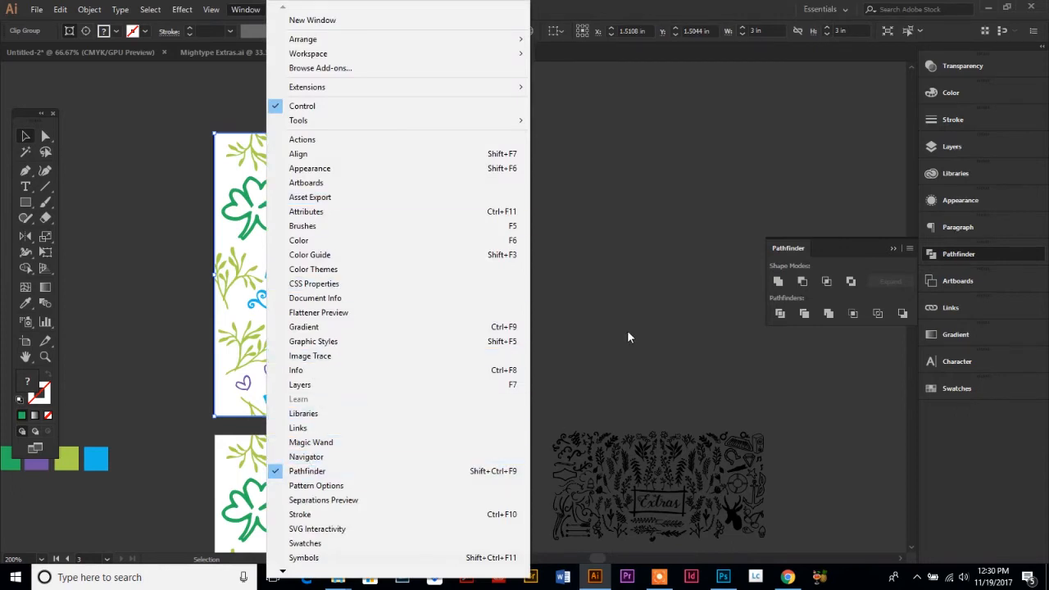
{"action": "left_click", "coordinate": [311, 19]}
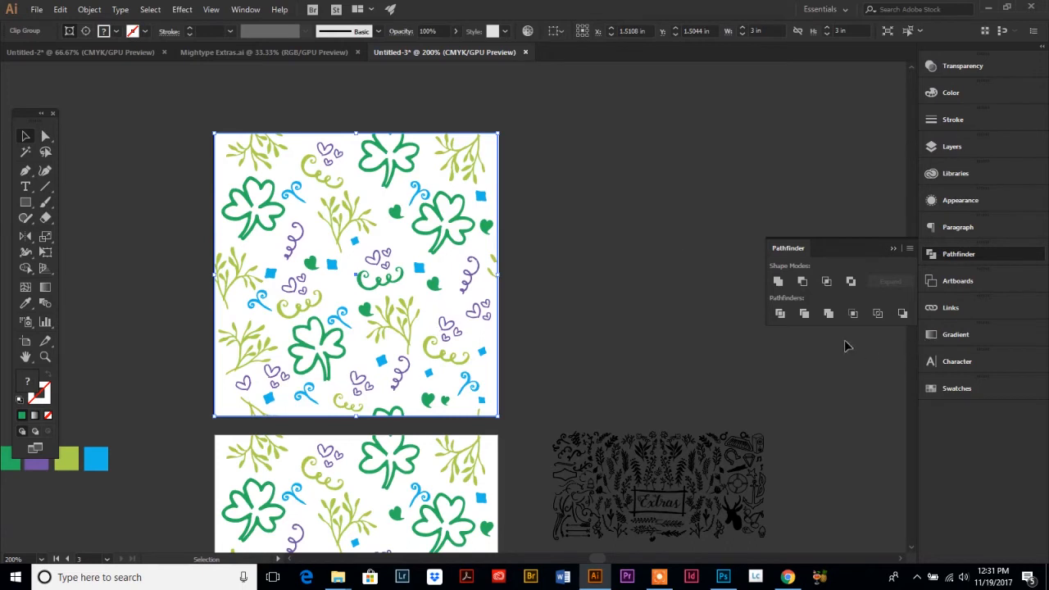
{"action": "mouse_move", "coordinate": [853, 313]}
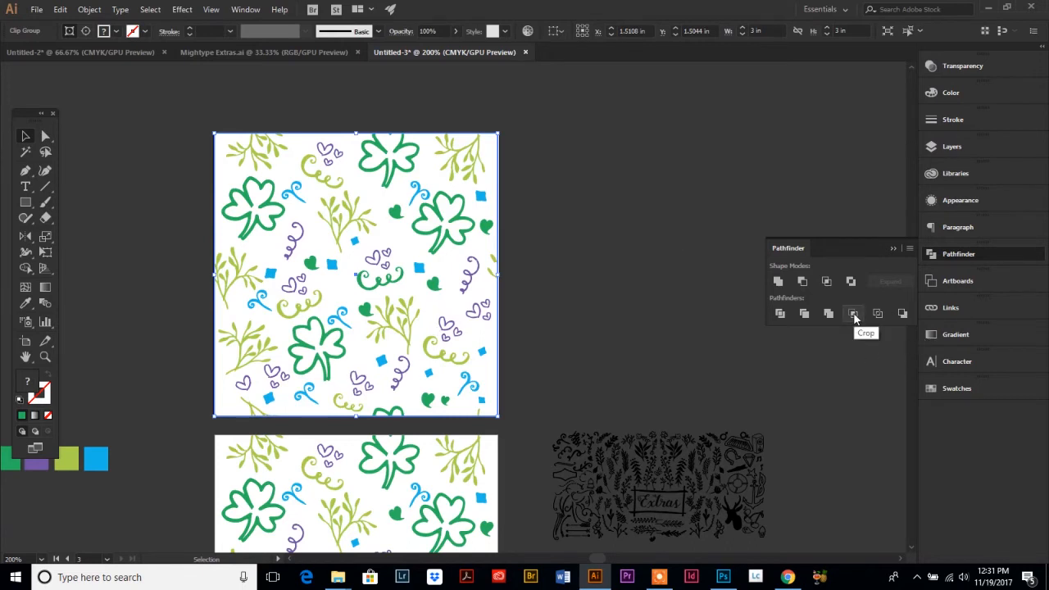
{"action": "left_click", "coordinate": [852, 313]}
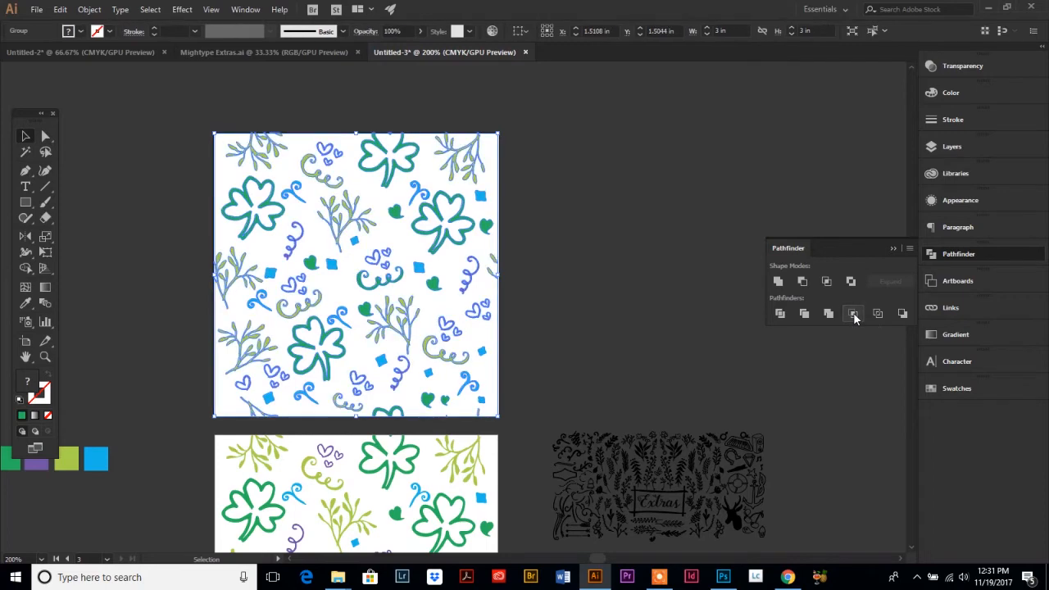
{"action": "mouse_move", "coordinate": [571, 315]}
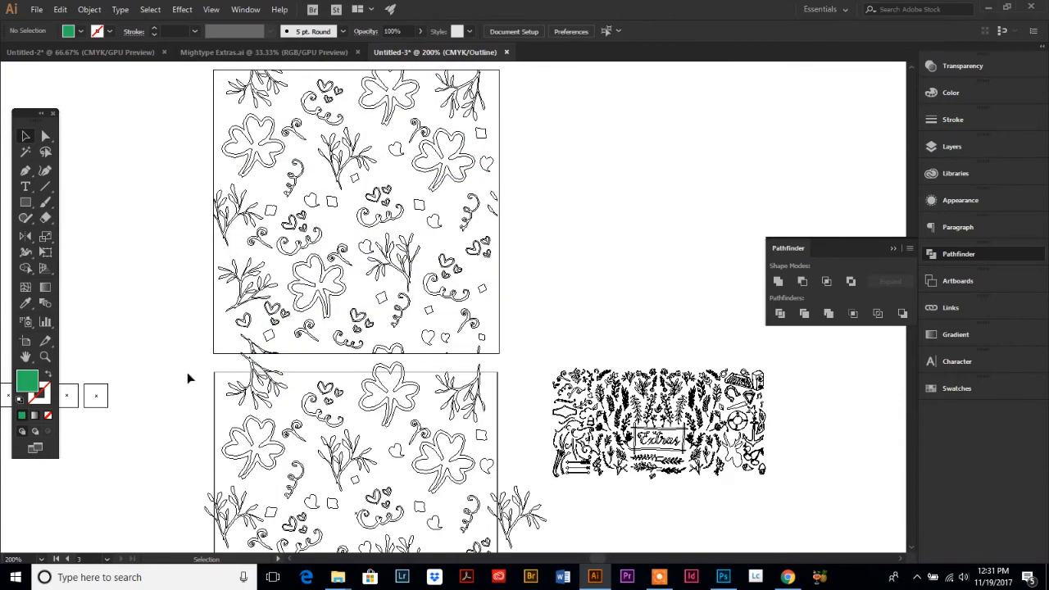
{"action": "scroll", "scroll_direction": "down", "scroll_amount": 3}
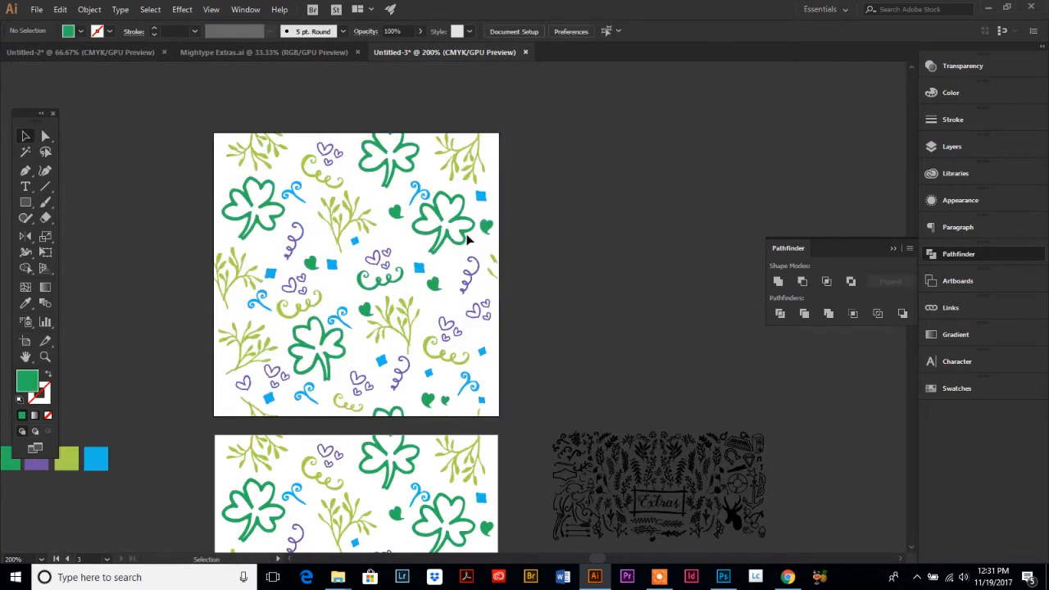
{"action": "left_click", "coordinate": [385, 270]}
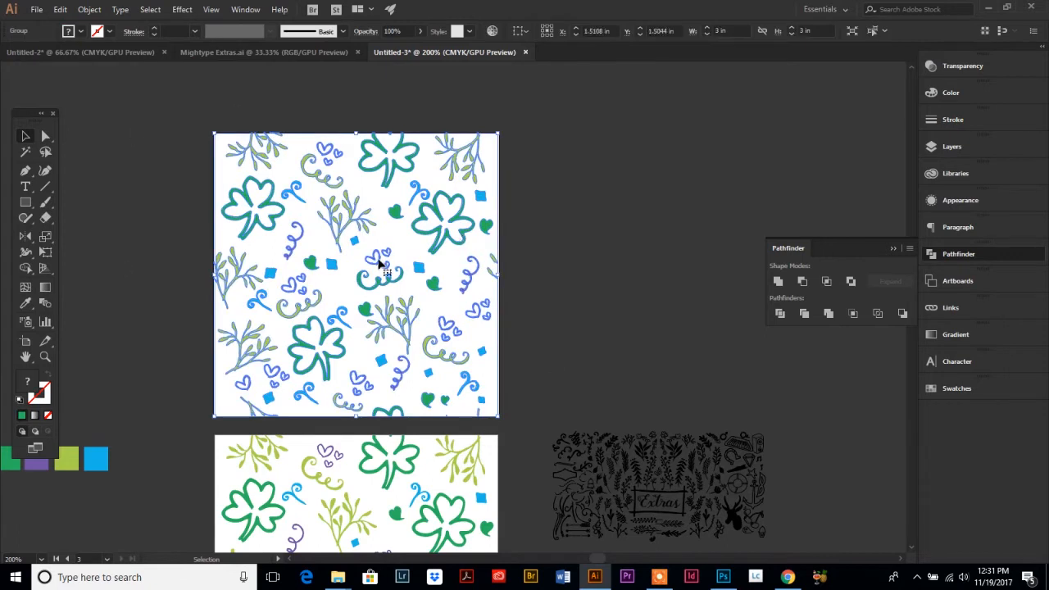
Store the cropped shamrock tile as a new pattern swatch in the Swatches panel.
{"action": "left_click", "coordinate": [957, 387]}
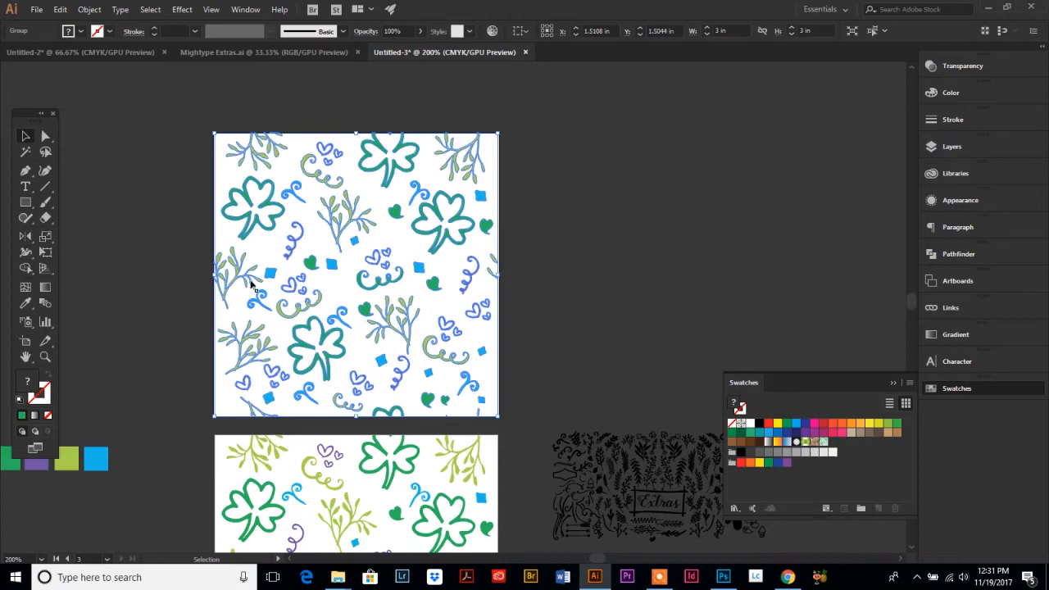
{"action": "left_click", "coordinate": [826, 426]}
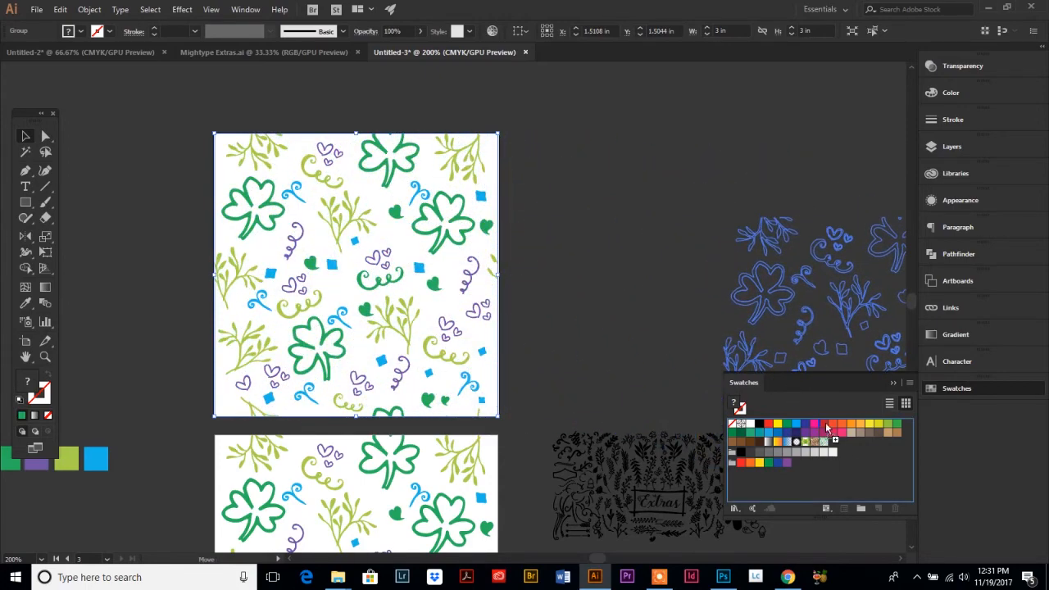
{"action": "left_click", "coordinate": [826, 427]}
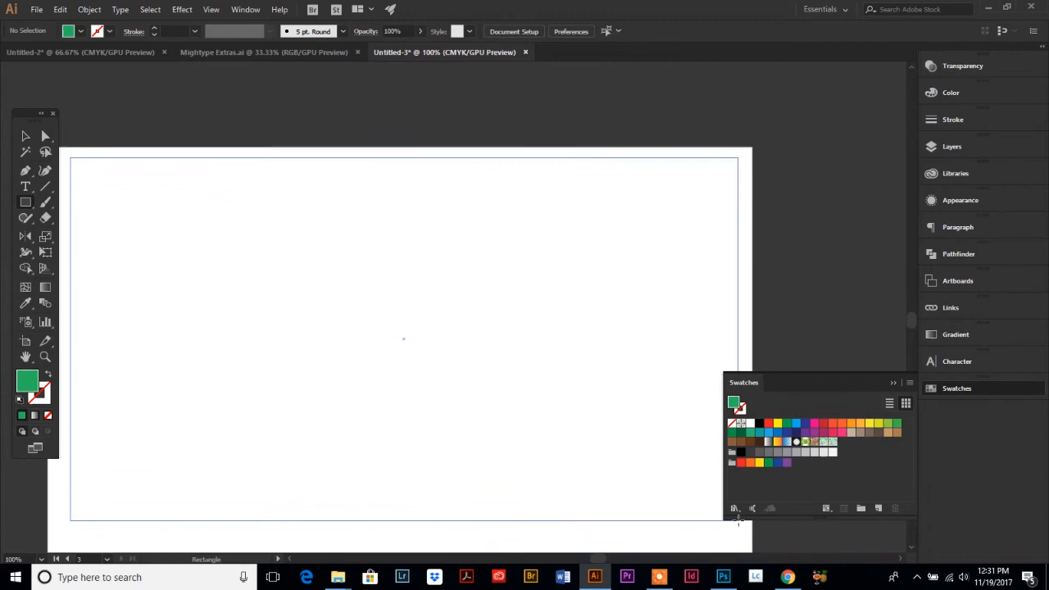
Draw a rectangle over the wide artboard and fill it with the new shamrock pattern swatch.
{"action": "left_click_drag", "start_coordinate": [79, 167], "coordinate": [728, 511]}
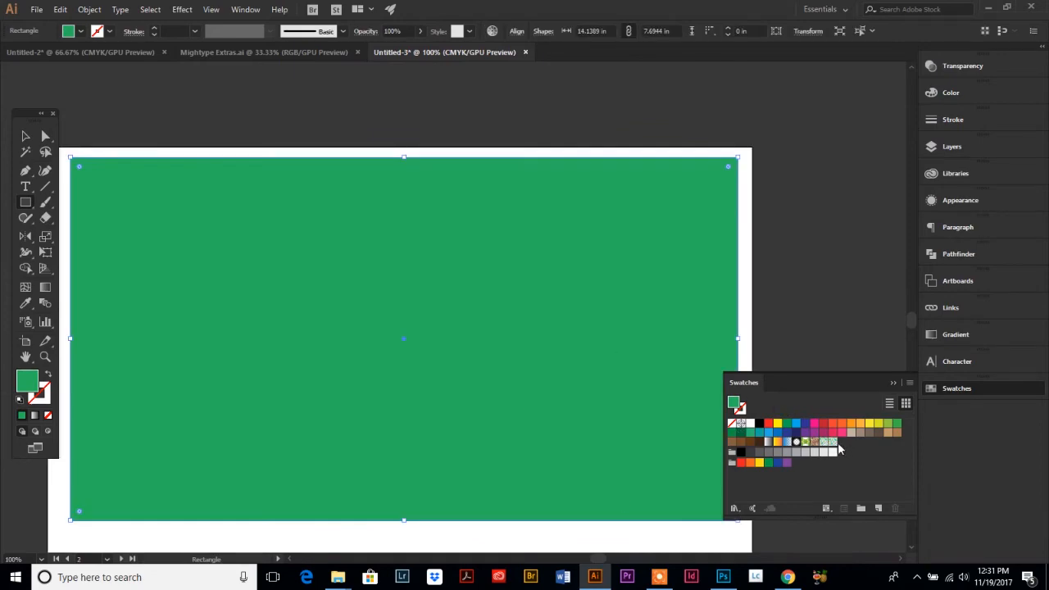
{"action": "mouse_move", "coordinate": [833, 443]}
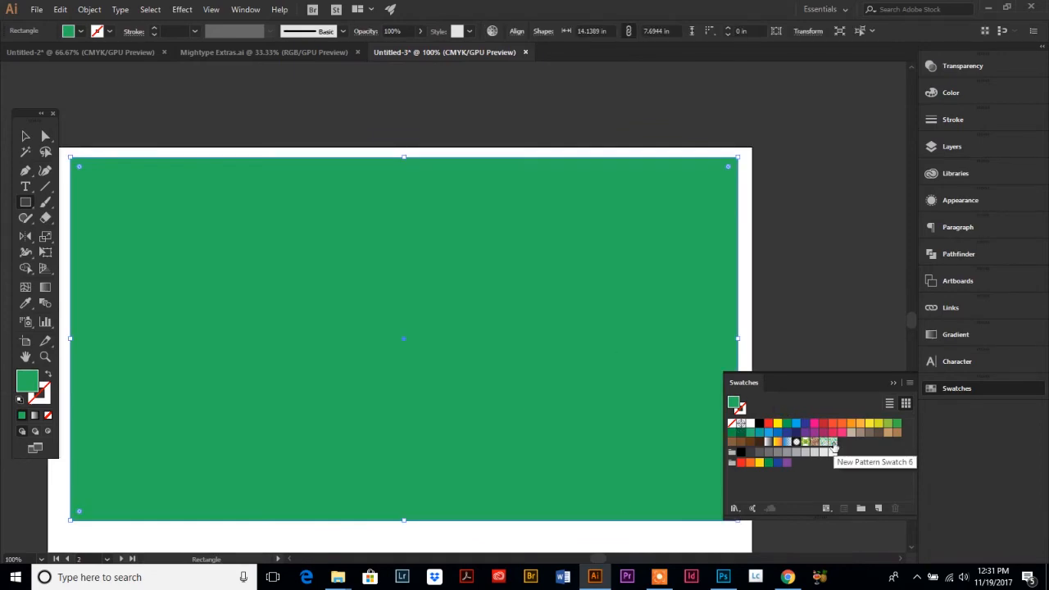
{"action": "left_click", "coordinate": [831, 443]}
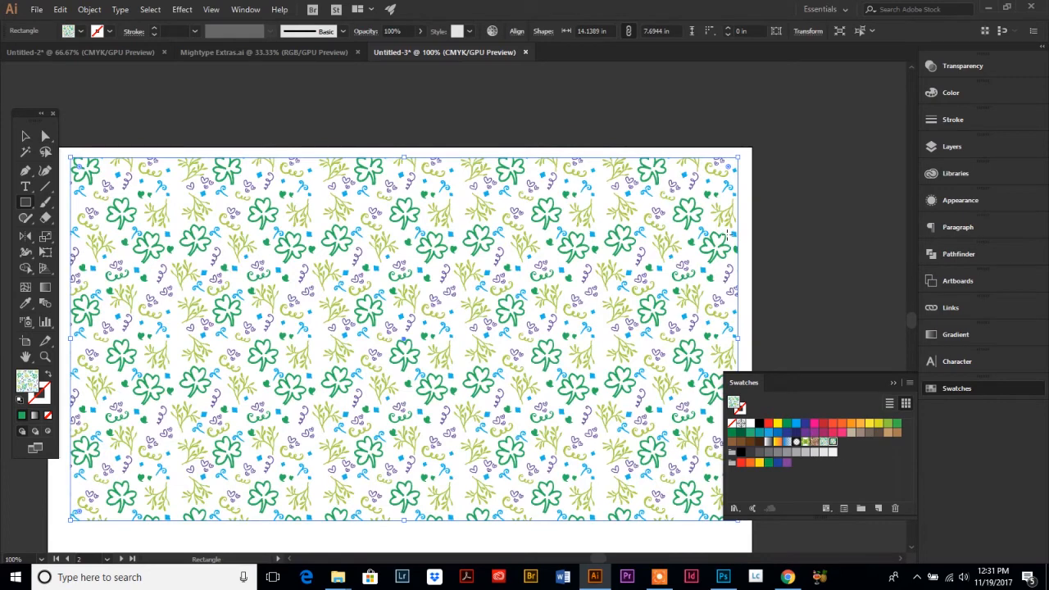
{"action": "scroll", "scroll_direction": "up", "scroll_amount": 3}
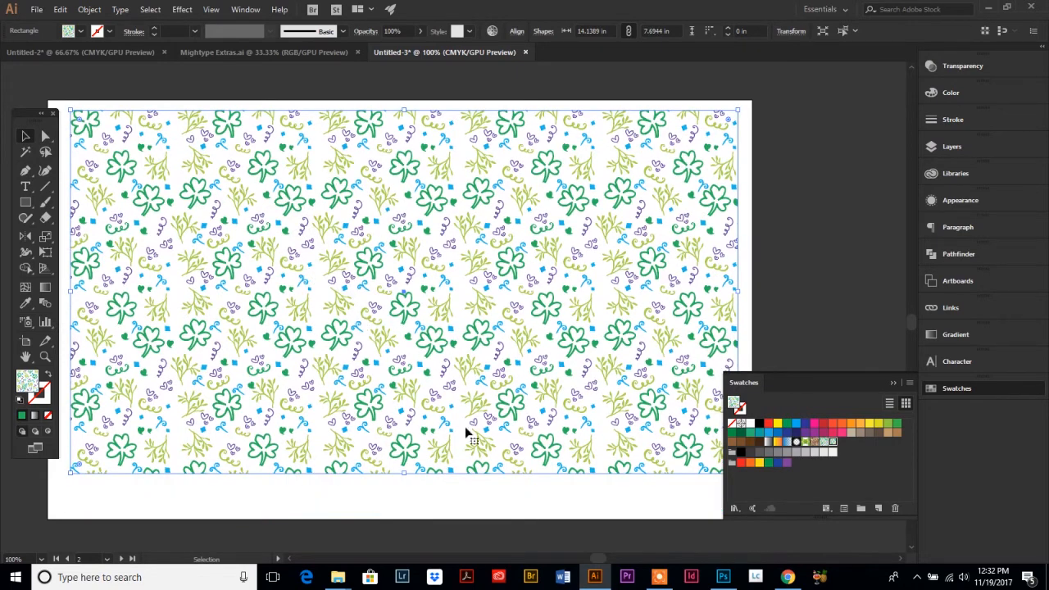
{"action": "mouse_move", "coordinate": [128, 279]}
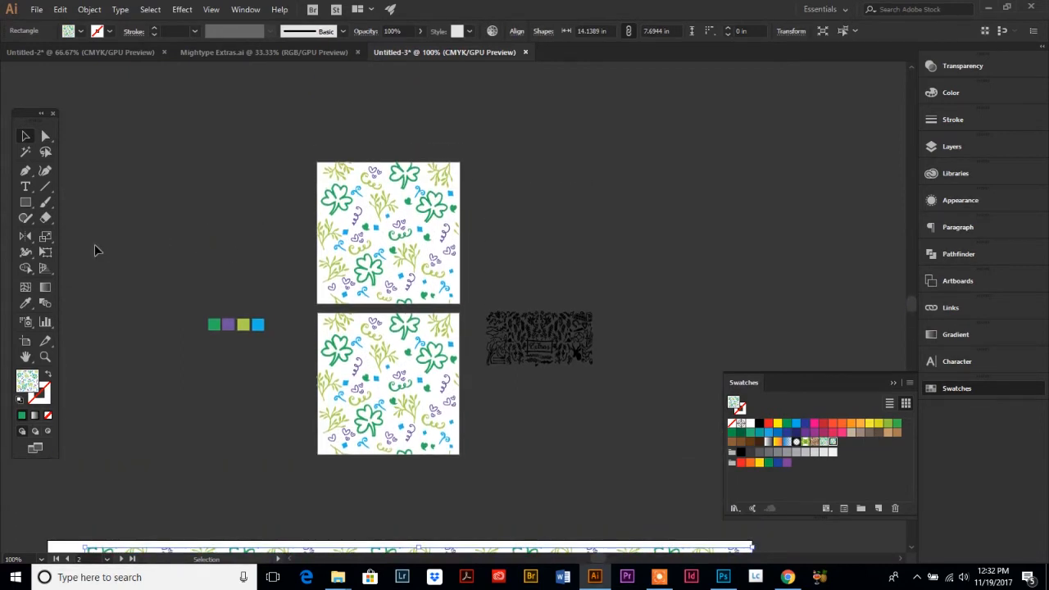
{"action": "mouse_move", "coordinate": [26, 357]}
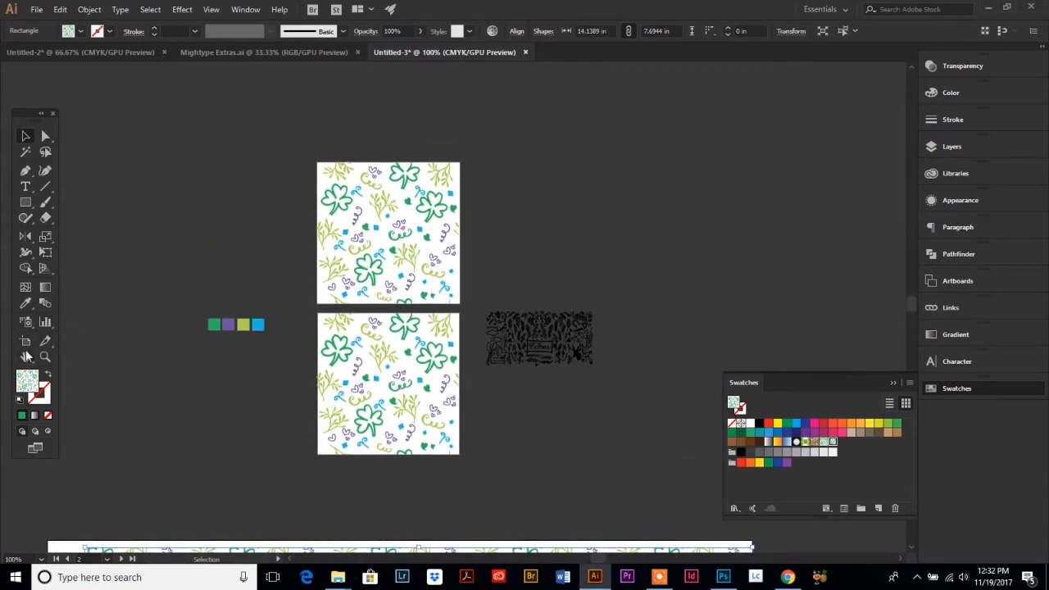
Replace the right square's shamrock pattern fill with a solid light gray.
{"action": "left_click", "coordinate": [25, 342]}
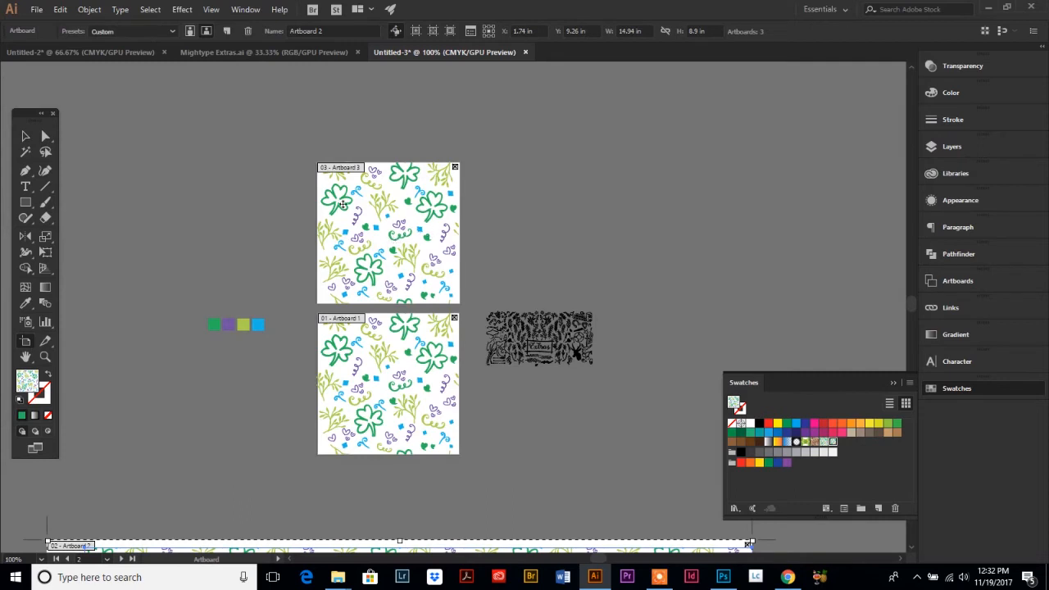
{"action": "mouse_move", "coordinate": [381, 268]}
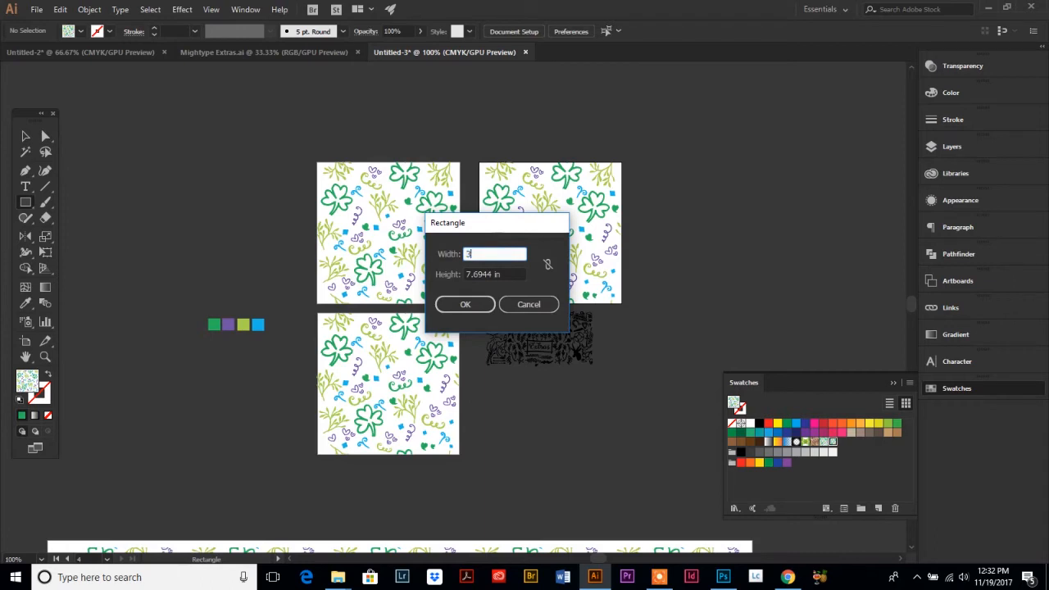
{"action": "left_click", "coordinate": [465, 304]}
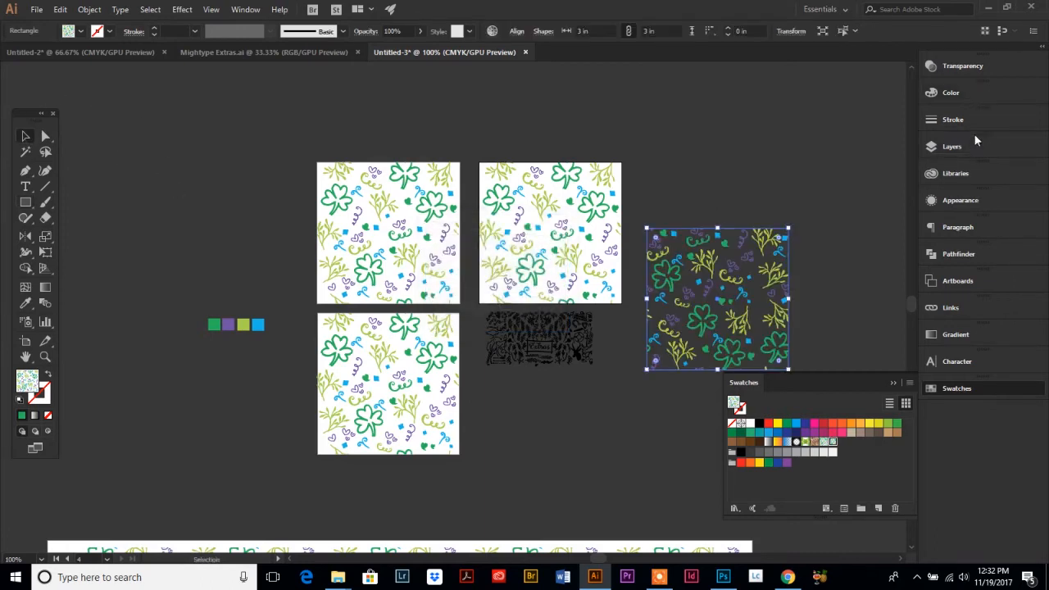
{"action": "left_click", "coordinate": [951, 92]}
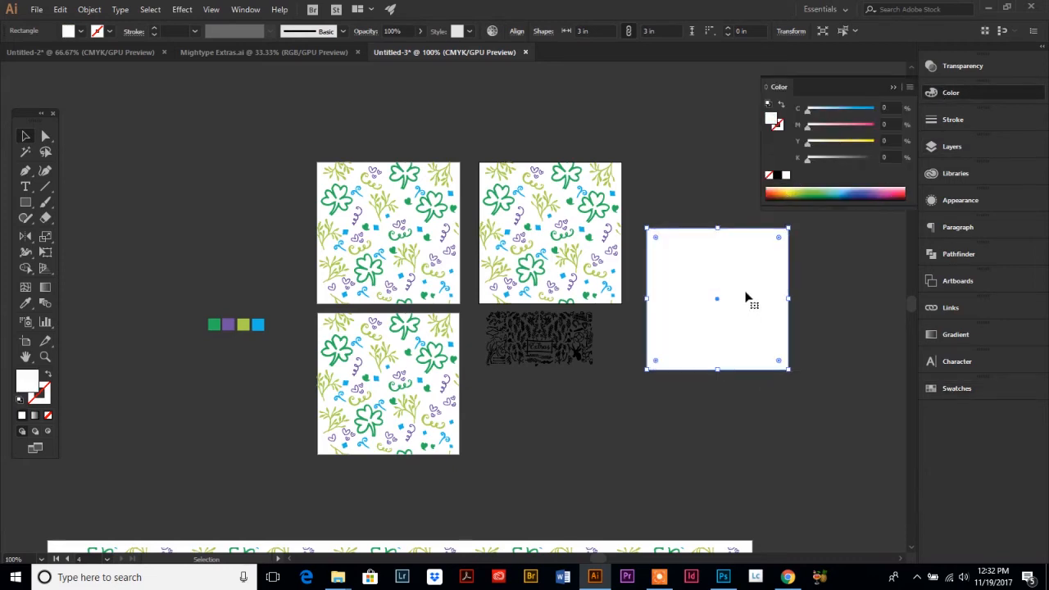
{"action": "mouse_move", "coordinate": [811, 164]}
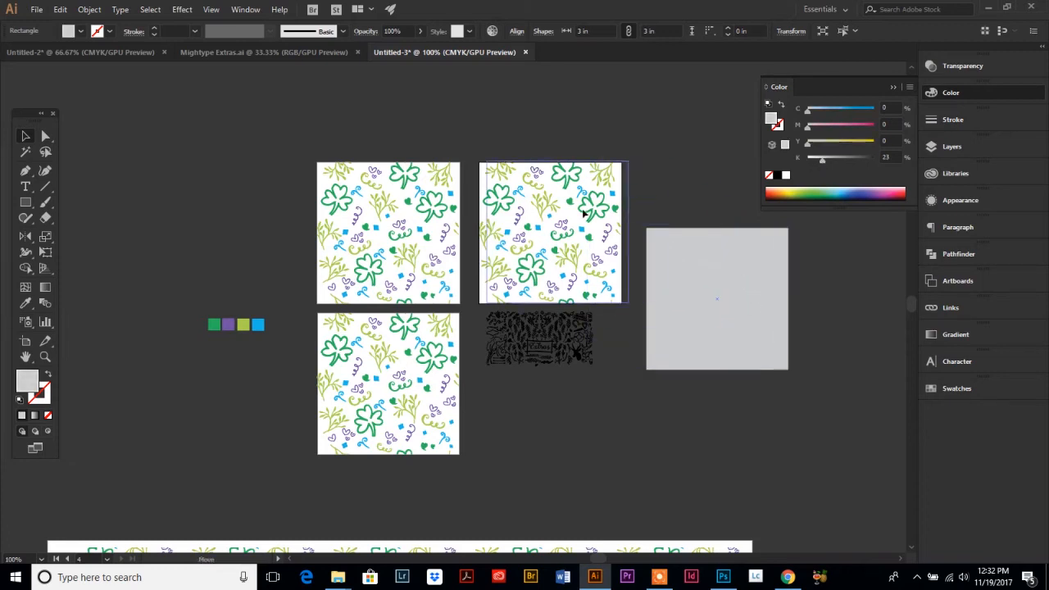
{"action": "left_click_drag", "start_coordinate": [718, 298], "coordinate": [549, 232]}
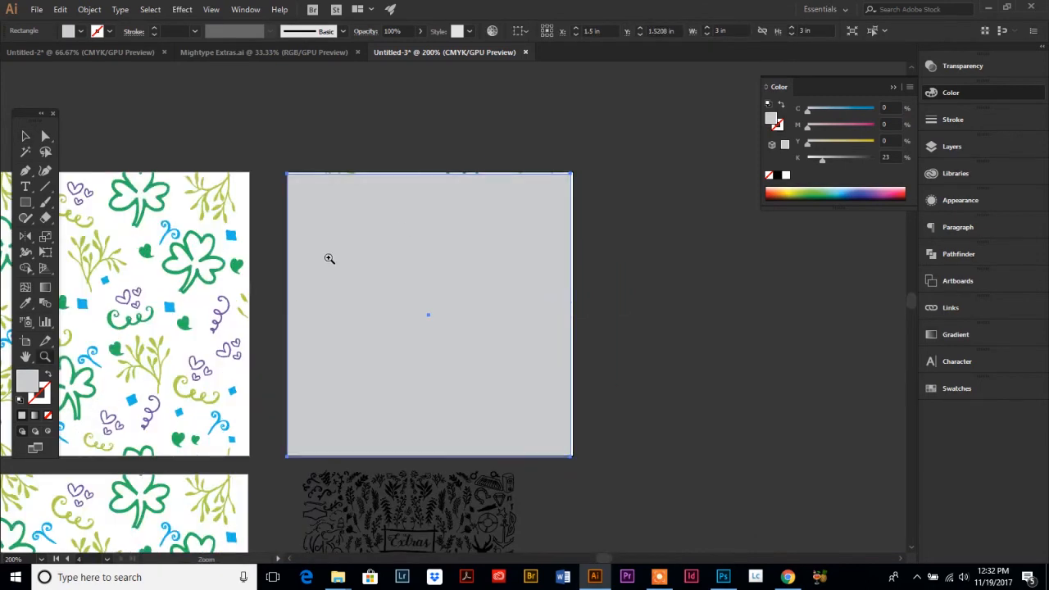
Send the light gray square behind the shamrock tile via Arrange > Send to Back.
{"action": "left_click", "coordinate": [429, 315]}
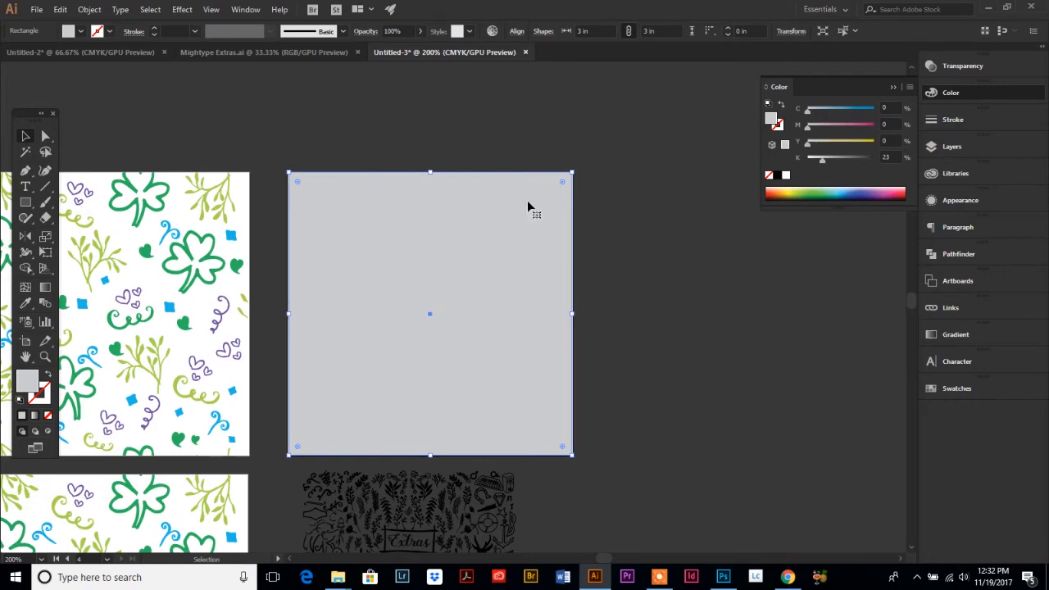
{"action": "left_click", "coordinate": [88, 9]}
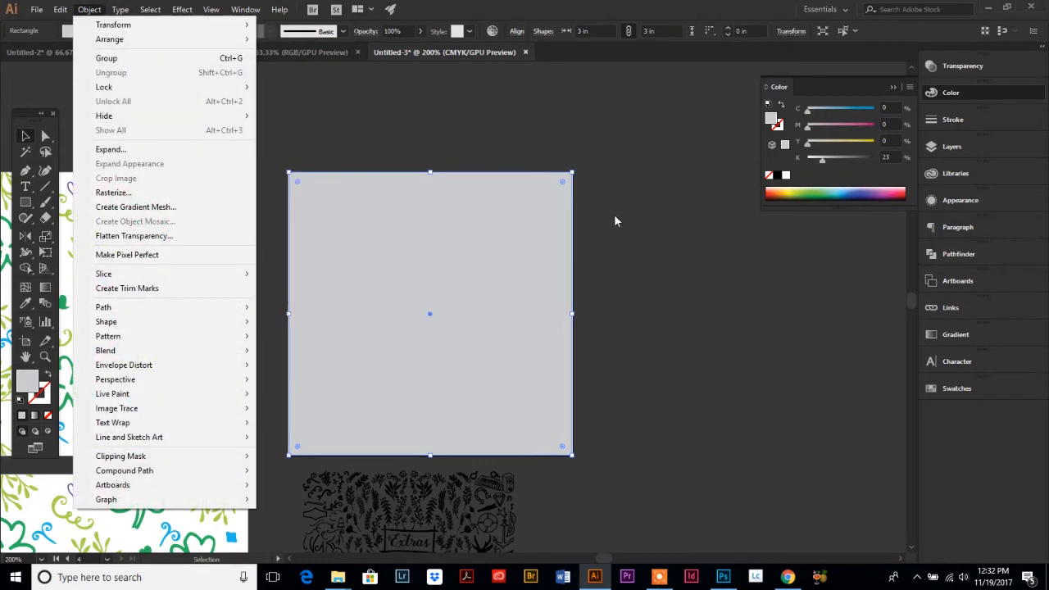
{"action": "right_click", "coordinate": [532, 291]}
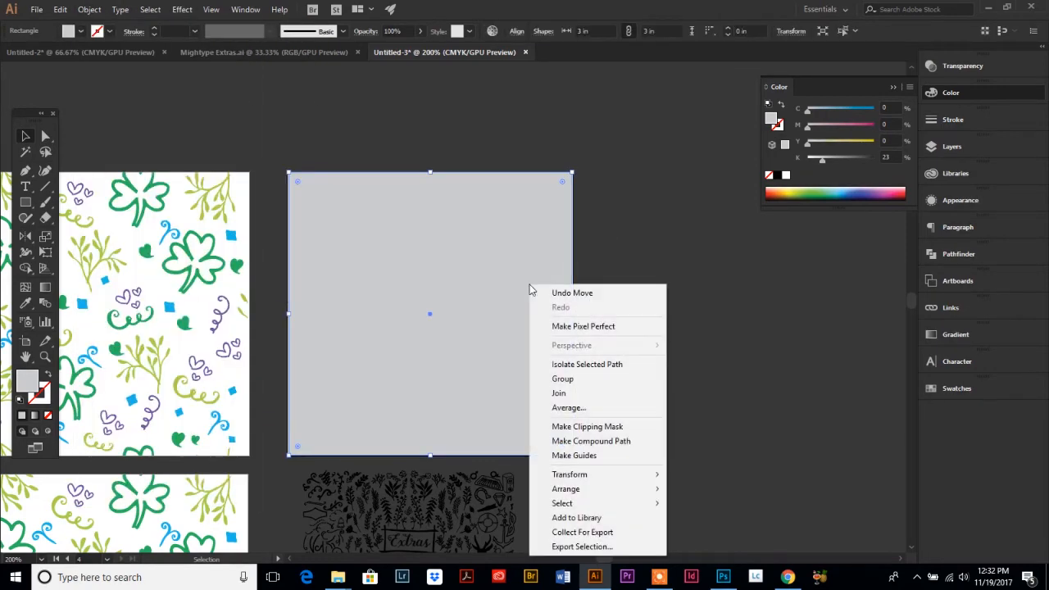
{"action": "mouse_move", "coordinate": [623, 462]}
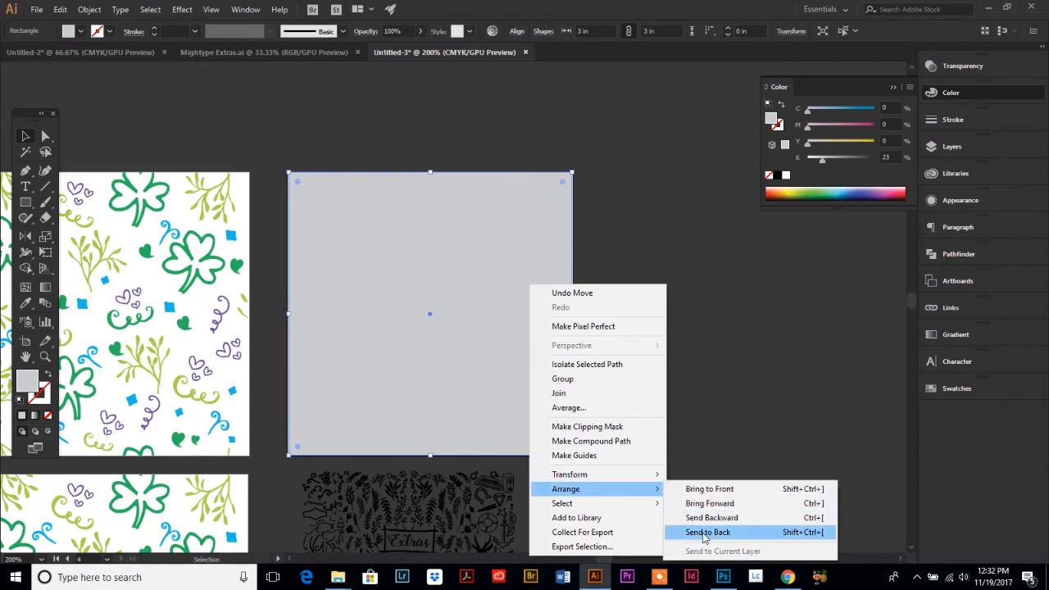
{"action": "left_click", "coordinate": [708, 531]}
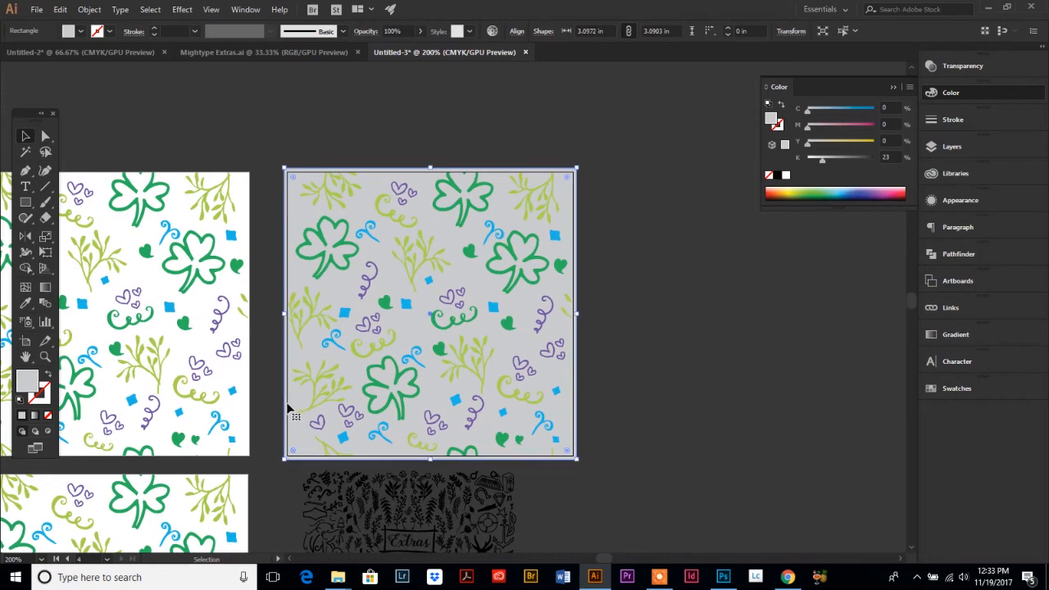
{"action": "mouse_move", "coordinate": [27, 205]}
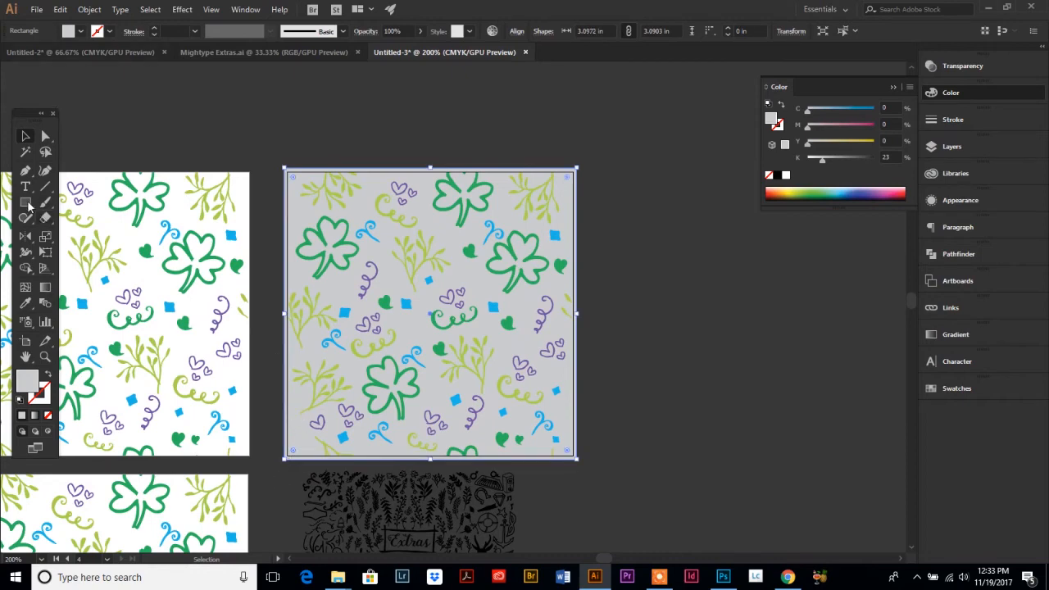
Create a 3 in square over the gray-backed tile and clip the artwork to it.
{"action": "left_click", "coordinate": [26, 203]}
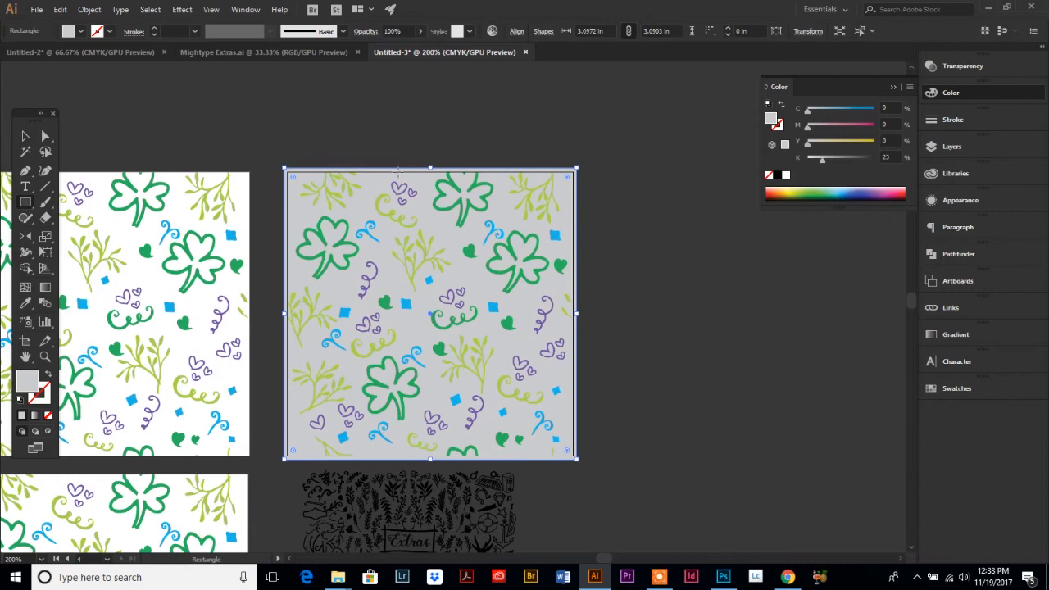
{"action": "mouse_move", "coordinate": [302, 207]}
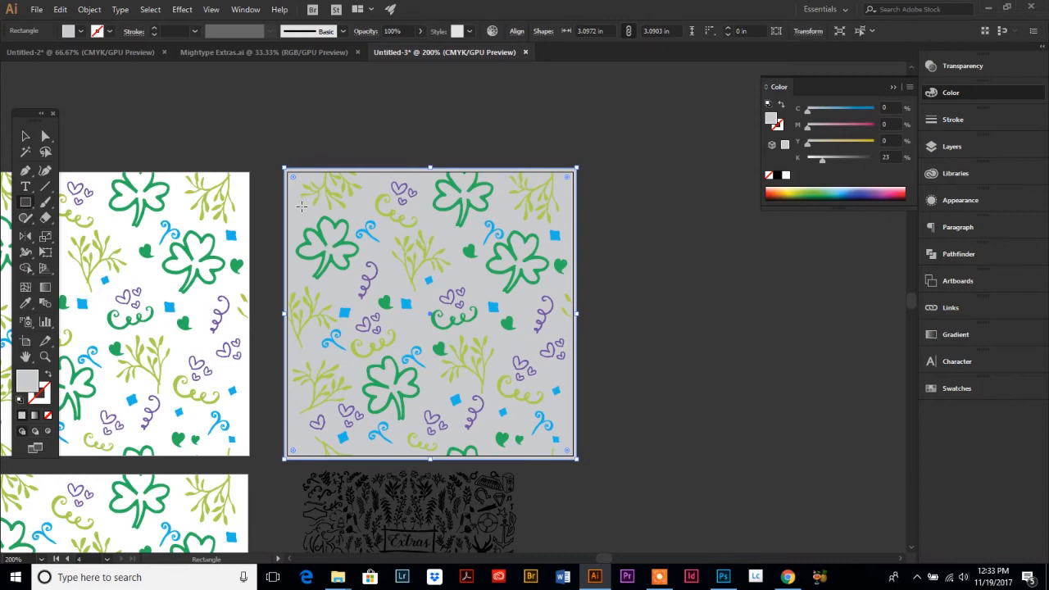
{"action": "left_click", "coordinate": [302, 207]}
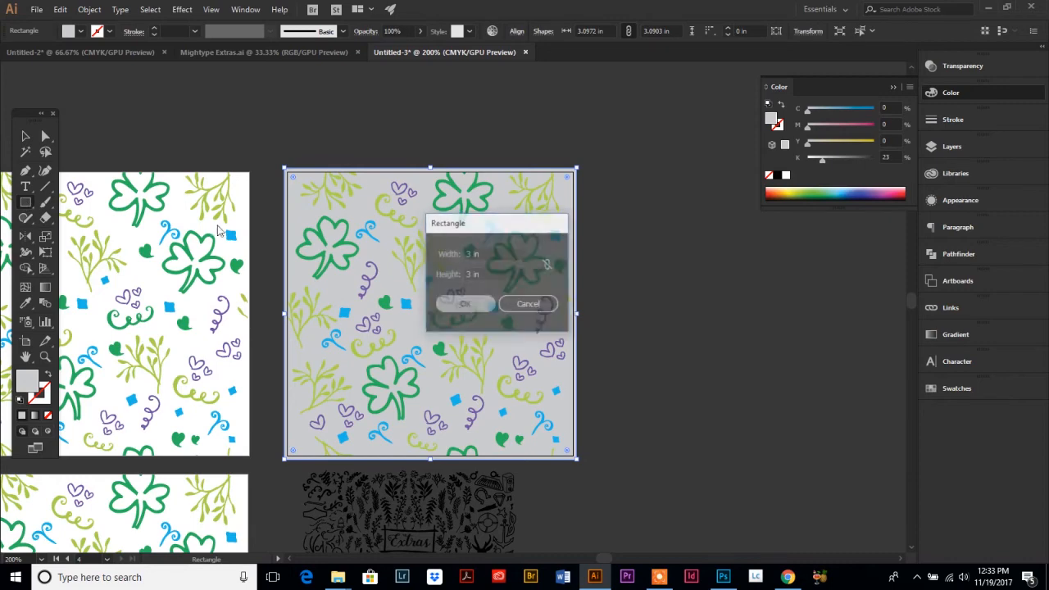
{"action": "left_click", "coordinate": [464, 304]}
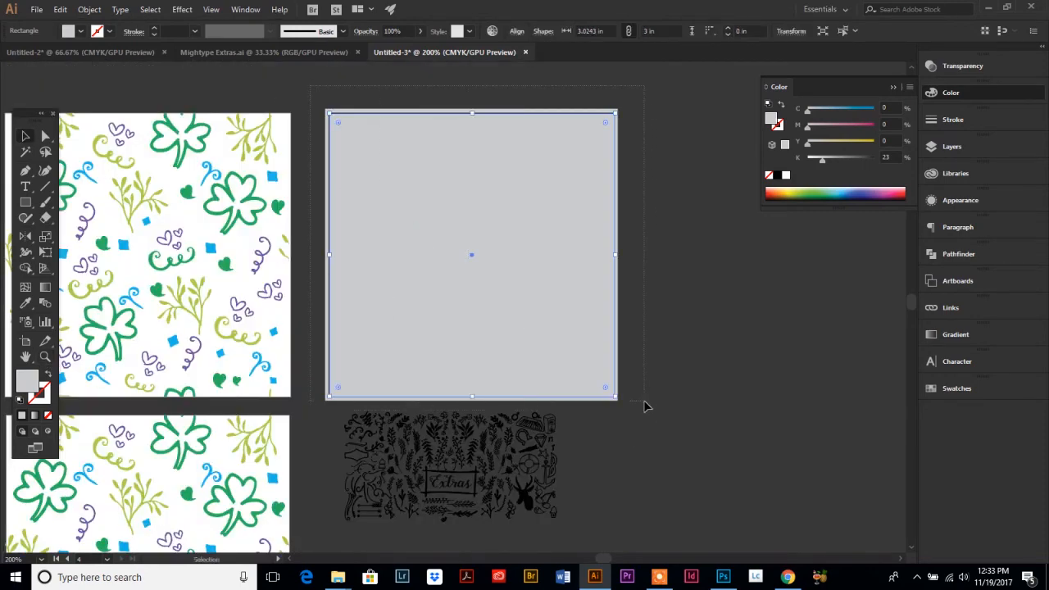
{"action": "left_click", "coordinate": [88, 10]}
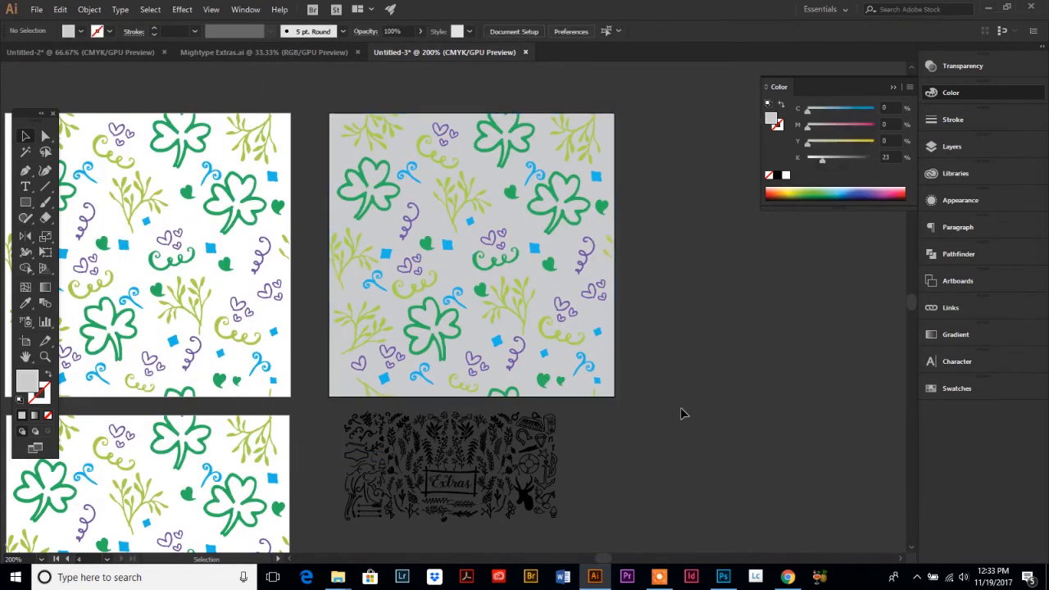
{"action": "key", "text": "ctrl+y"}
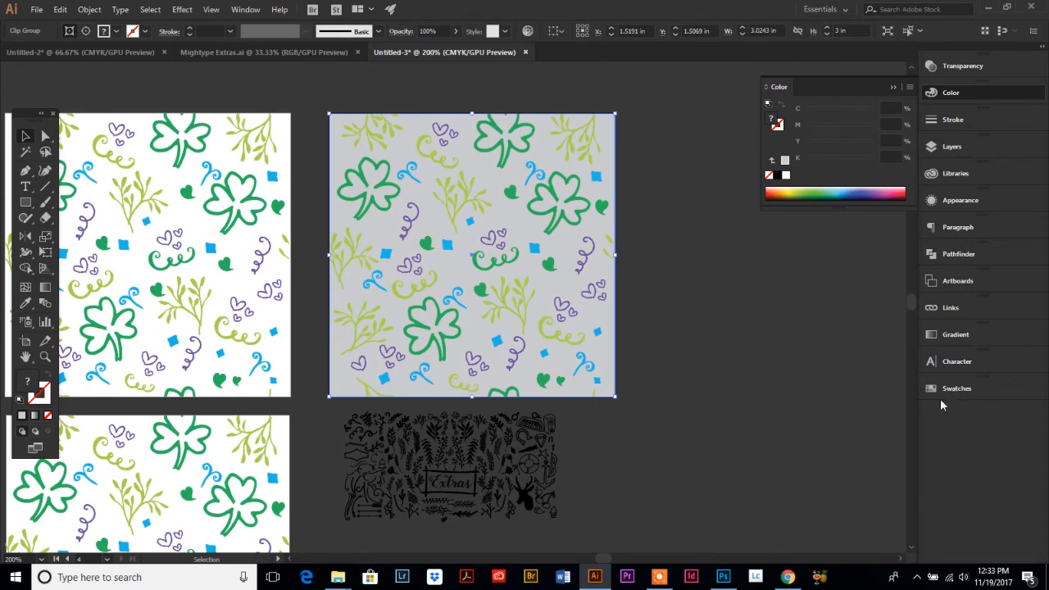
Crop the gray-backed tile with Pathfinder and add it to Swatches as a pattern swatch.
{"action": "left_click", "coordinate": [958, 254]}
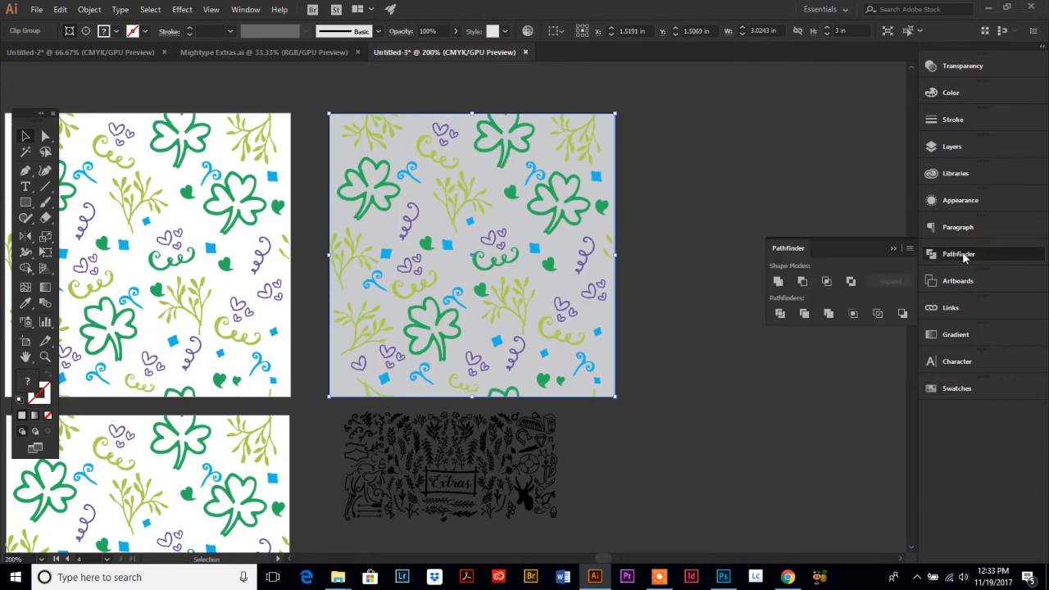
{"action": "left_click", "coordinate": [852, 313]}
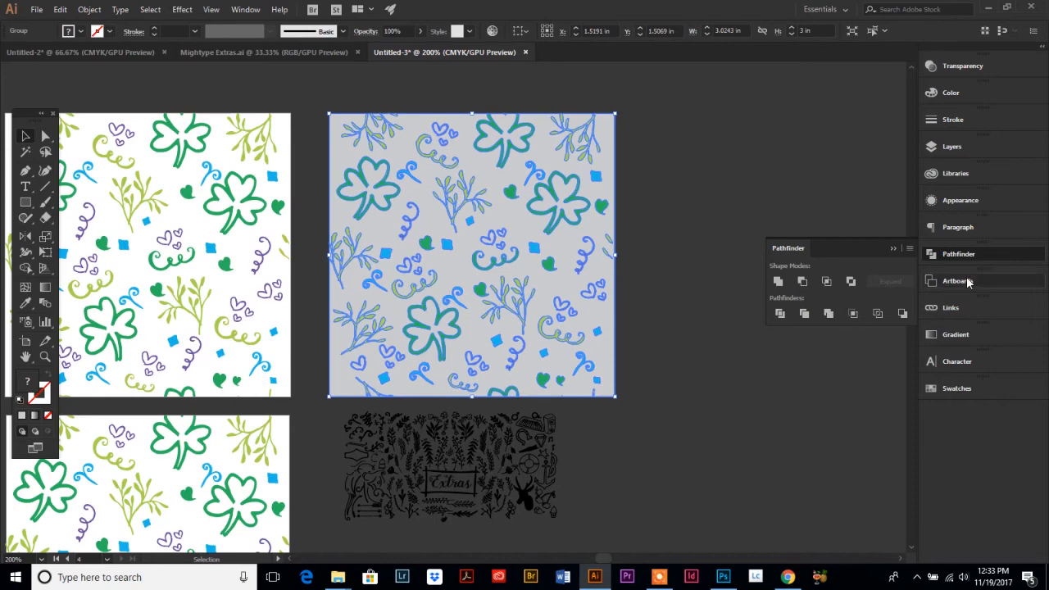
{"action": "left_click", "coordinate": [956, 334]}
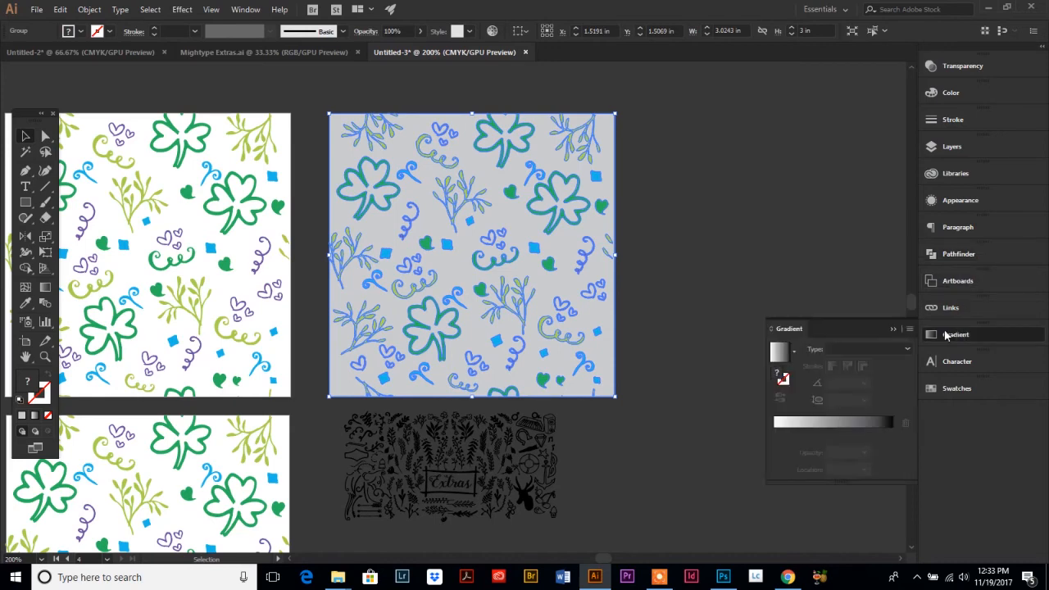
{"action": "left_click", "coordinate": [958, 387]}
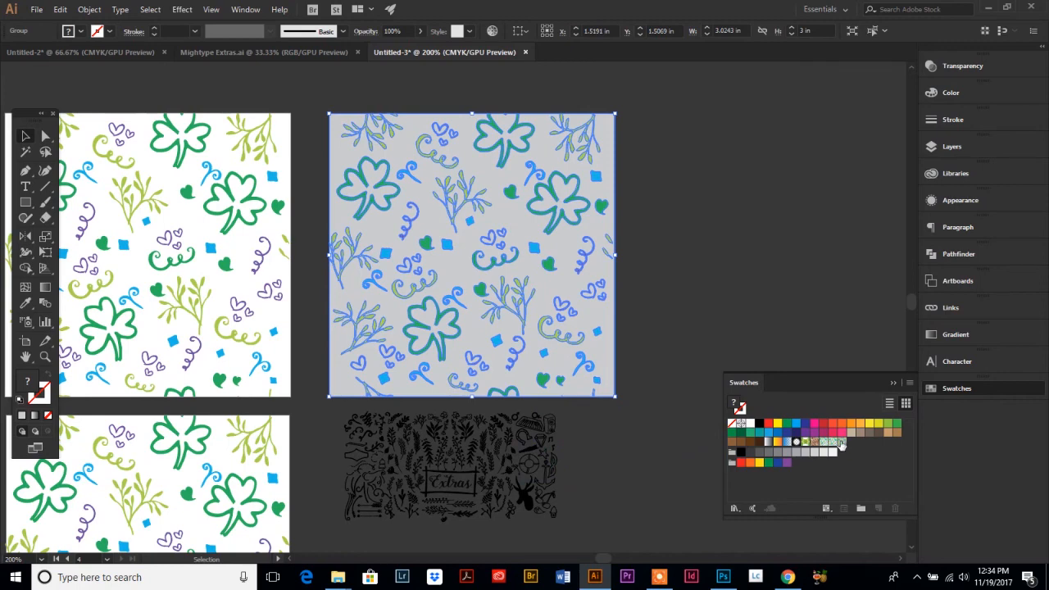
{"action": "mouse_move", "coordinate": [843, 442]}
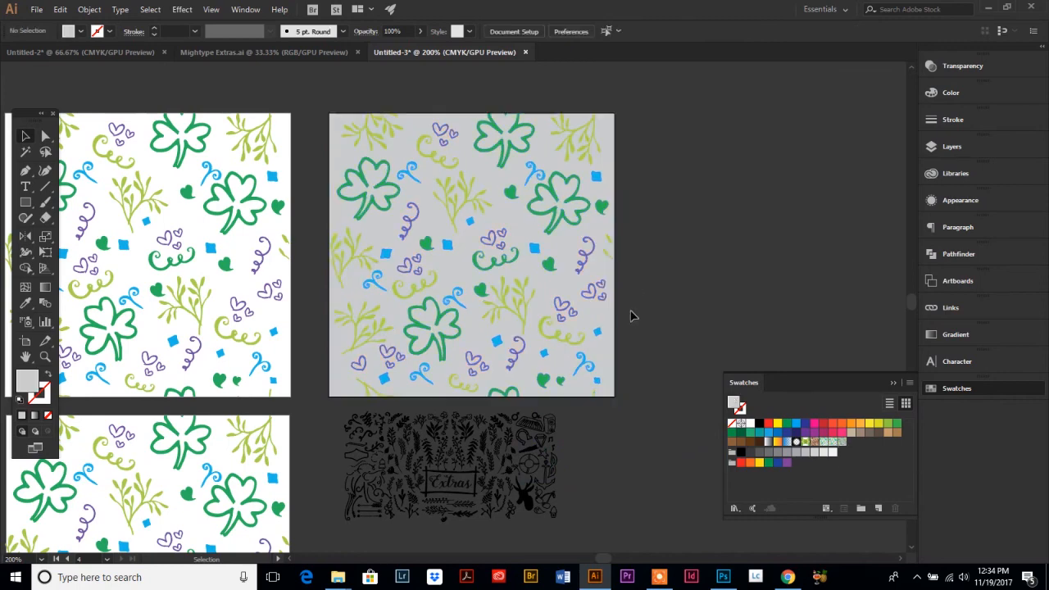
{"action": "mouse_move", "coordinate": [53, 360]}
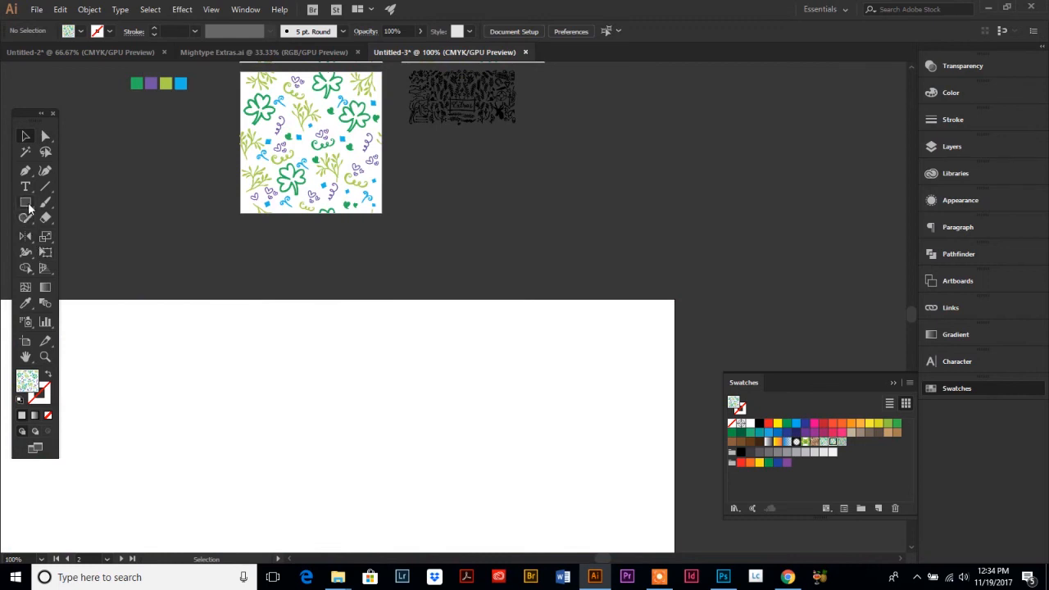
Draw two stars filled with the transparent and gray-background shamrock patterns.
{"action": "left_click", "coordinate": [24, 202]}
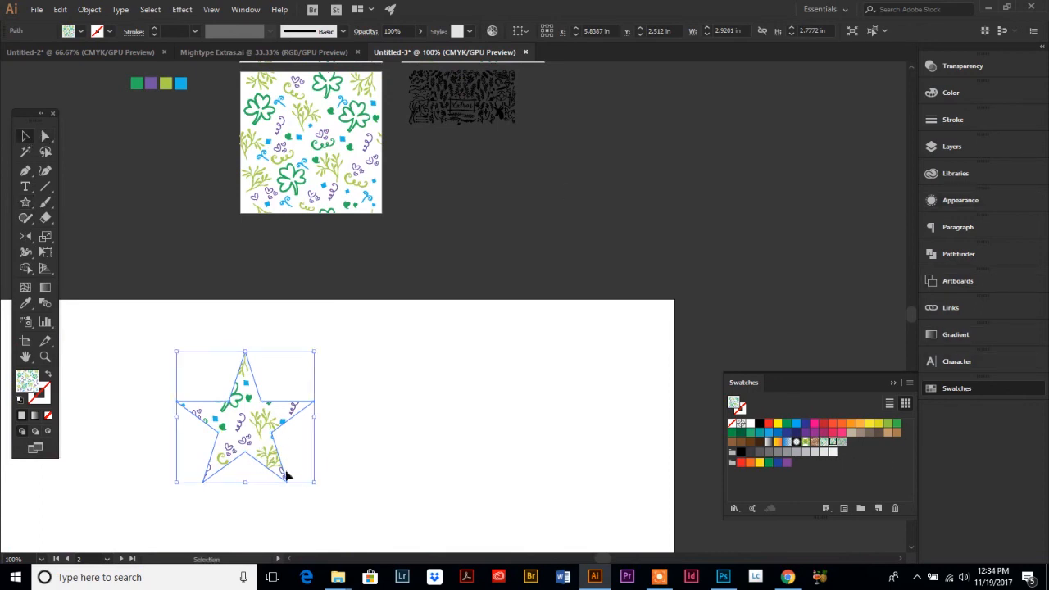
{"action": "mouse_move", "coordinate": [13, 216]}
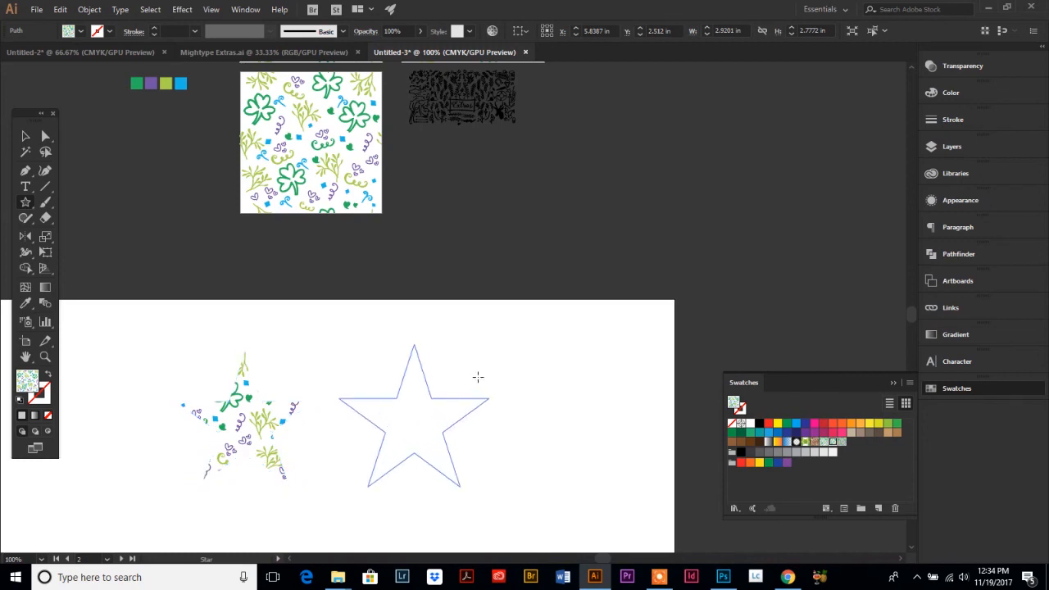
{"action": "left_click", "coordinate": [839, 443]}
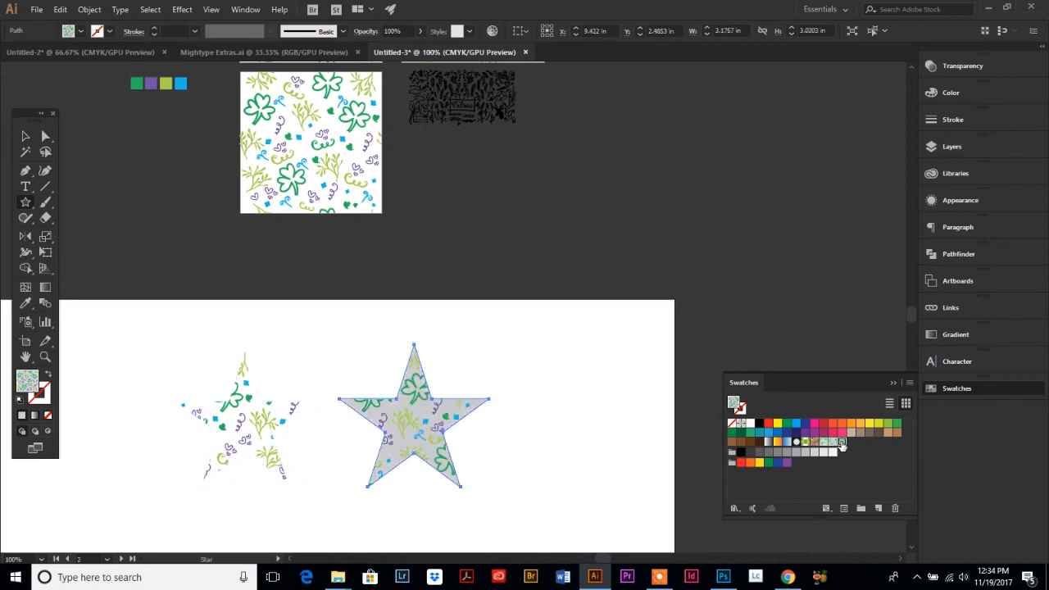
{"action": "left_click", "coordinate": [414, 413]}
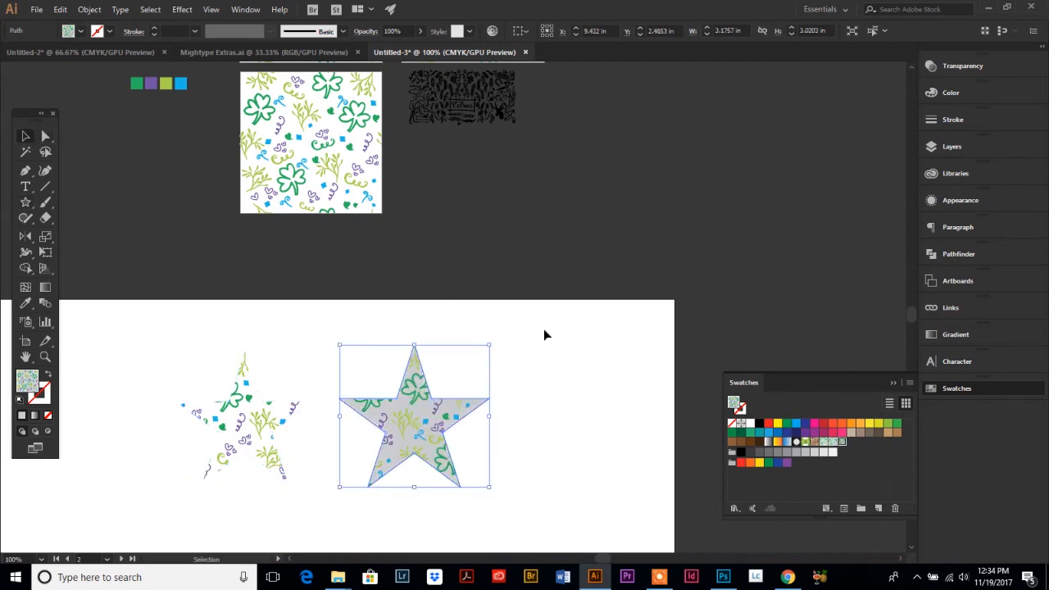